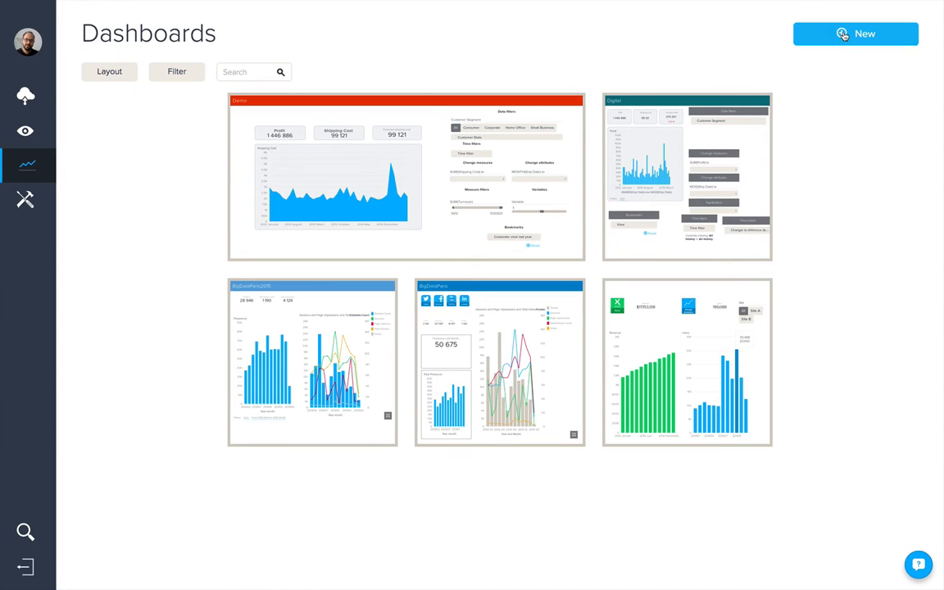
Step: Create a new dashboard and rename its Untitled title to 'Demo Dashboard'
left_click(855, 34)
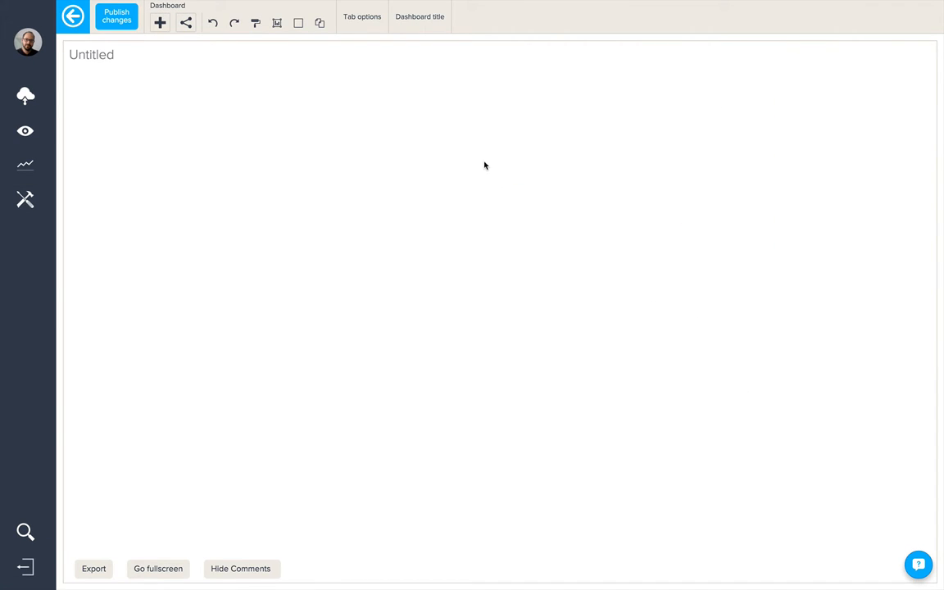
left_click(92, 55)
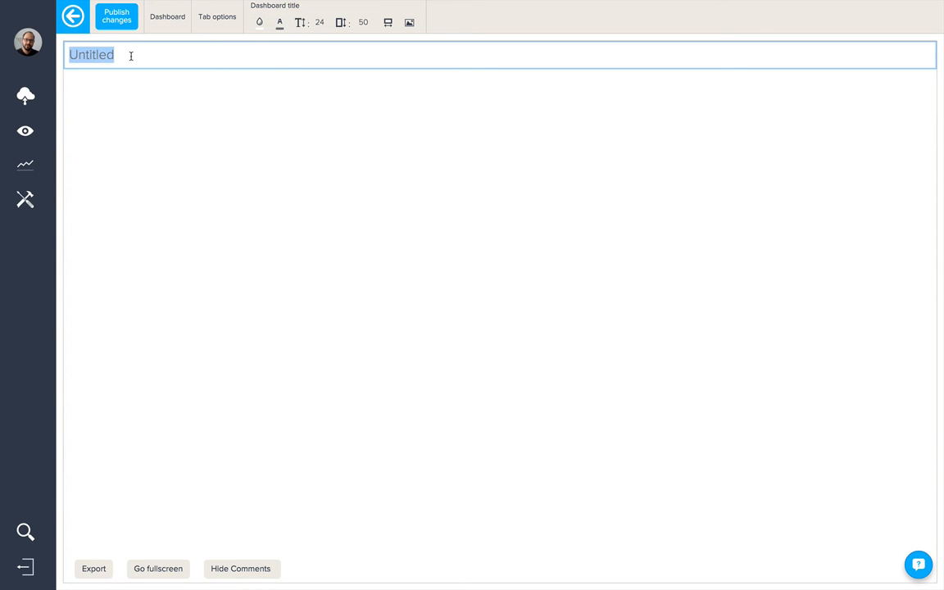
type("Demo Dashb")
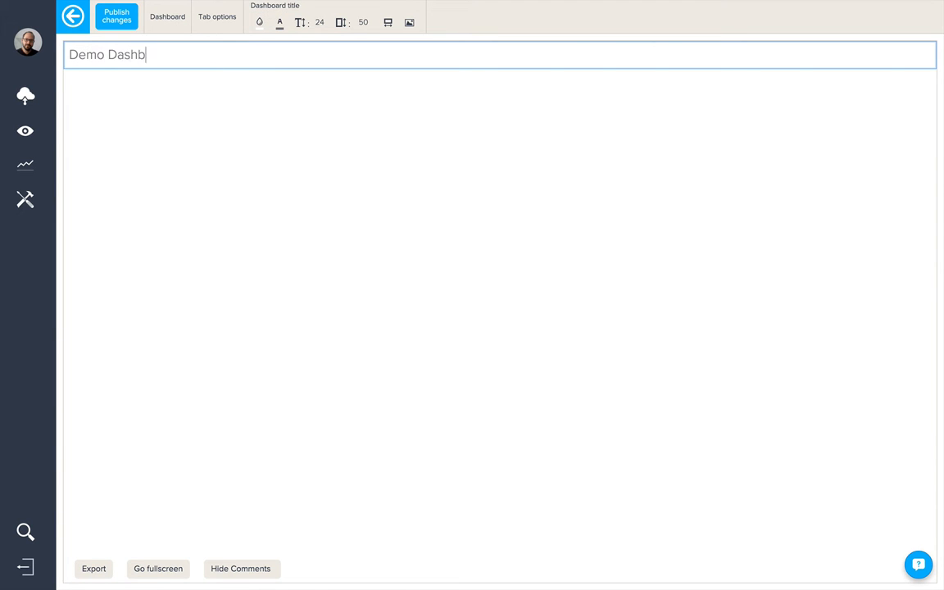
type("oard")
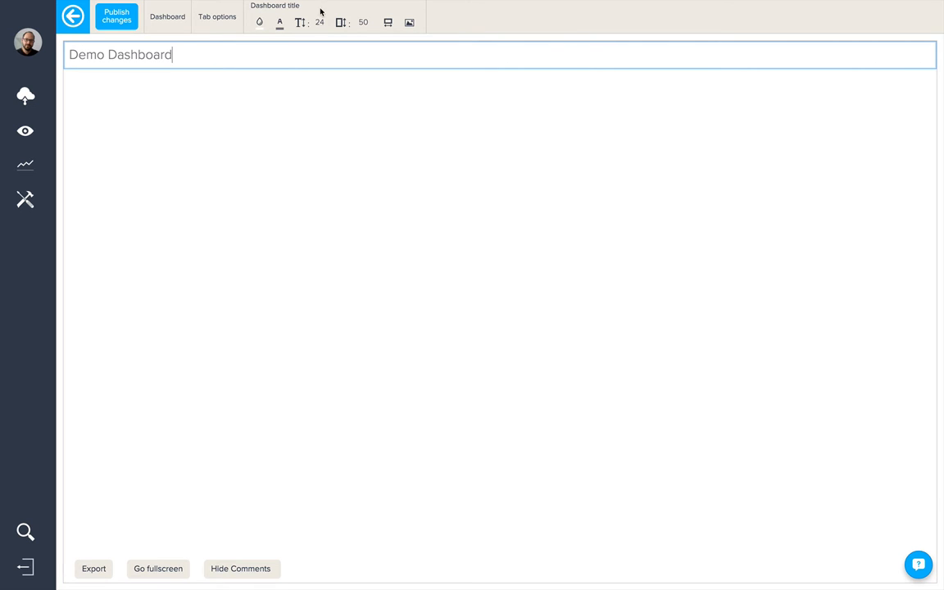
mouse_move(259, 22)
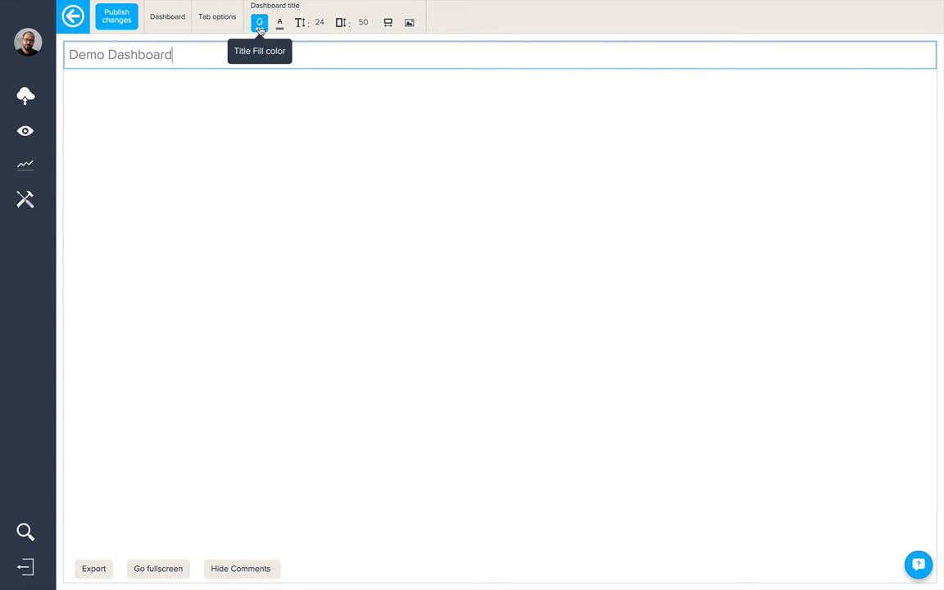
Step: Give the dashboard title band a bright blue fill
left_click(259, 22)
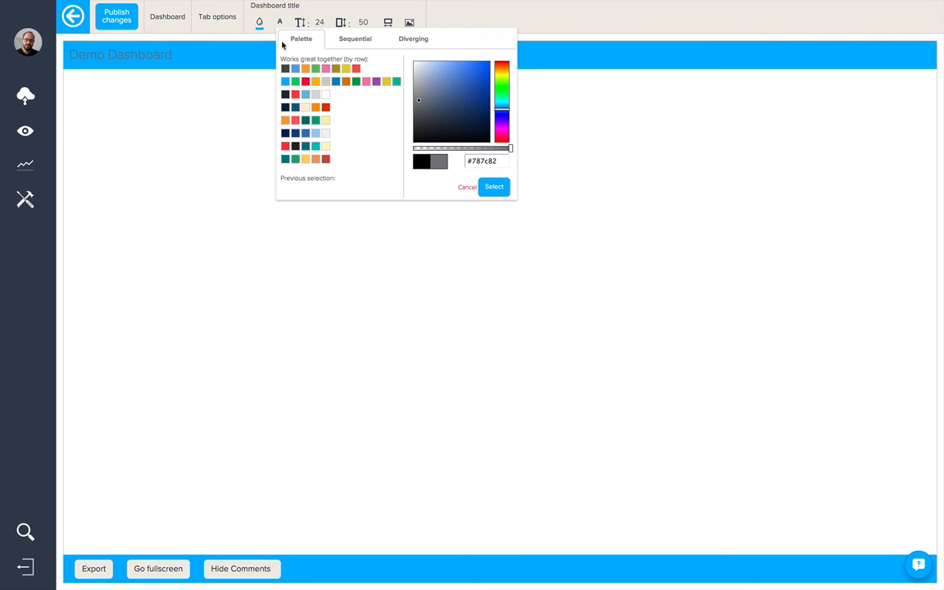
left_click(310, 22)
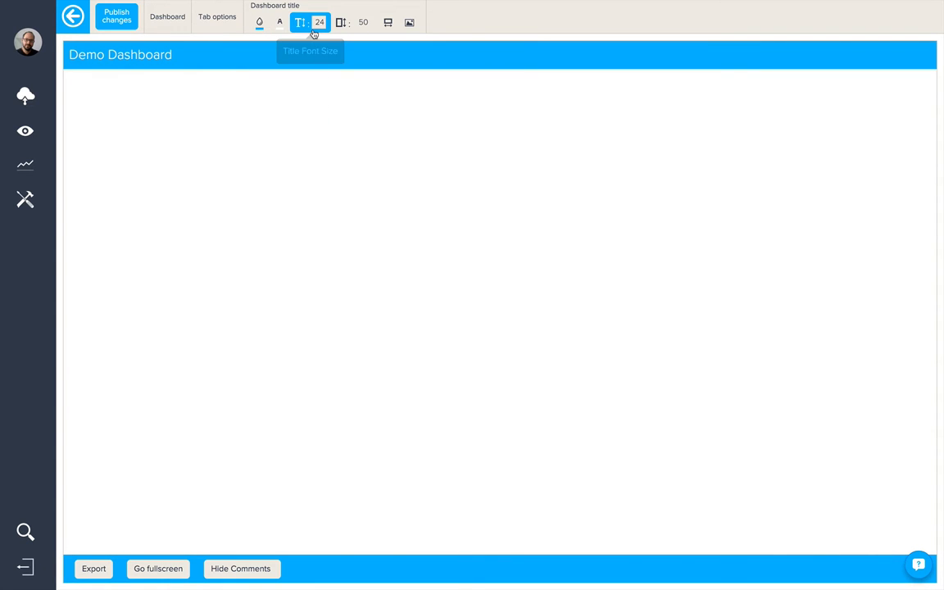
mouse_move(341, 22)
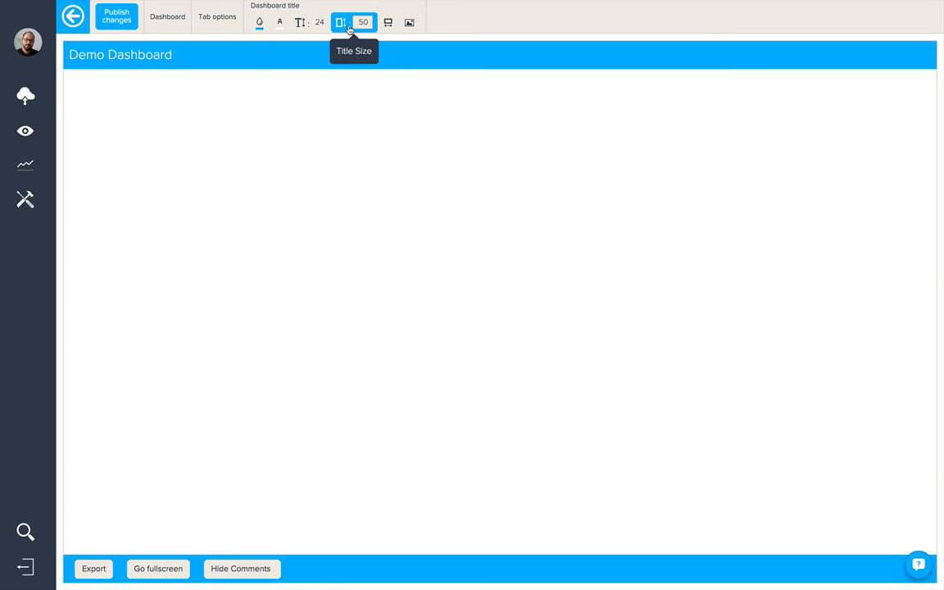
mouse_move(387, 22)
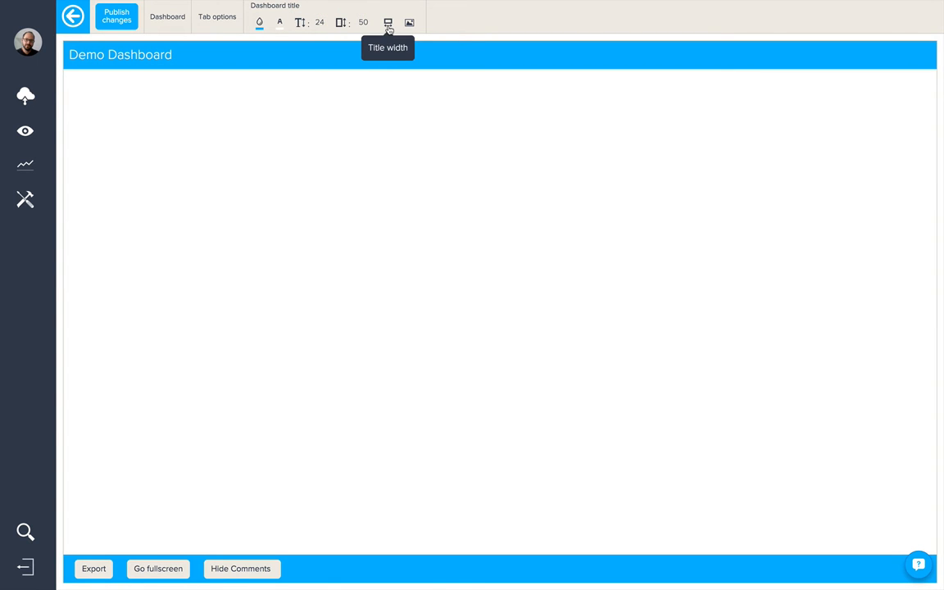
mouse_move(409, 22)
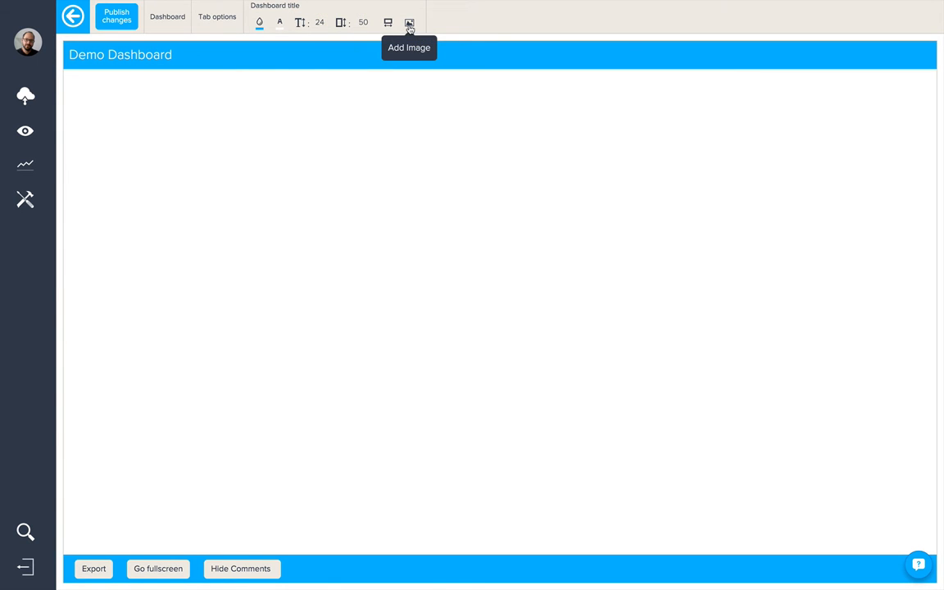
mouse_move(865, 61)
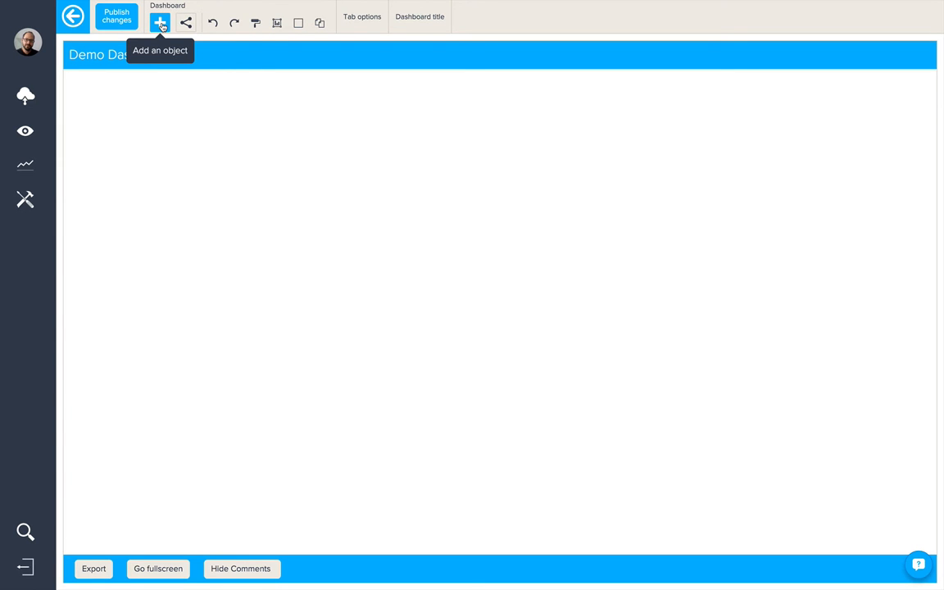
Step: Add the Last year profit query from Sales Data as a dashboard tile
left_click(160, 22)
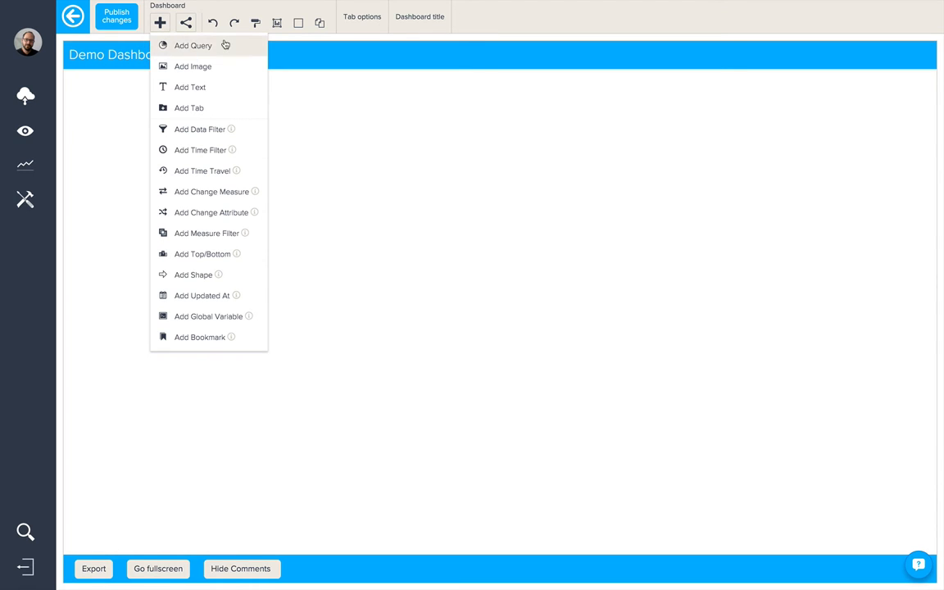
left_click(193, 45)
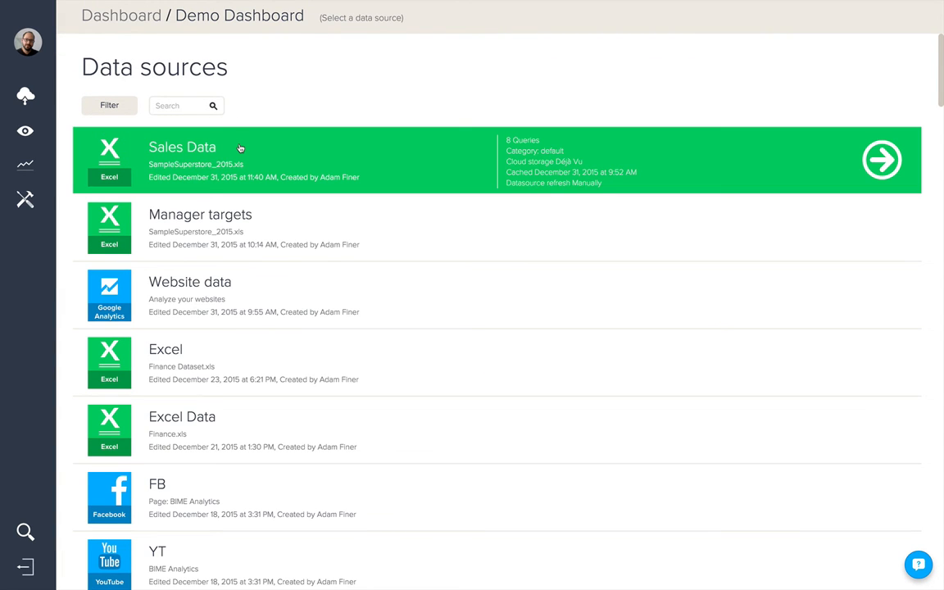
left_click(182, 147)
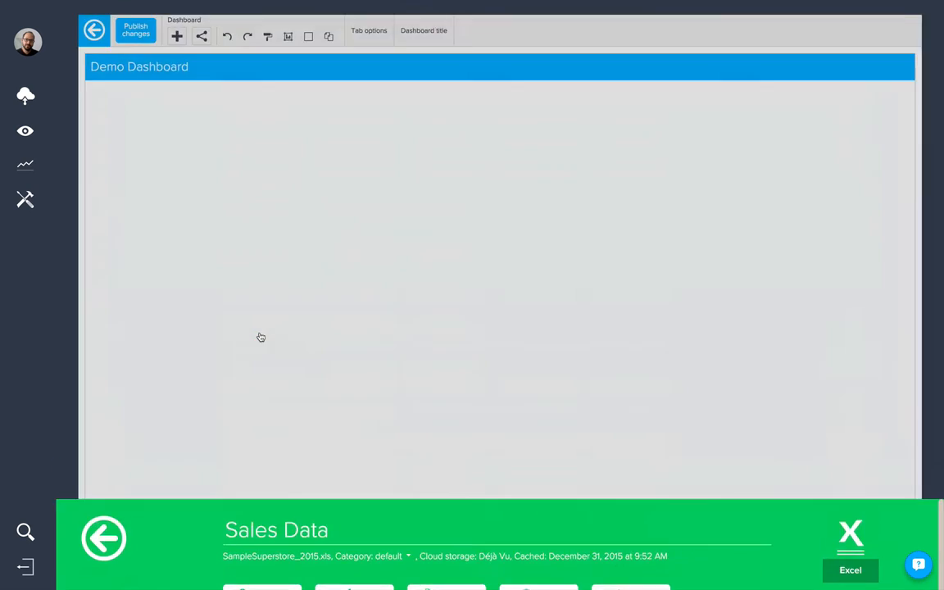
left_click(850, 530)
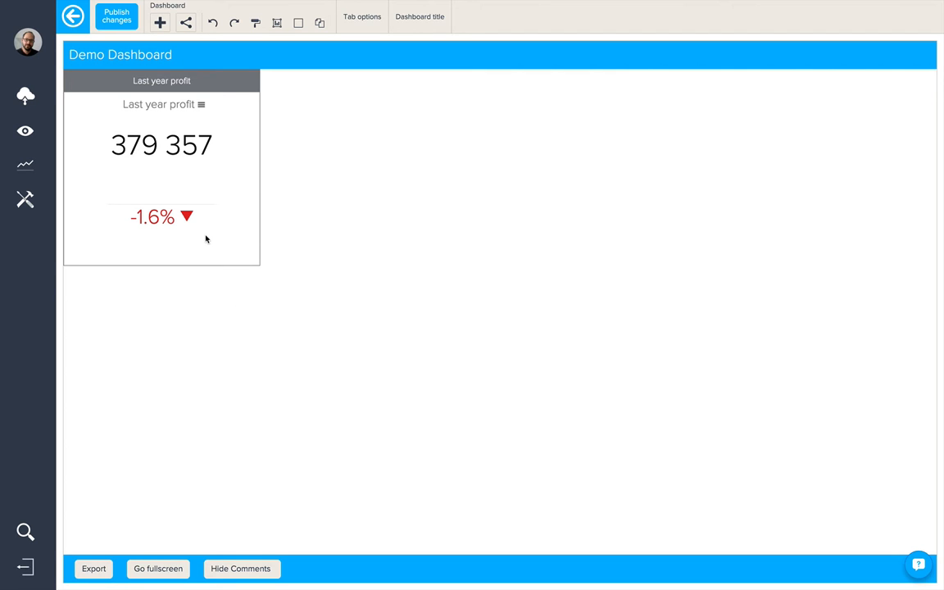
Step: Hide the profit tile's header, set its border colour, round corners to 10, hide loading icon
left_click(162, 163)
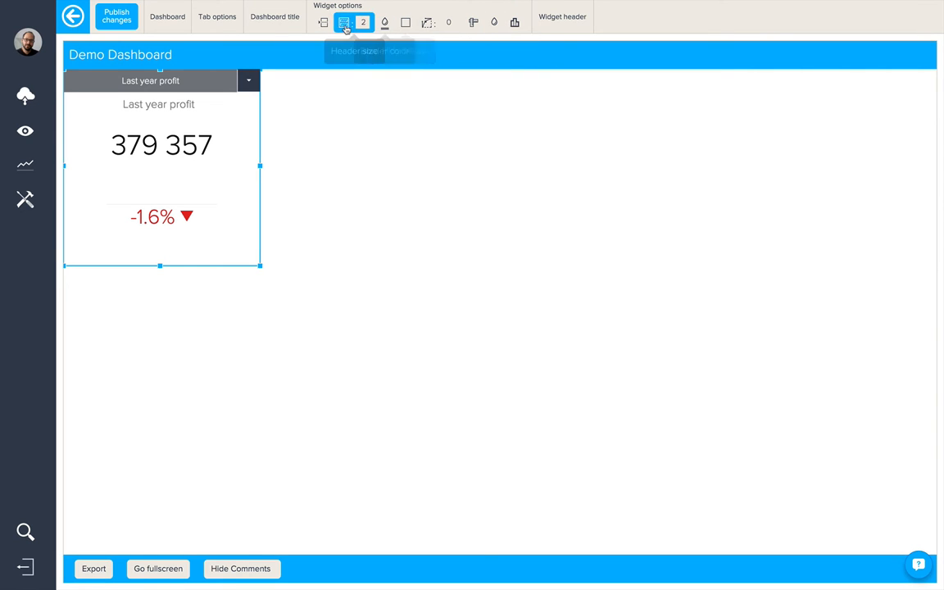
mouse_move(324, 23)
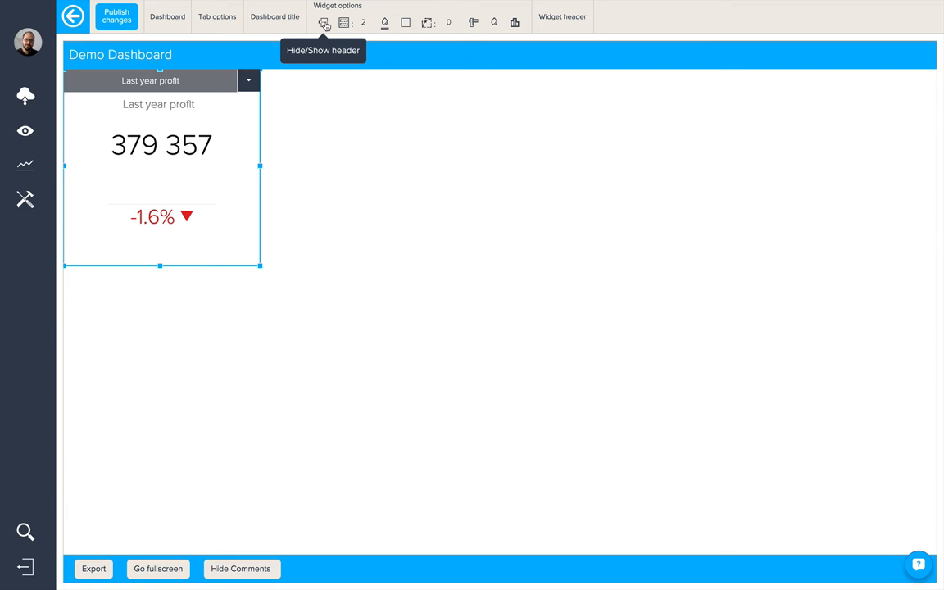
left_click(324, 22)
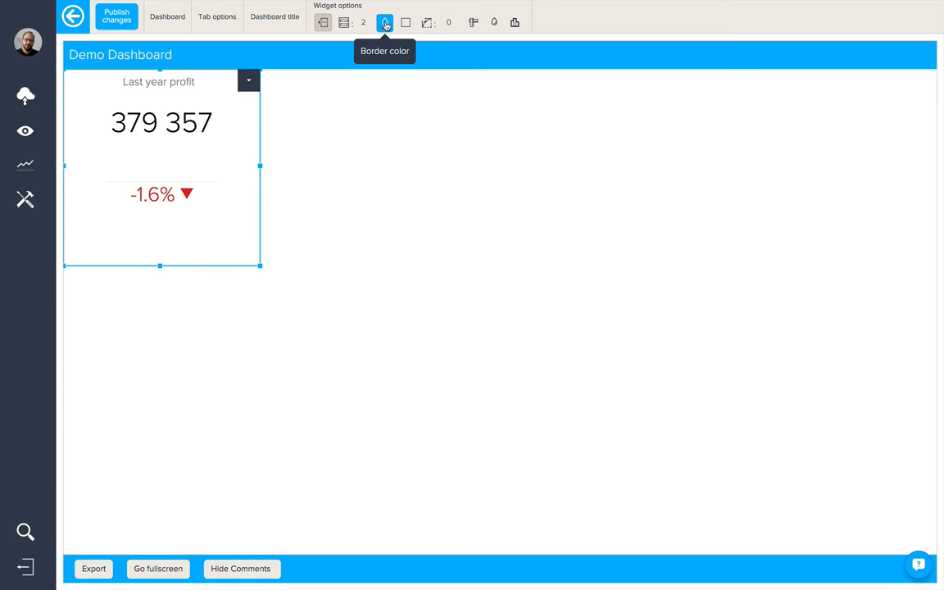
left_click(385, 22)
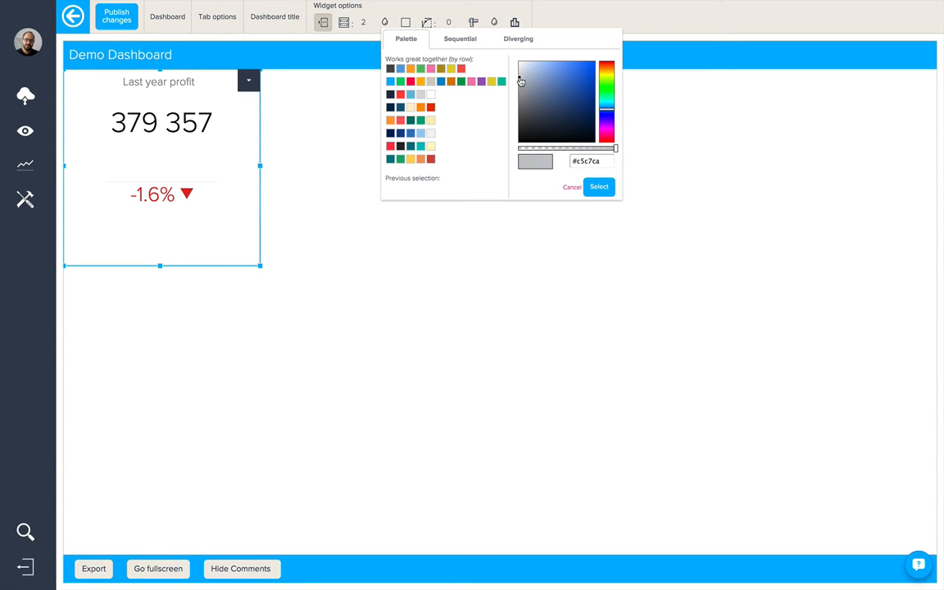
left_click(571, 187)
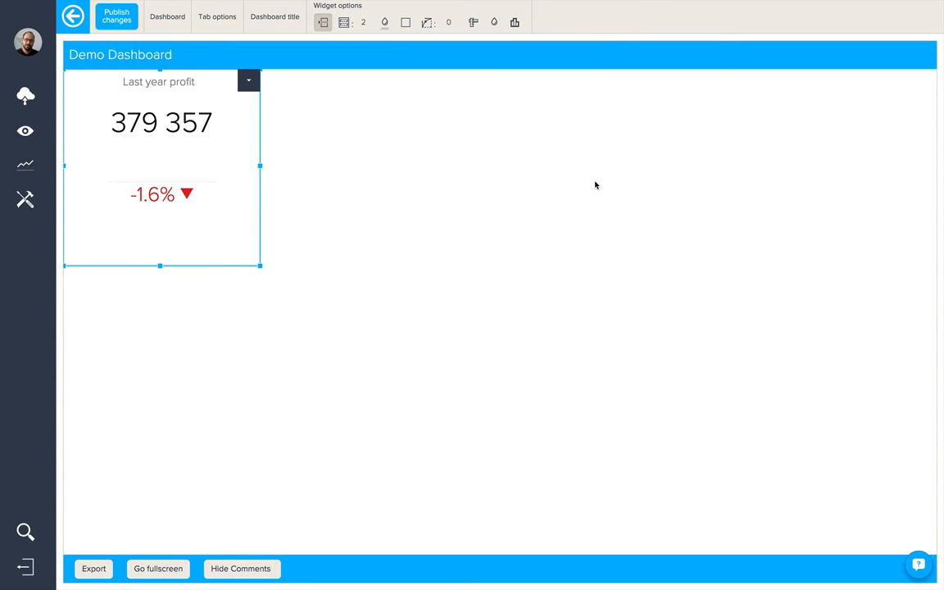
mouse_move(405, 22)
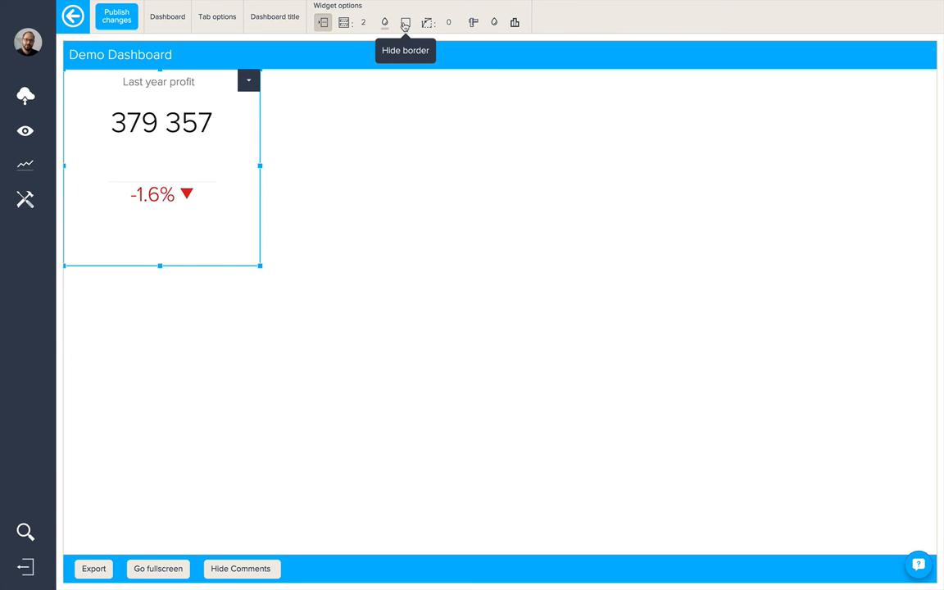
left_click(448, 22)
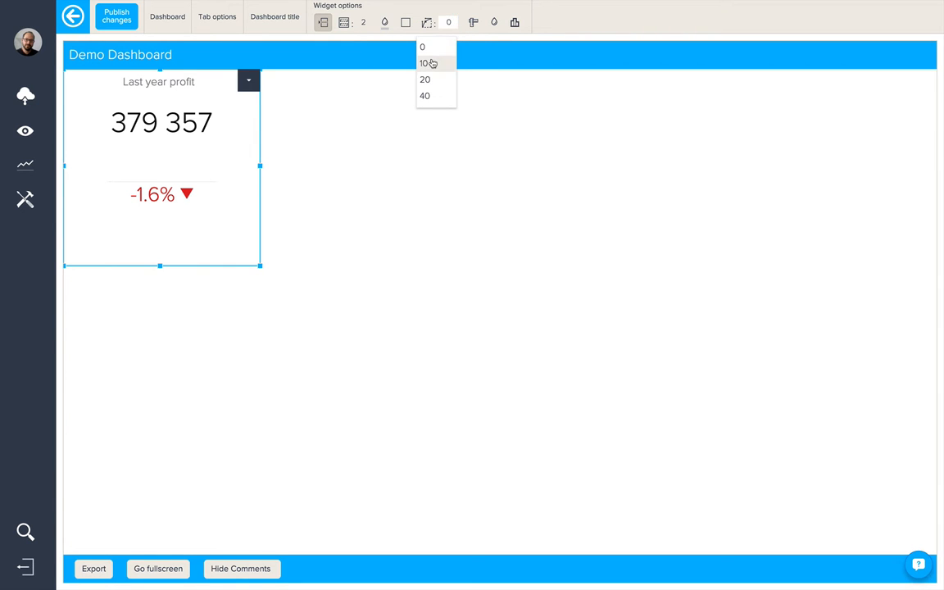
left_click(425, 64)
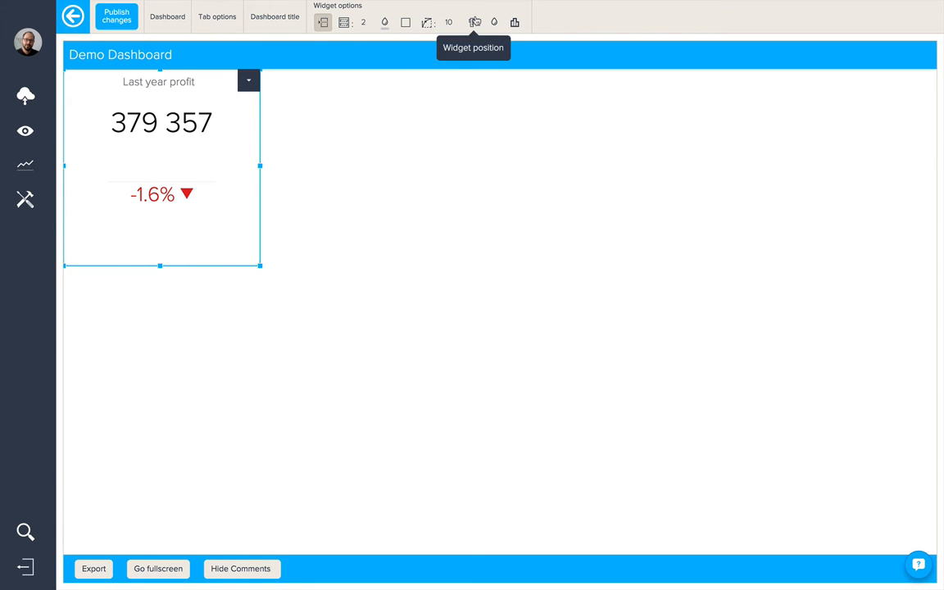
left_click(473, 22)
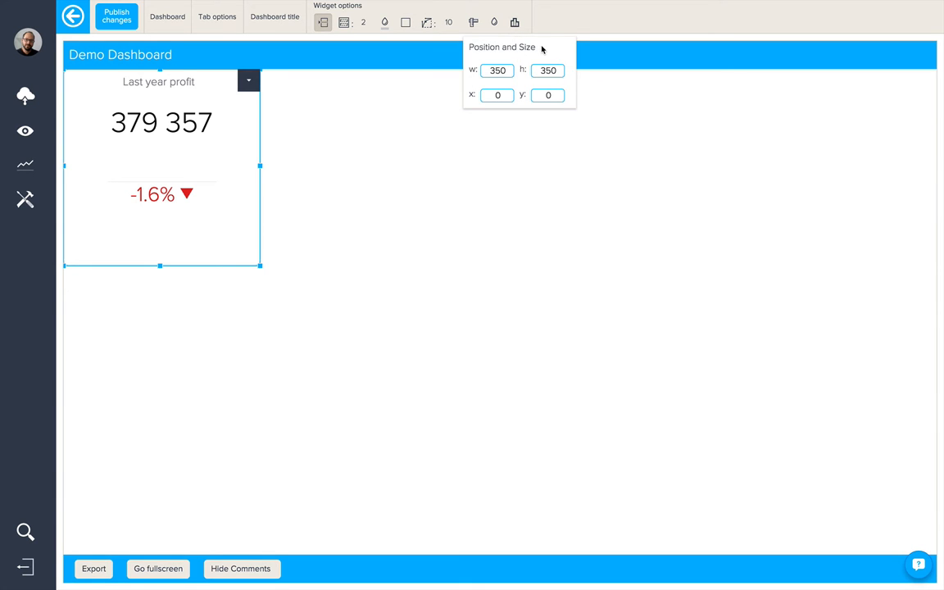
mouse_move(519, 41)
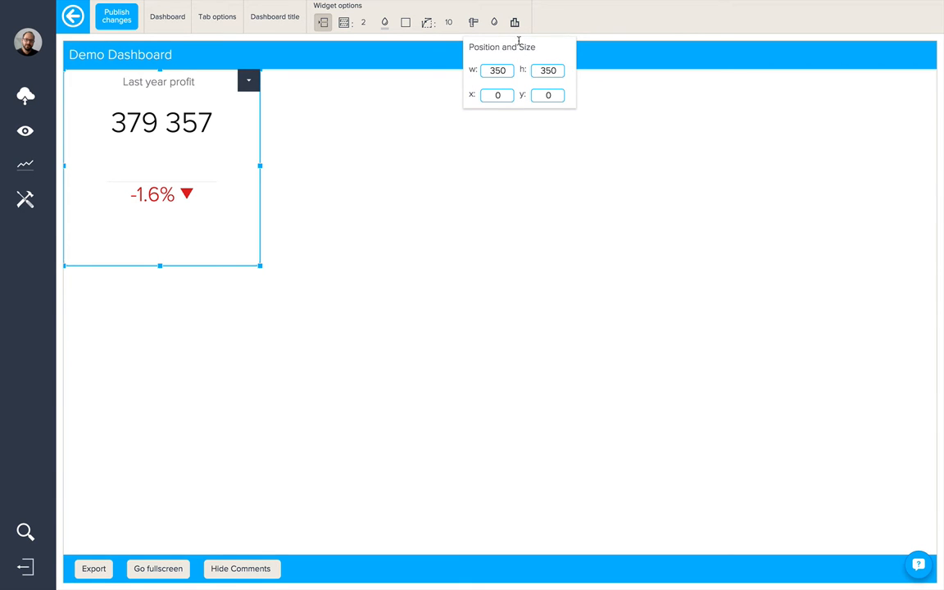
mouse_move(494, 22)
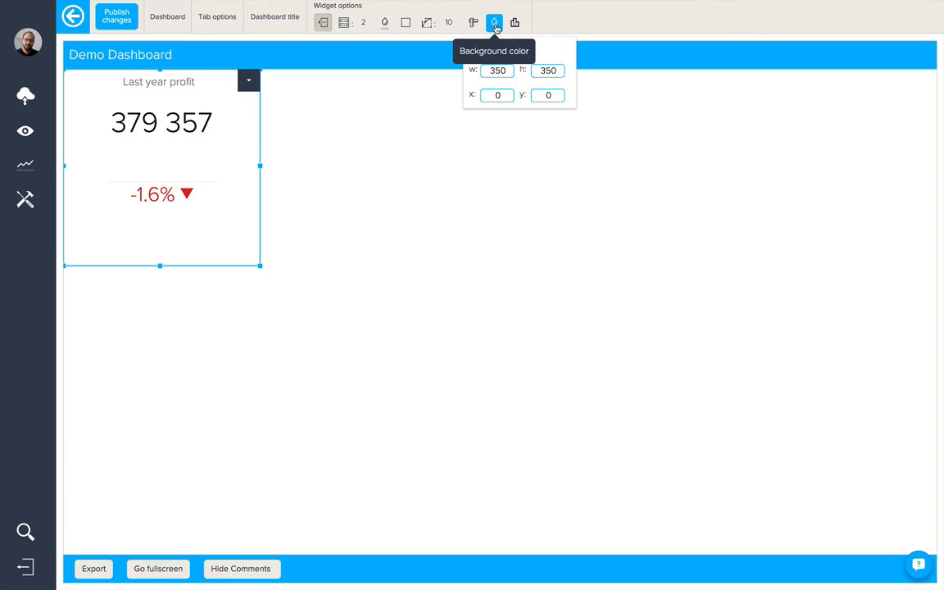
mouse_move(514, 22)
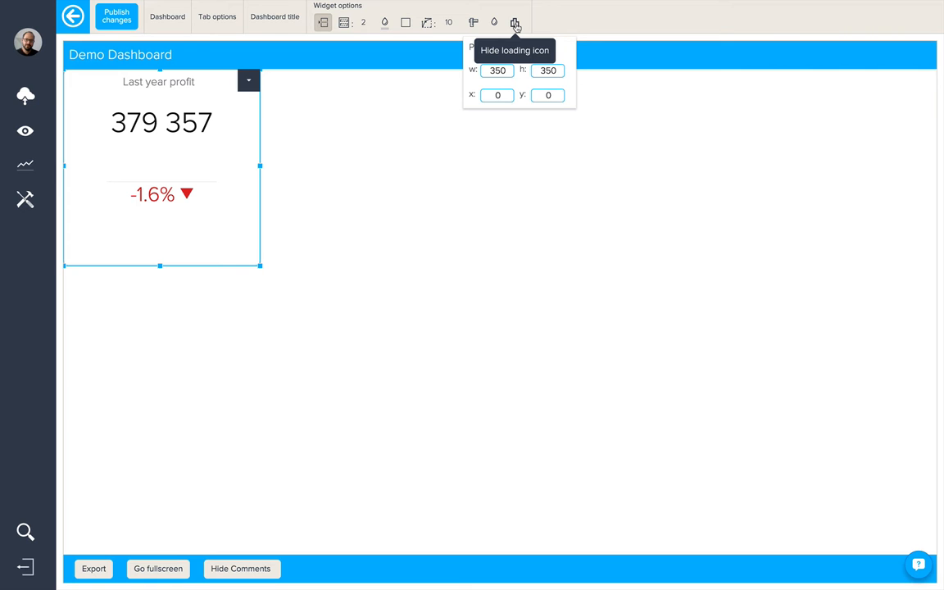
left_click(361, 159)
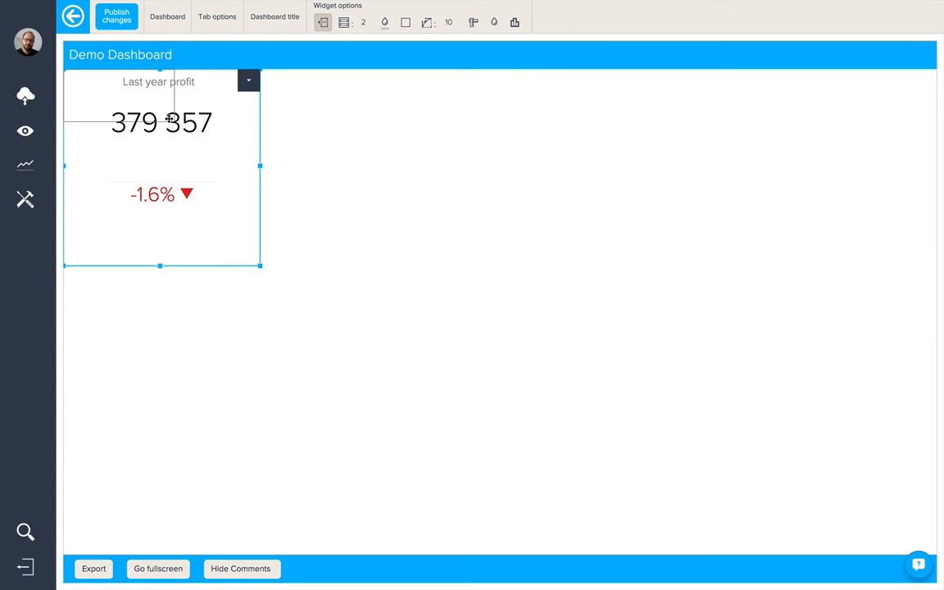
Step: Shrink the Last year profit tile to a small box near the top-left
left_click_drag(260, 265, 157, 120)
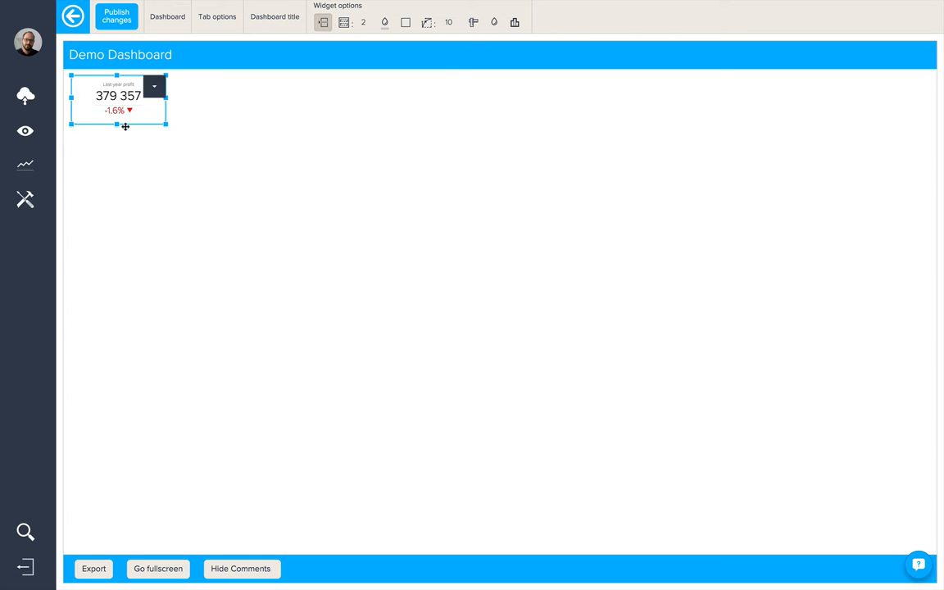
mouse_move(145, 103)
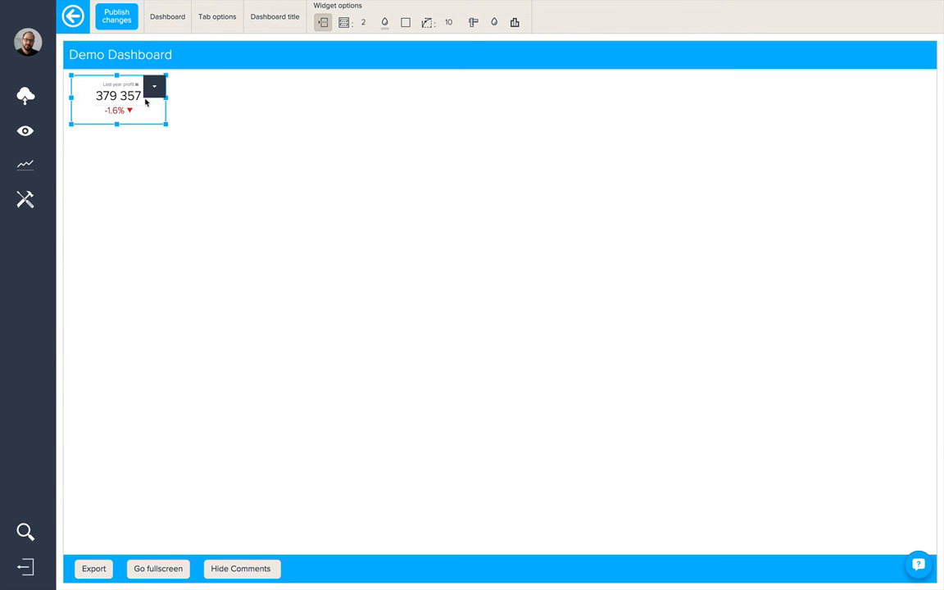
left_click(154, 86)
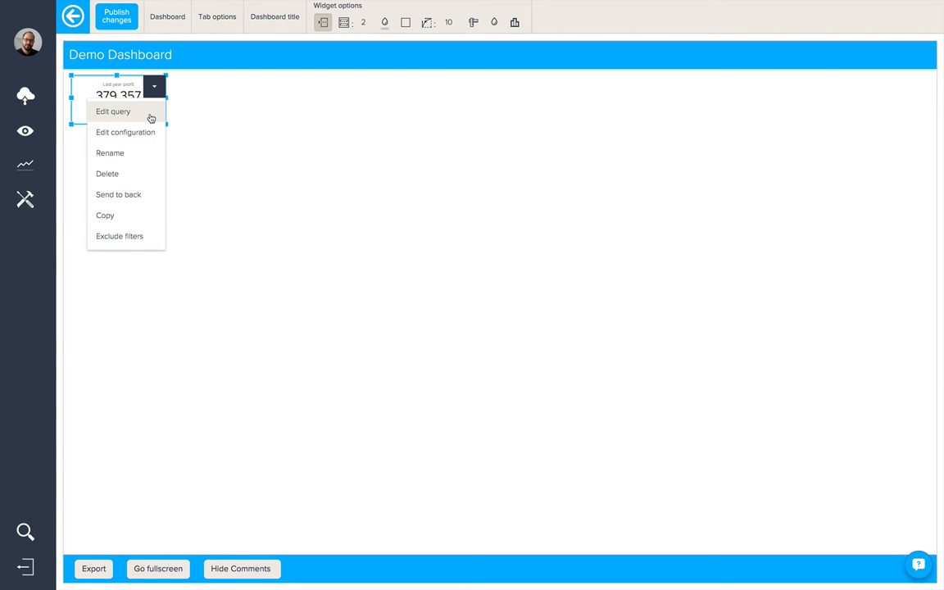
mouse_move(125, 132)
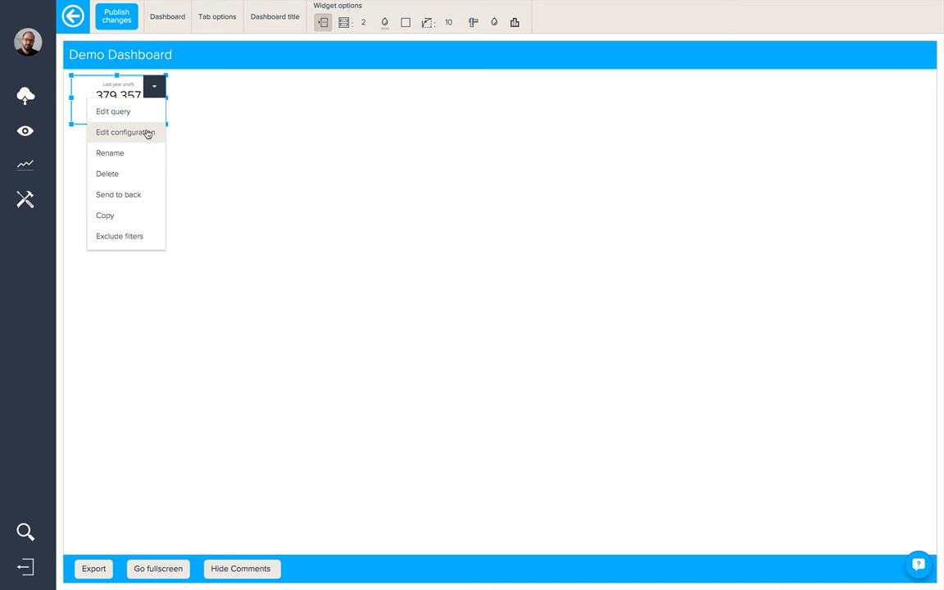
Step: Raise the Last year profit label font size from 10 to 18 in chart styles
left_click(125, 132)
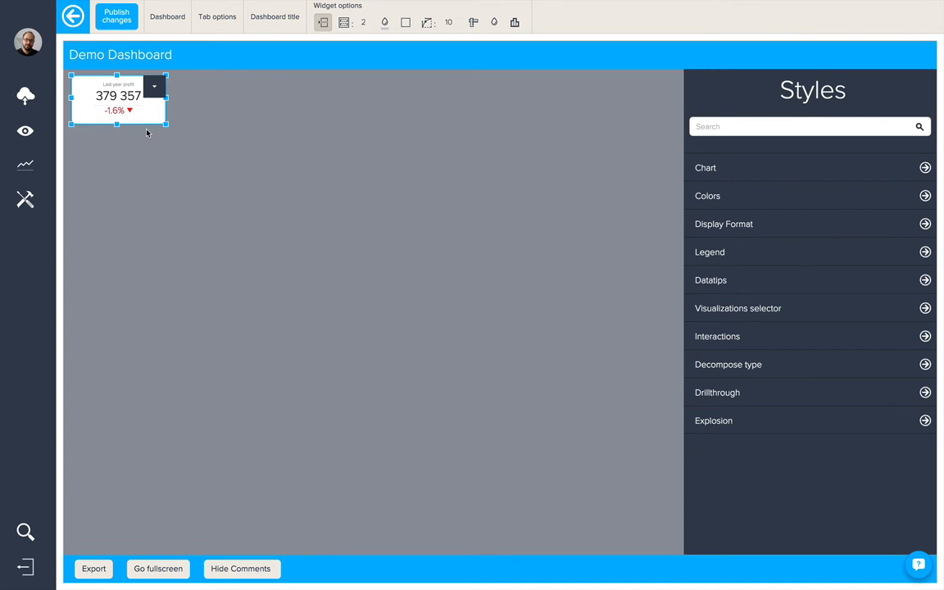
mouse_move(744, 146)
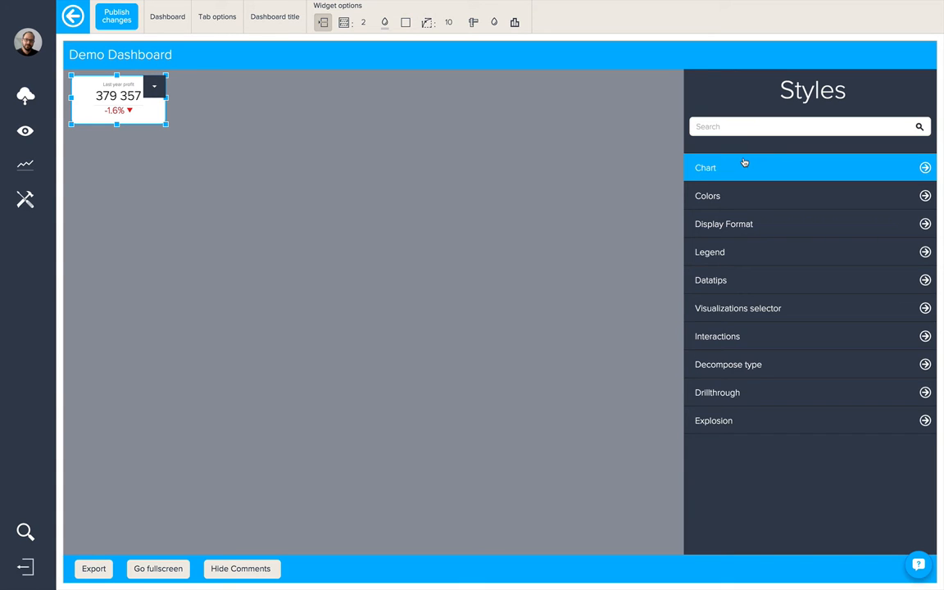
left_click(705, 167)
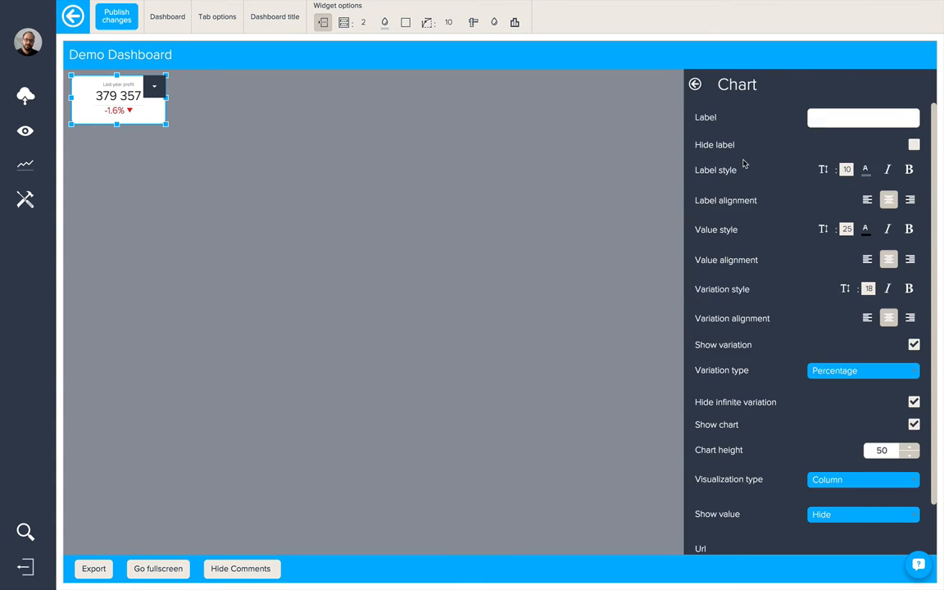
left_click(846, 169)
type("18")
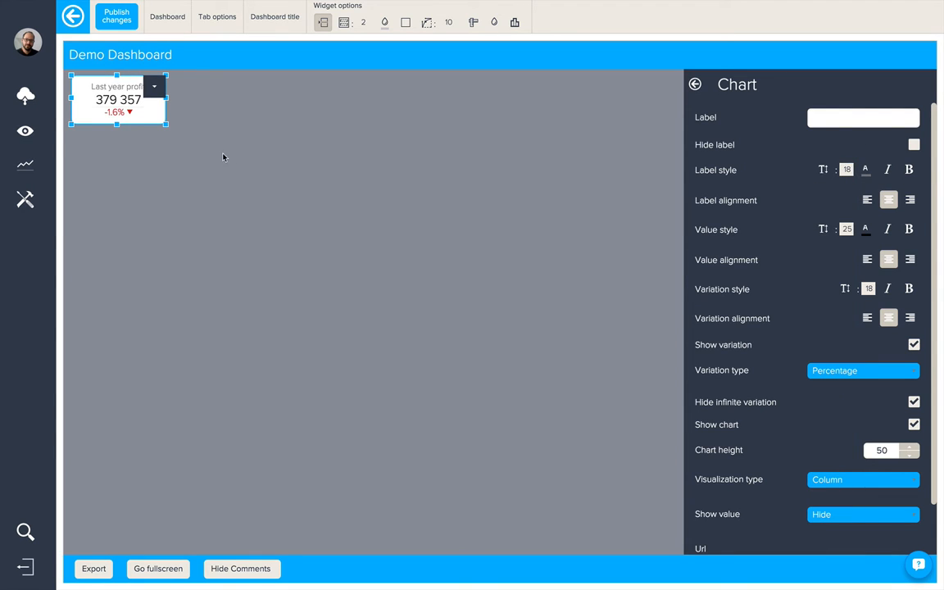
mouse_move(227, 165)
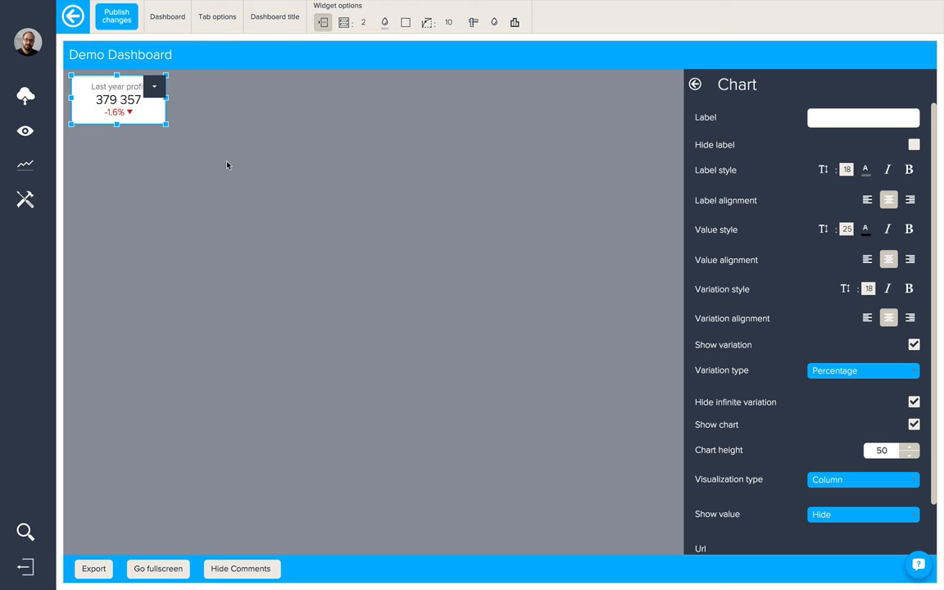
left_click(694, 83)
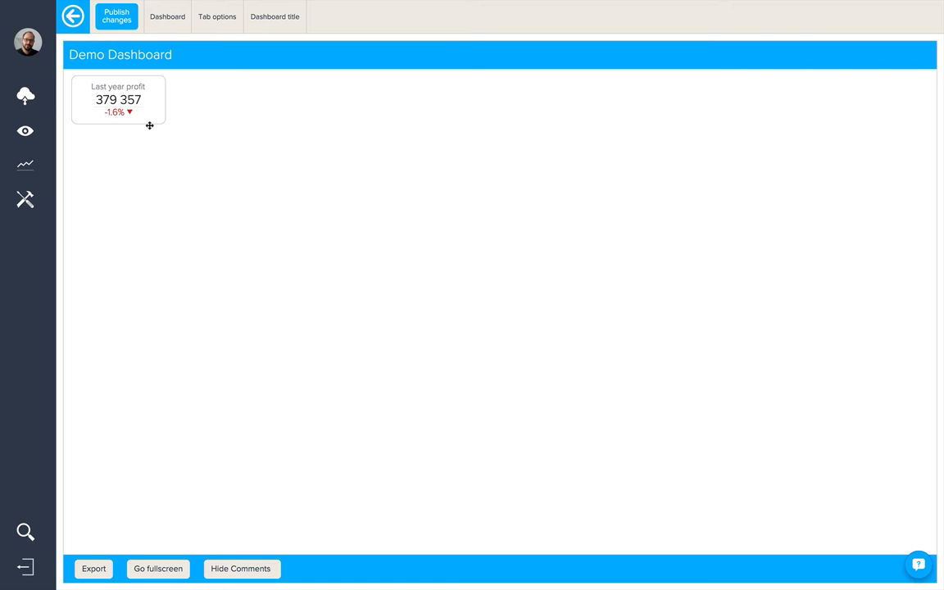
left_click(118, 98)
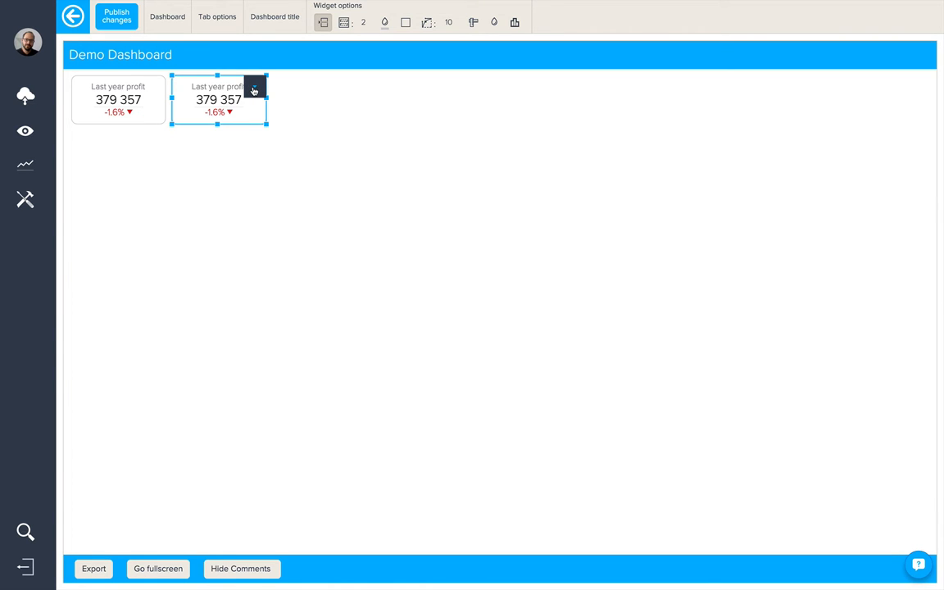
Step: Open the copied profit tile's query in the Query Builder
left_click(254, 86)
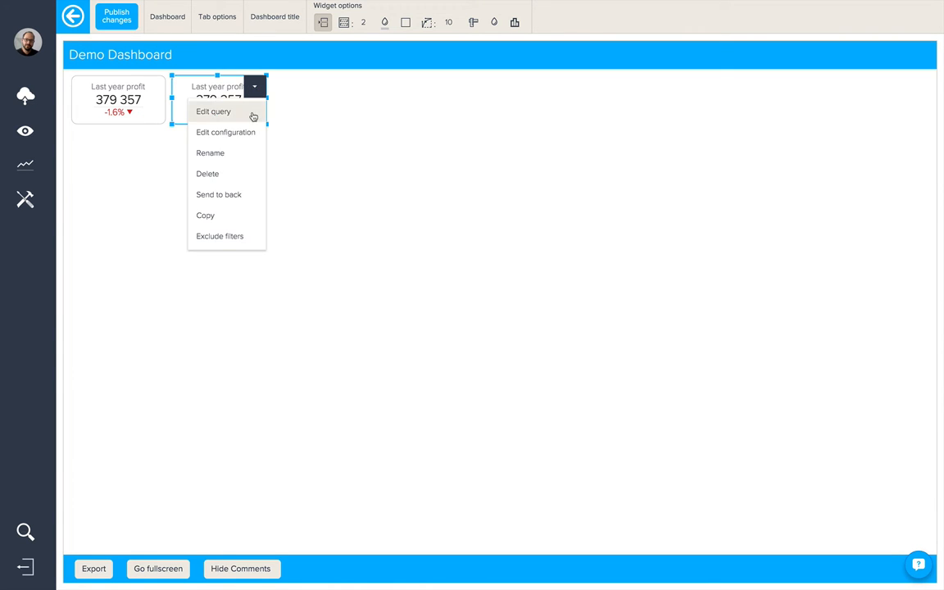
left_click(213, 111)
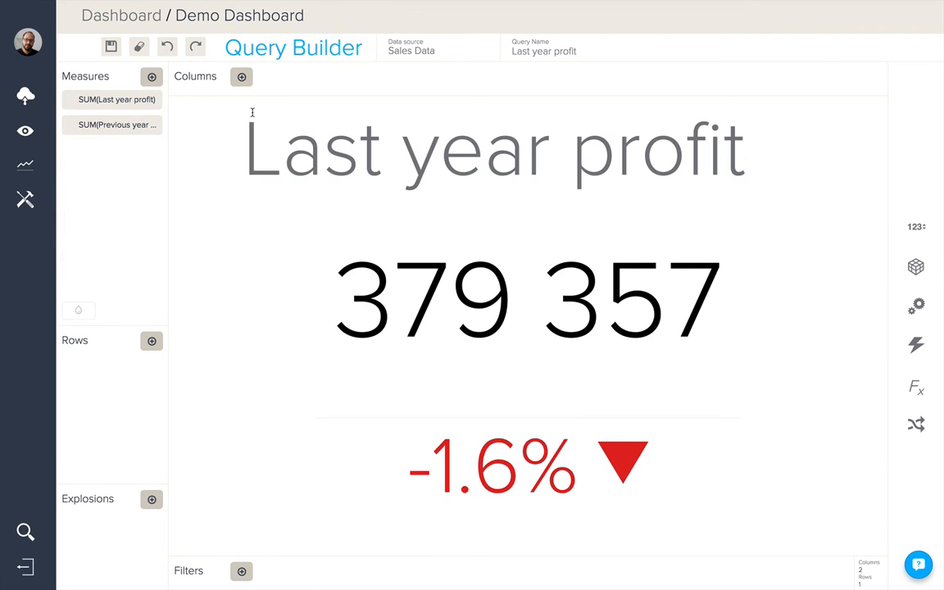
Step: Switch the copied tile's measure to SUM(Shipping Cost), showing 108 009
left_click(117, 99)
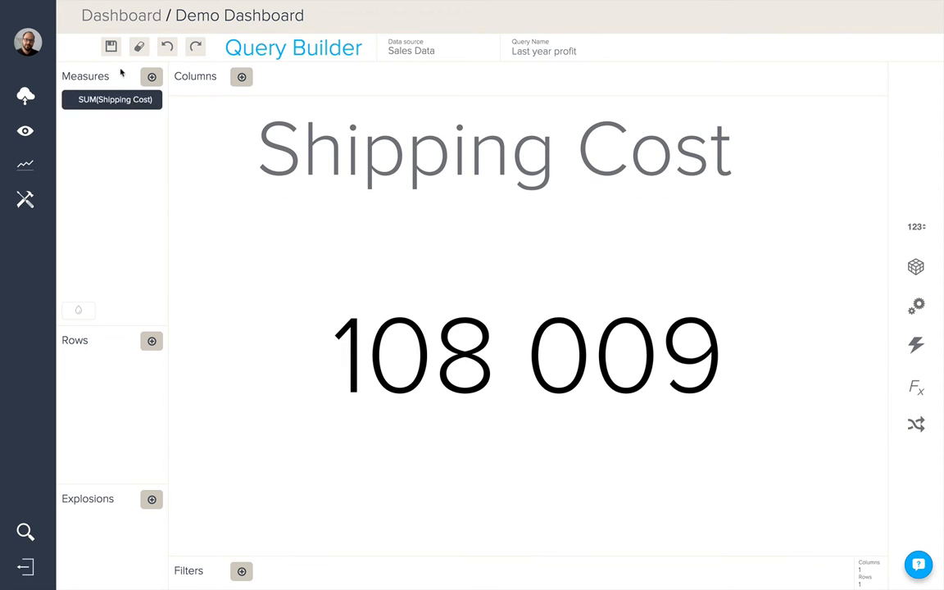
scroll("down", 3)
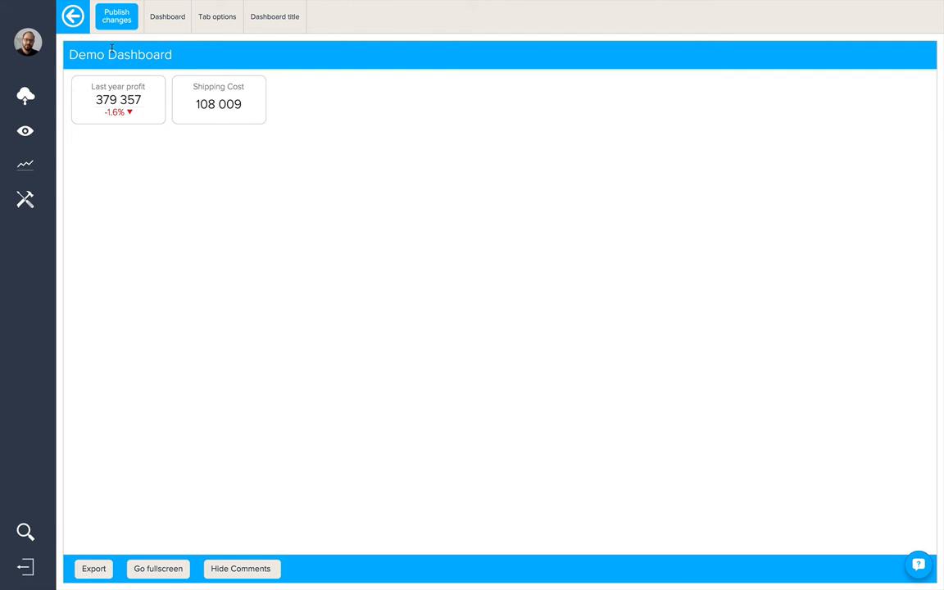
mouse_move(218, 118)
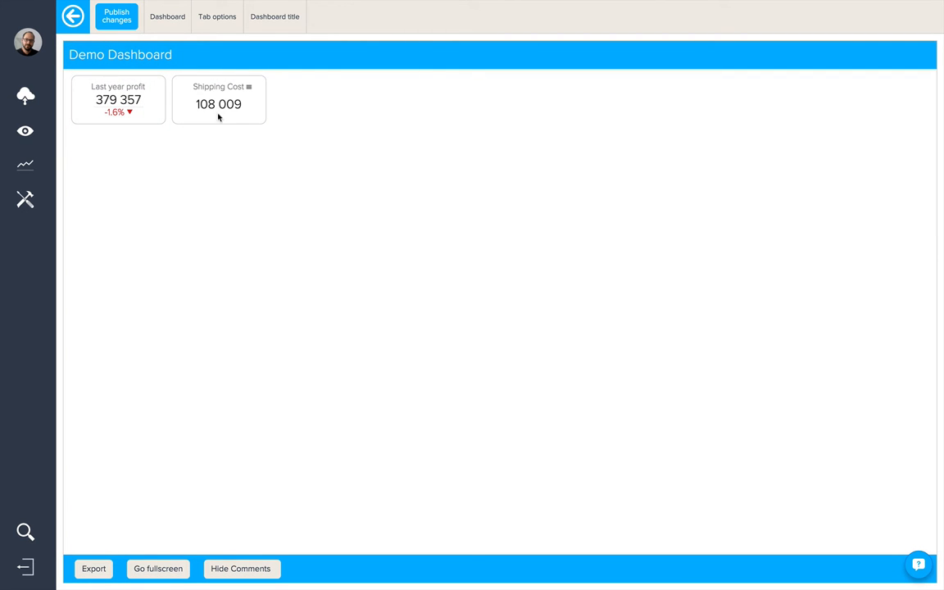
mouse_move(226, 119)
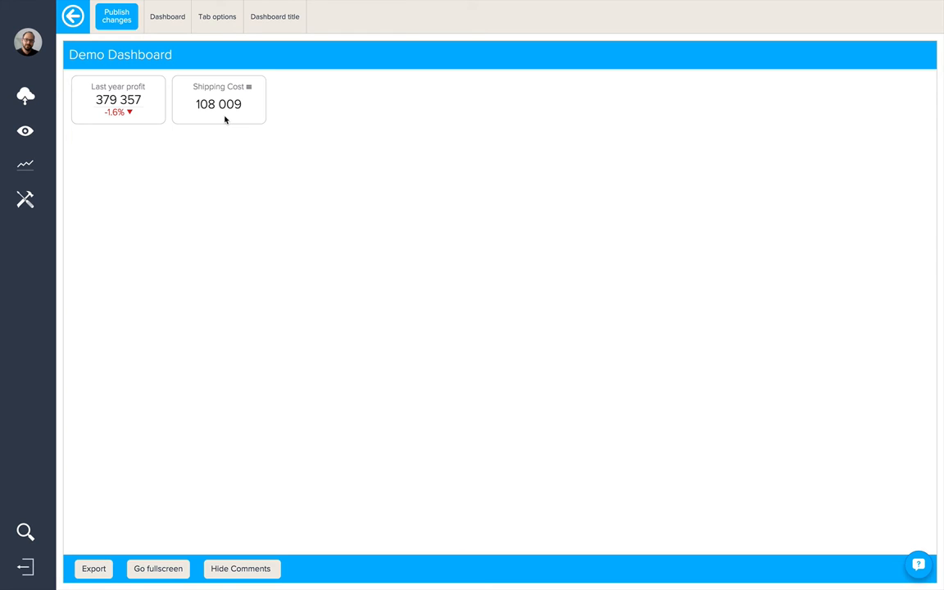
mouse_move(228, 119)
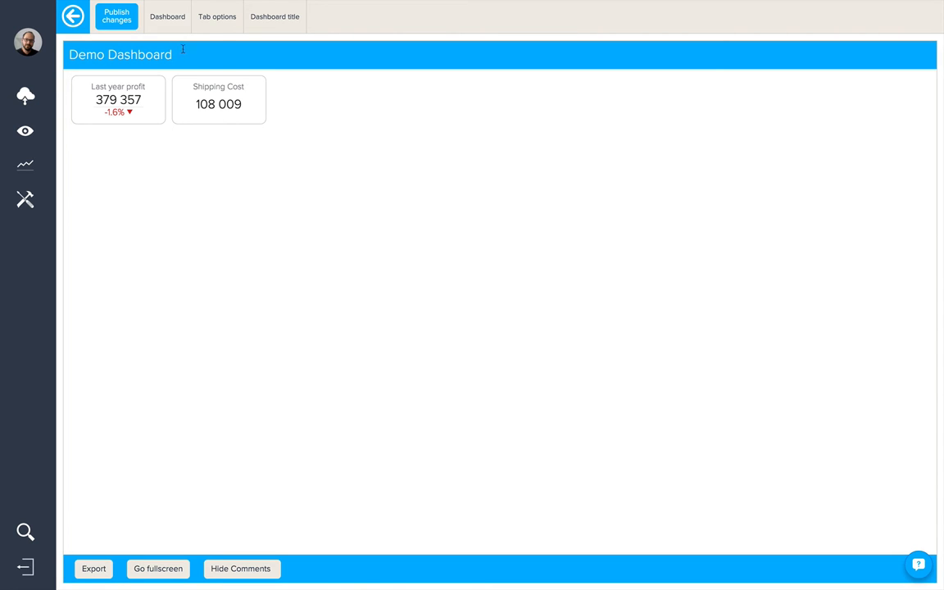
Step: Add the Profit over time chart from the Sales Data source
left_click(160, 22)
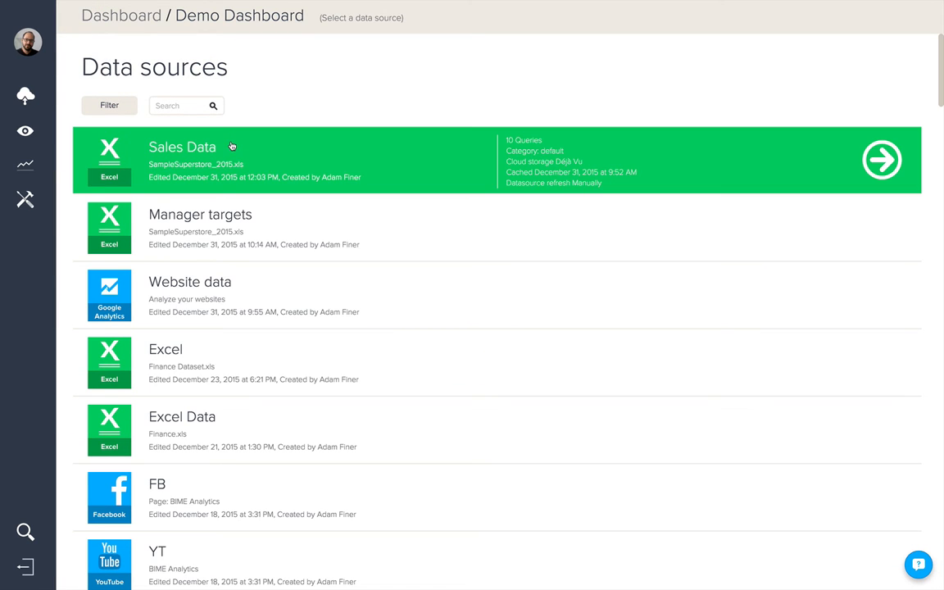
left_click(182, 146)
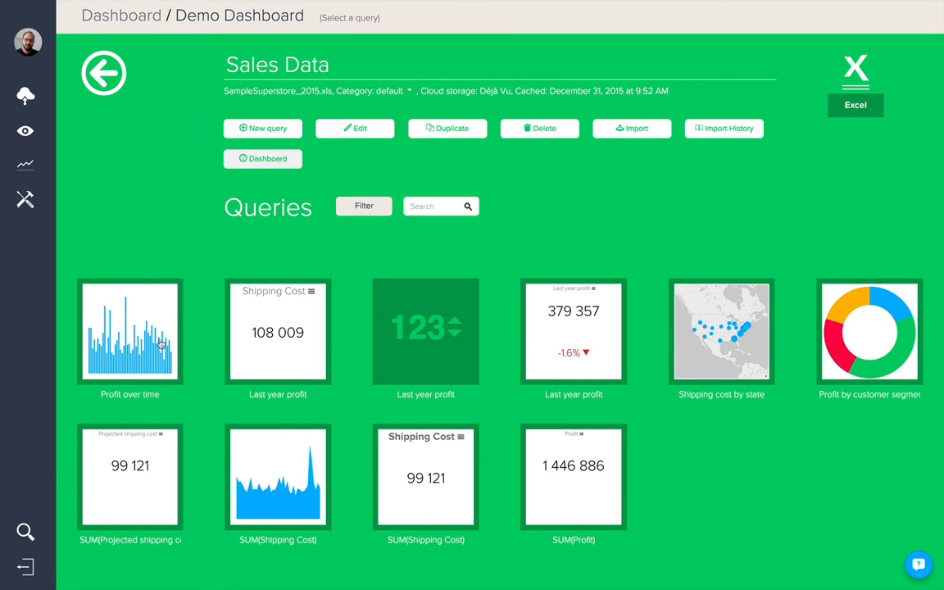
left_click(130, 331)
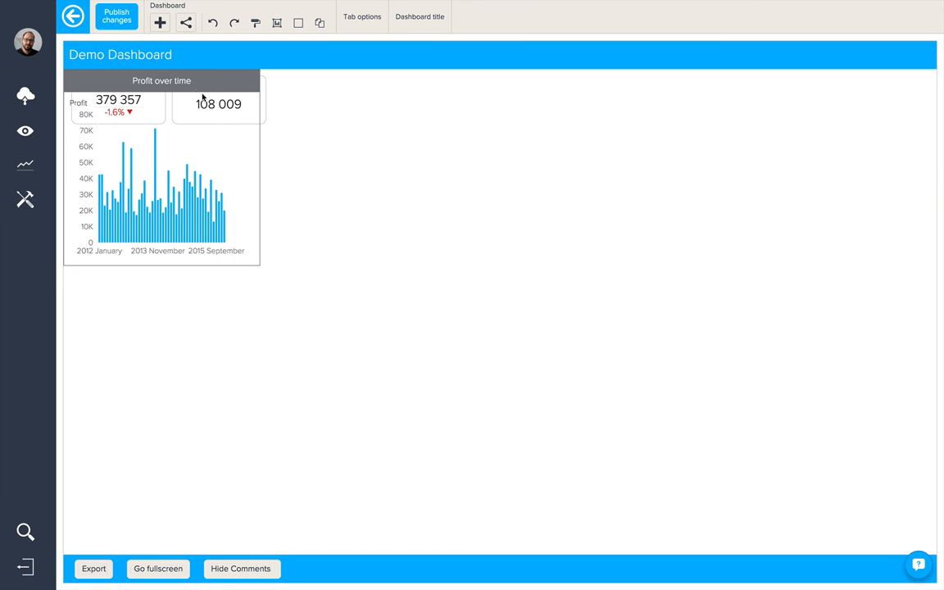
Step: Place the Profit over time chart below the KPIs, widen it, with plain header and no border
left_click(162, 142)
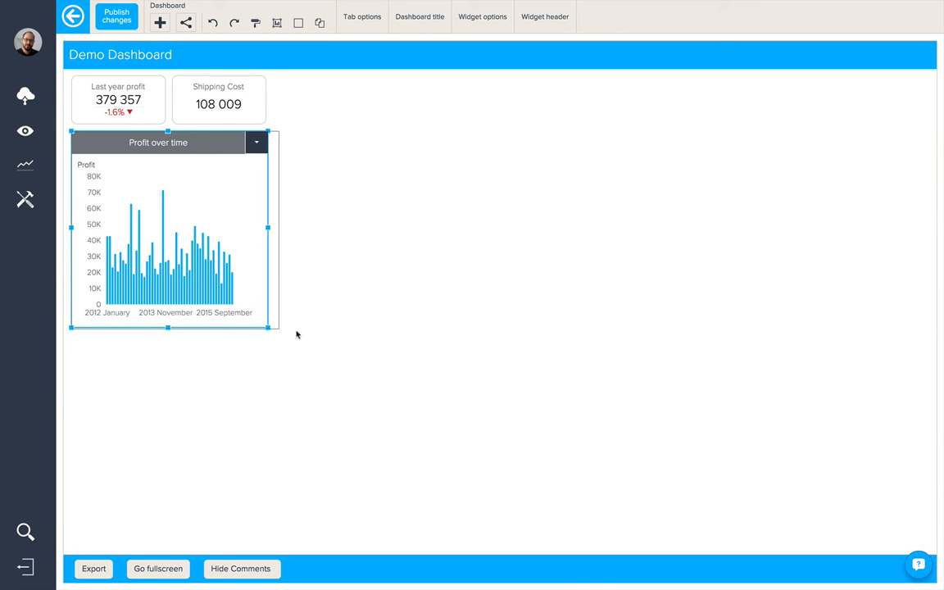
left_click_drag(268, 326, 352, 350)
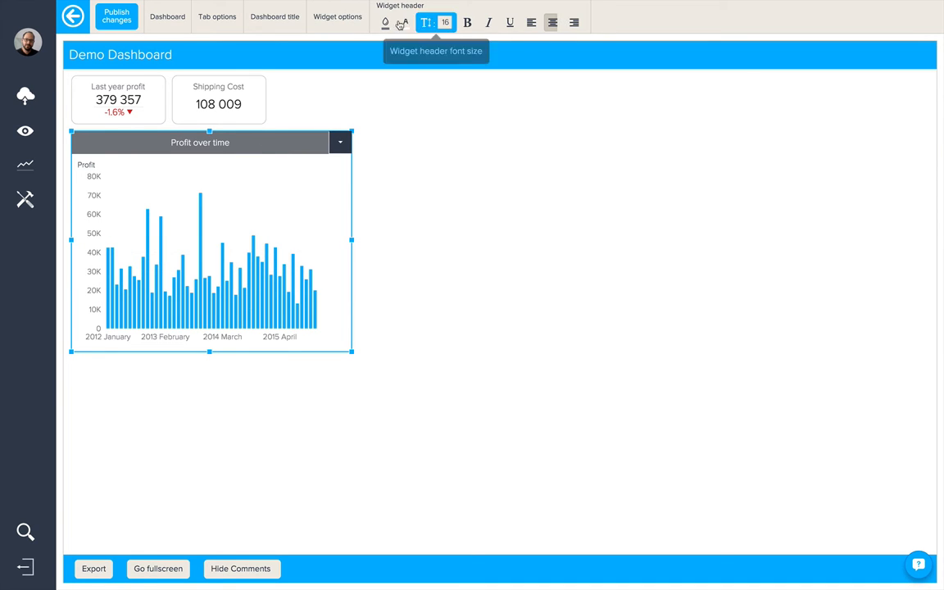
left_click(404, 22)
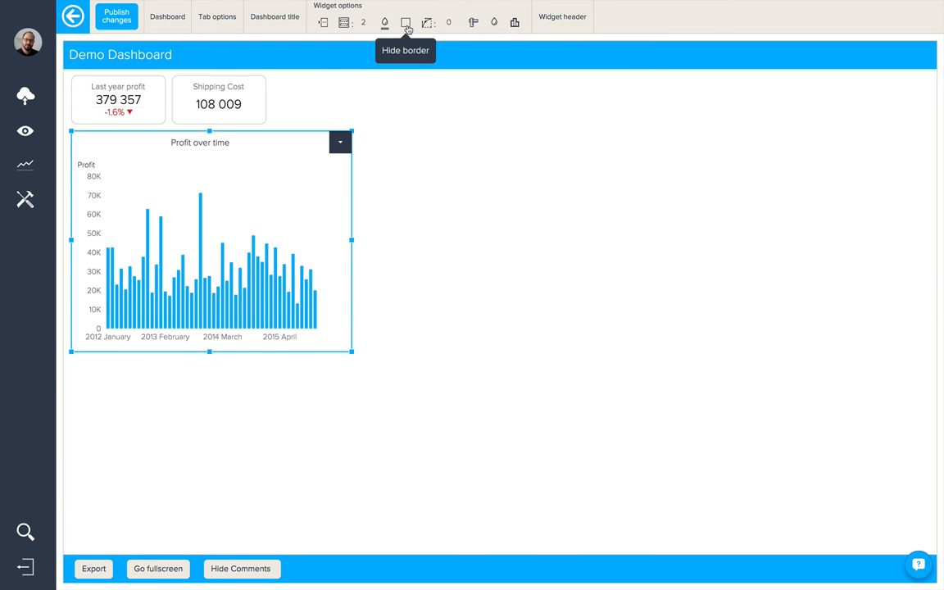
left_click(405, 22)
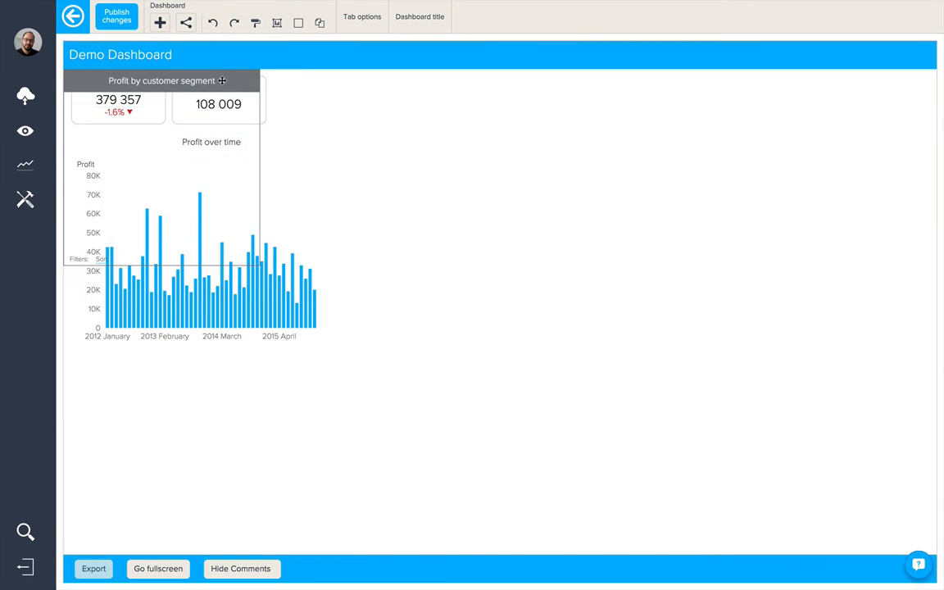
Step: Place the donut under the profit chart, match its width, and paint-format the bar chart's style
left_click_drag(164, 80, 168, 361)
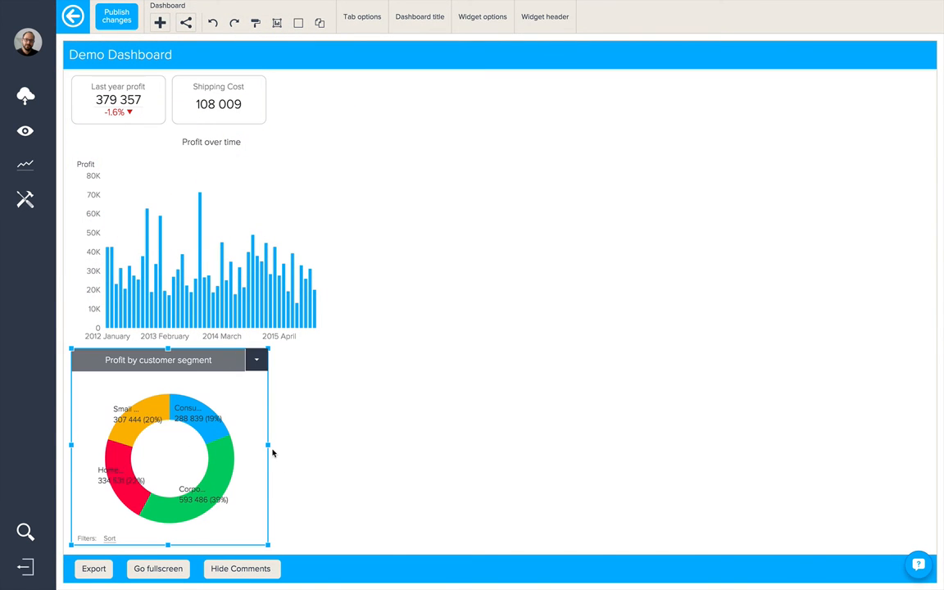
left_click_drag(268, 455, 352, 455)
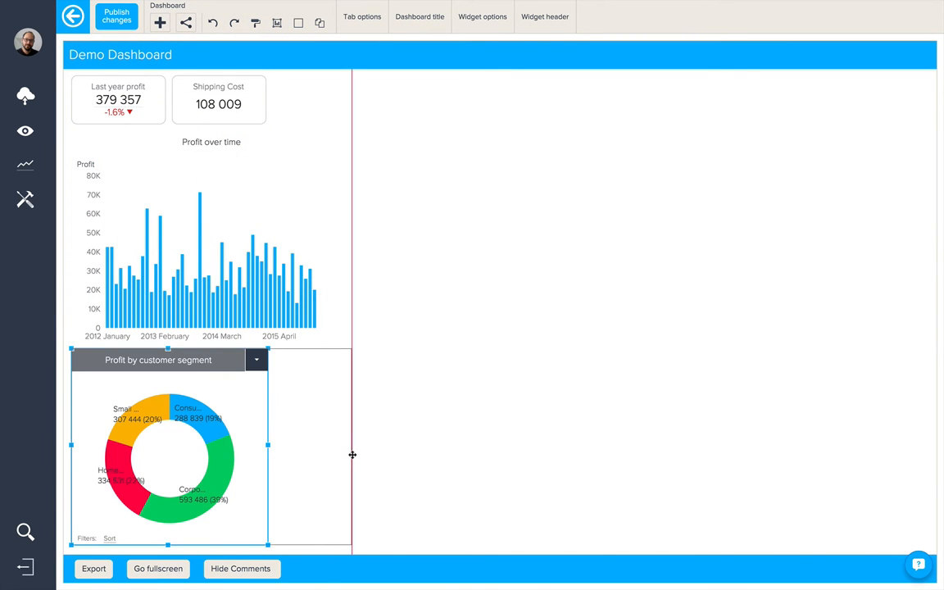
left_click_drag(268, 445, 353, 454)
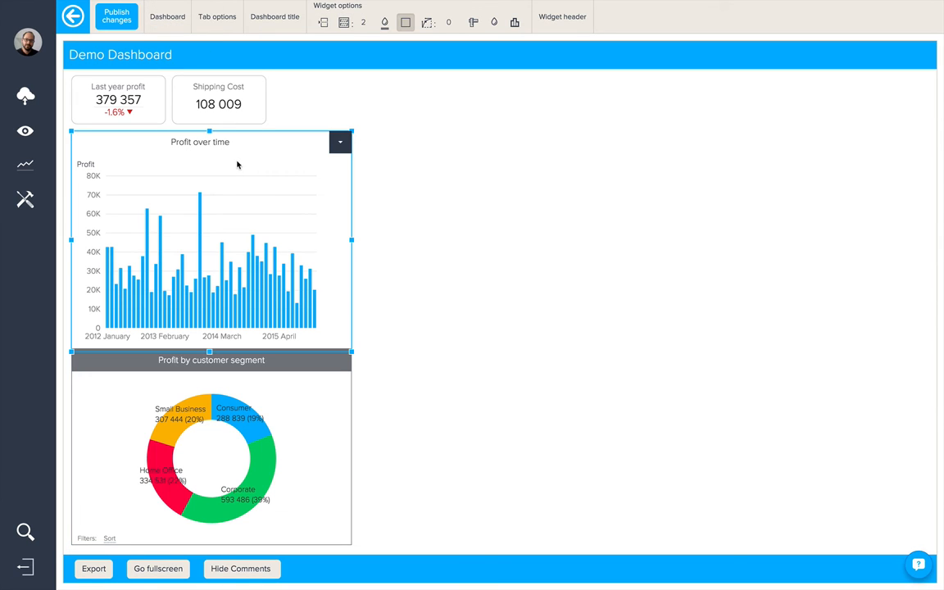
mouse_move(223, 291)
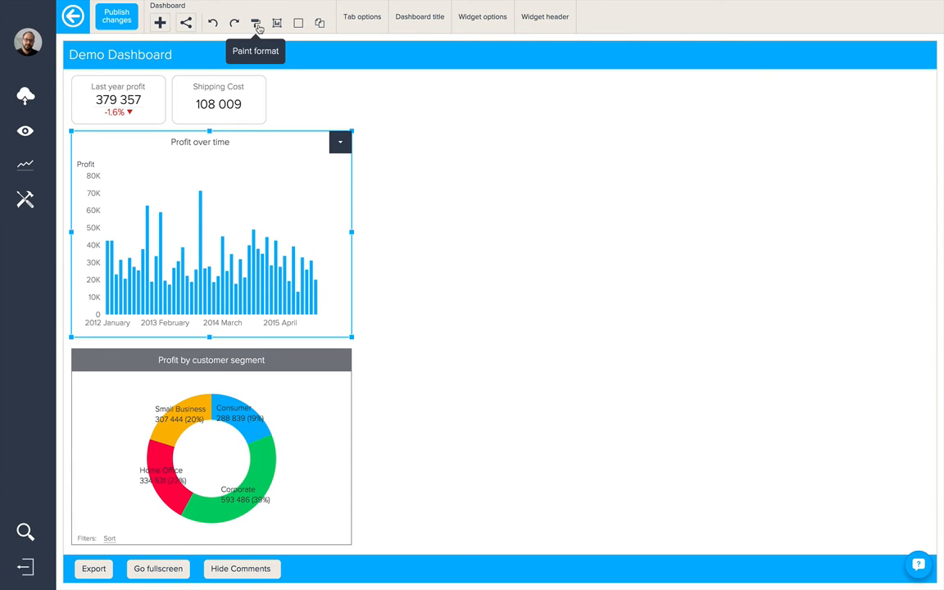
mouse_move(292, 379)
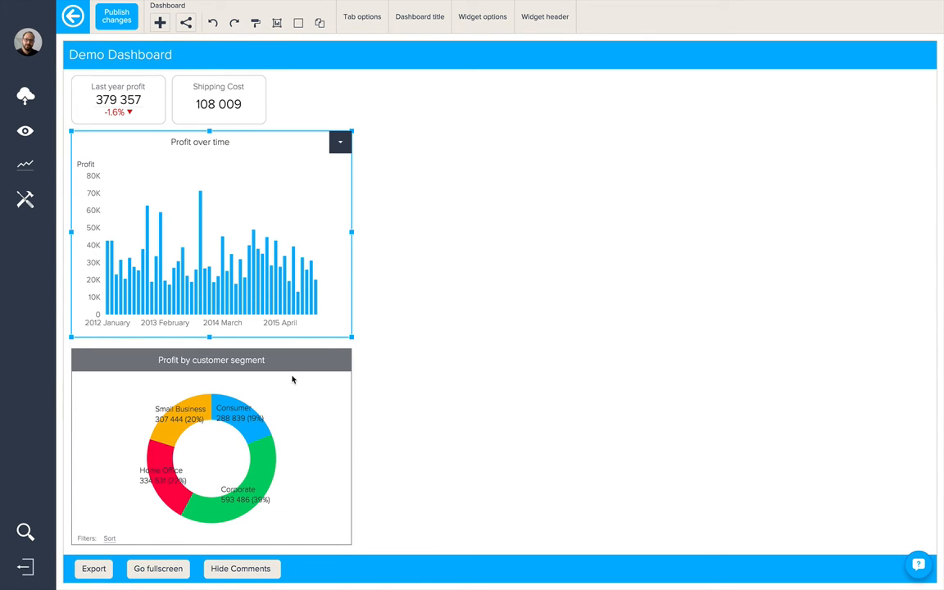
left_click(210, 447)
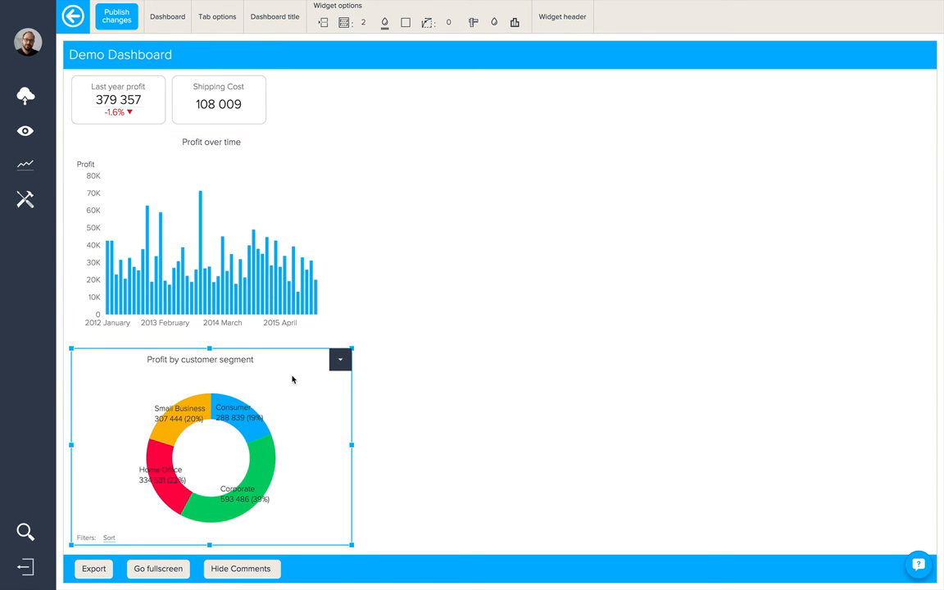
left_click(420, 409)
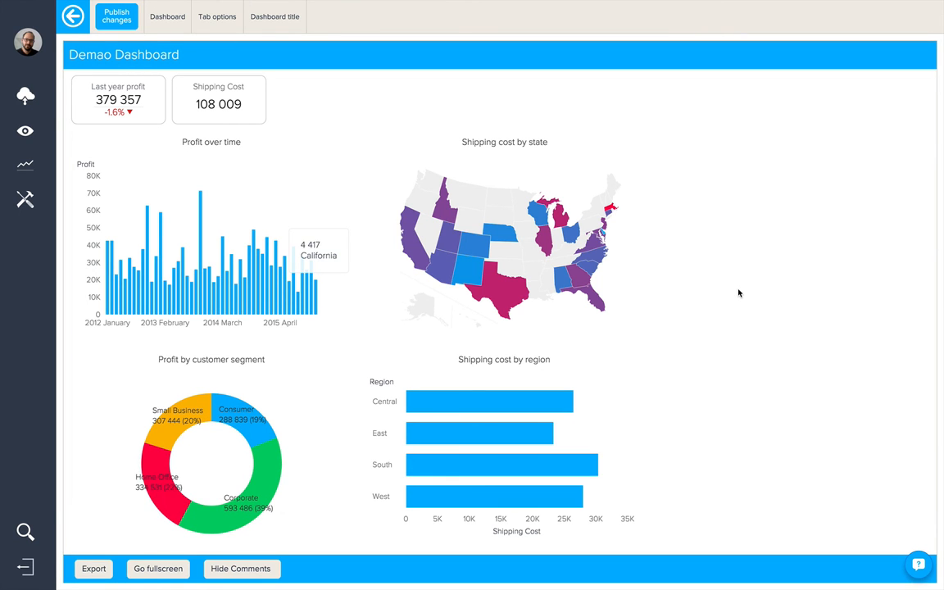
mouse_move(684, 309)
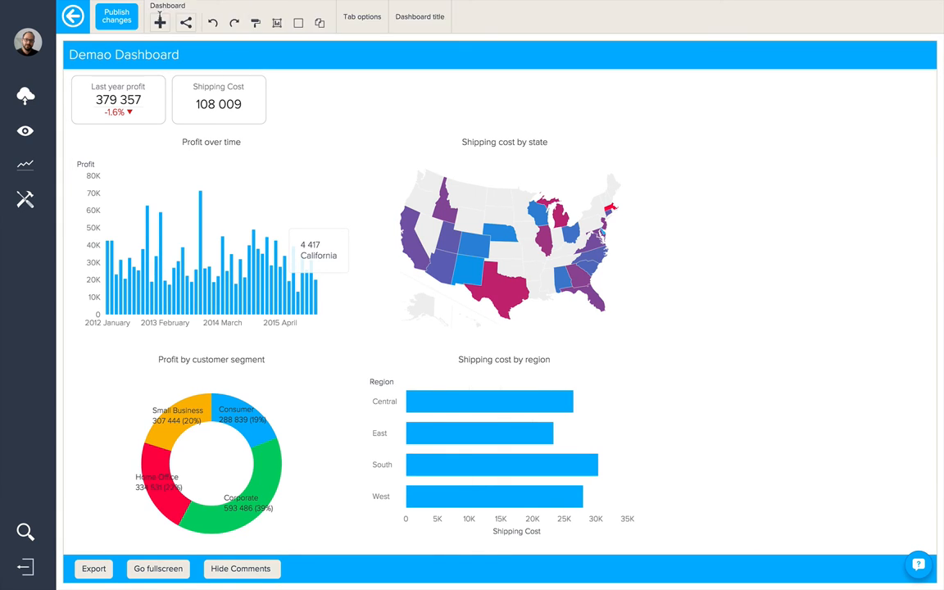
Step: Choose Add Data Filter from the dashboard's add-object menu
left_click(160, 22)
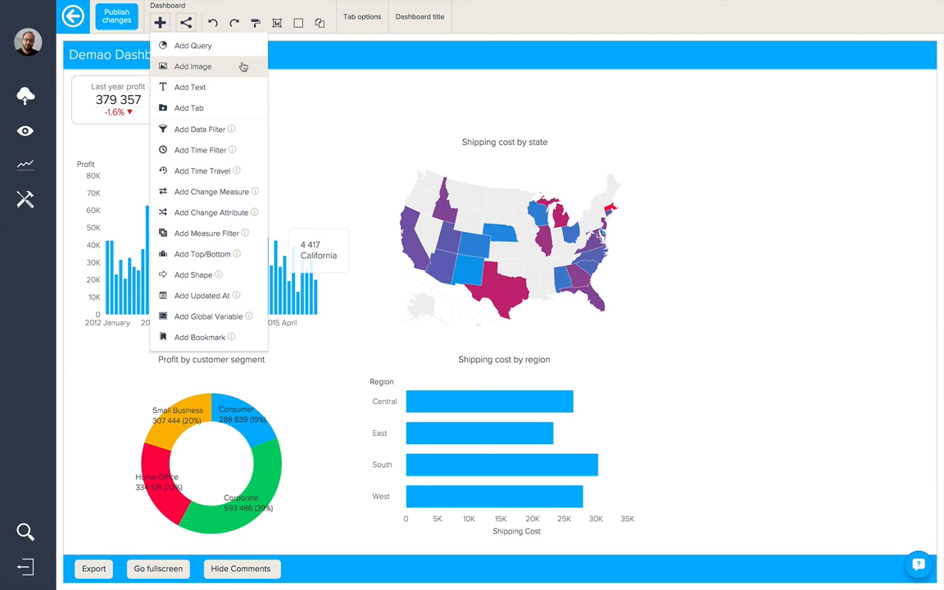
mouse_move(190, 107)
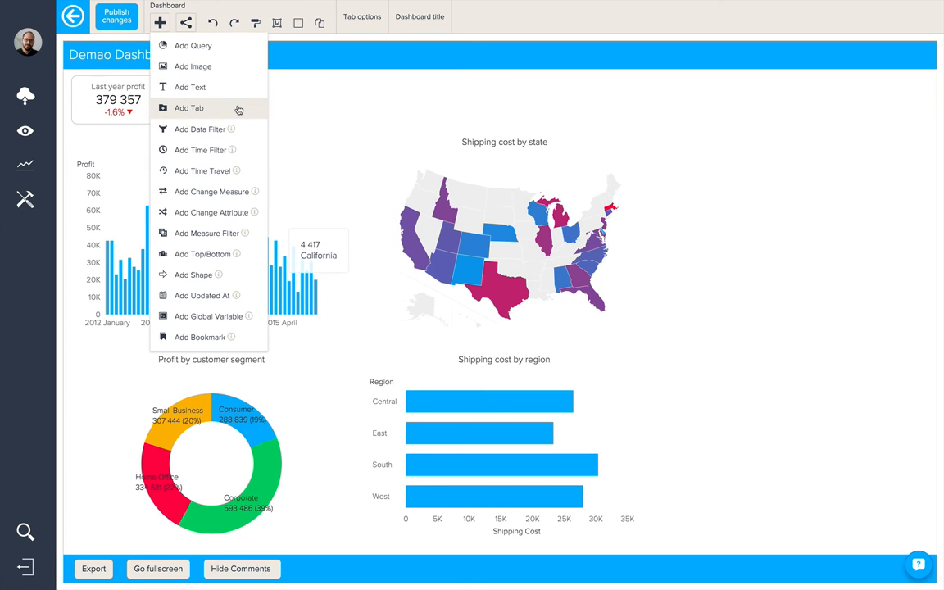
mouse_move(199, 129)
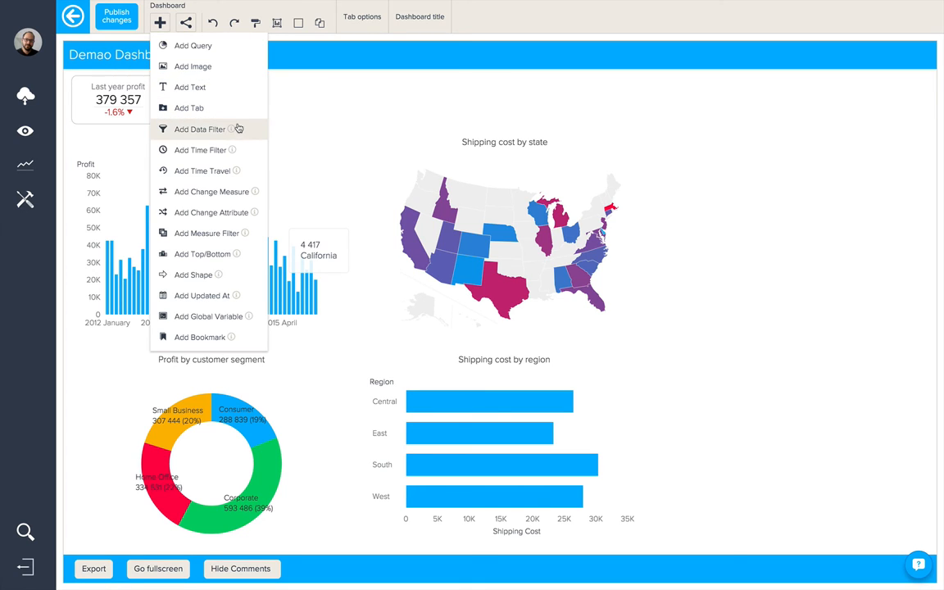
left_click(200, 129)
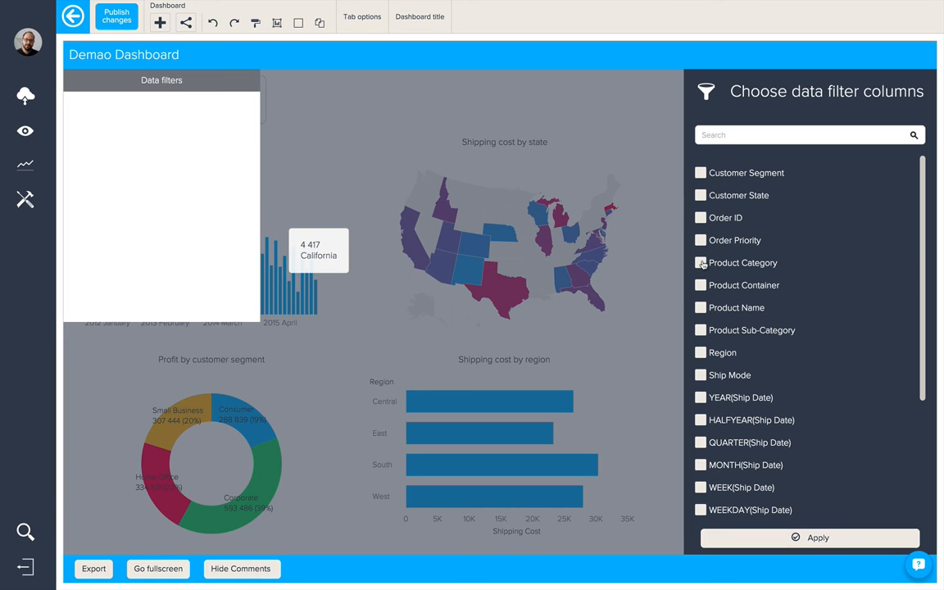
Step: Filter on Product Category, displayed as a button list
left_click(700, 262)
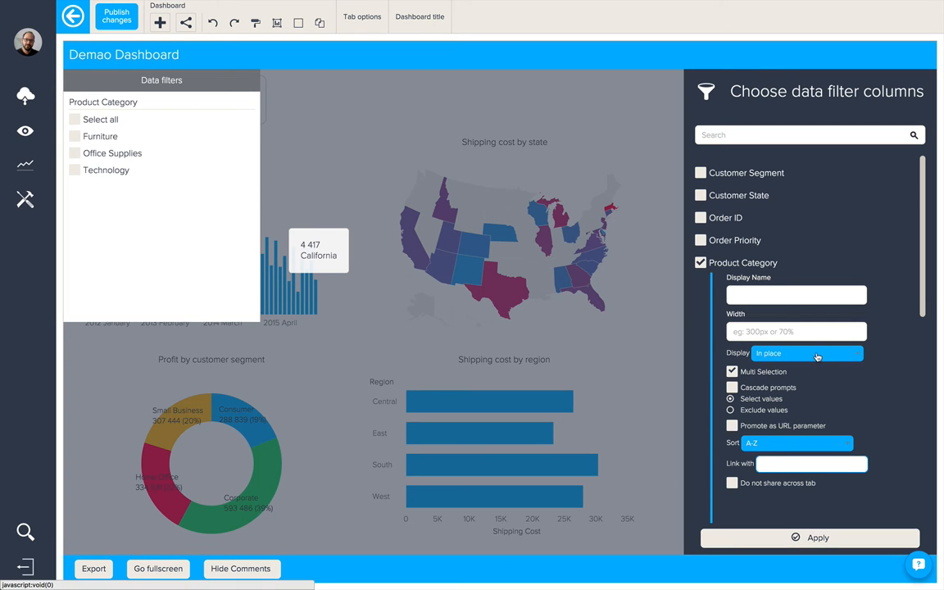
left_click(806, 353)
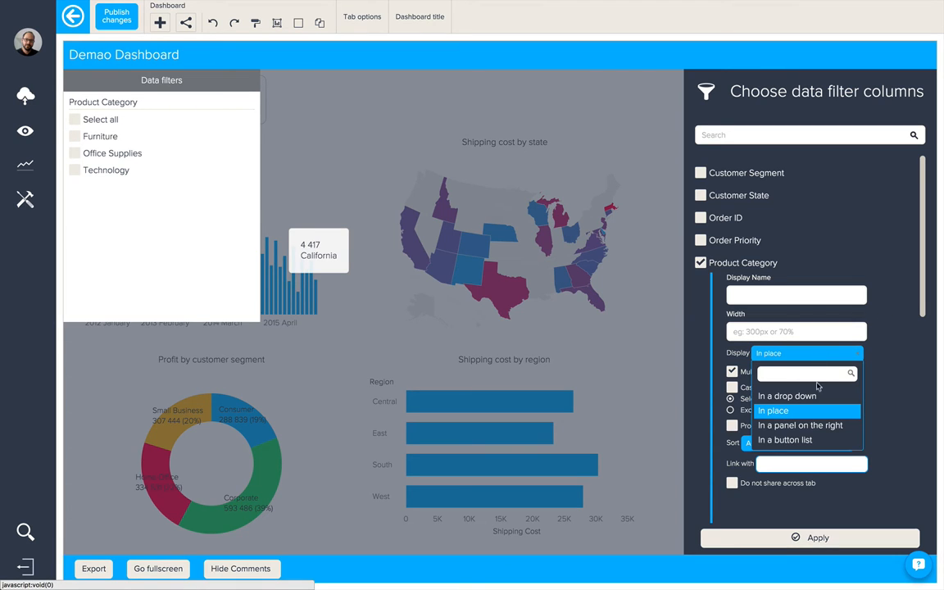
mouse_move(787, 395)
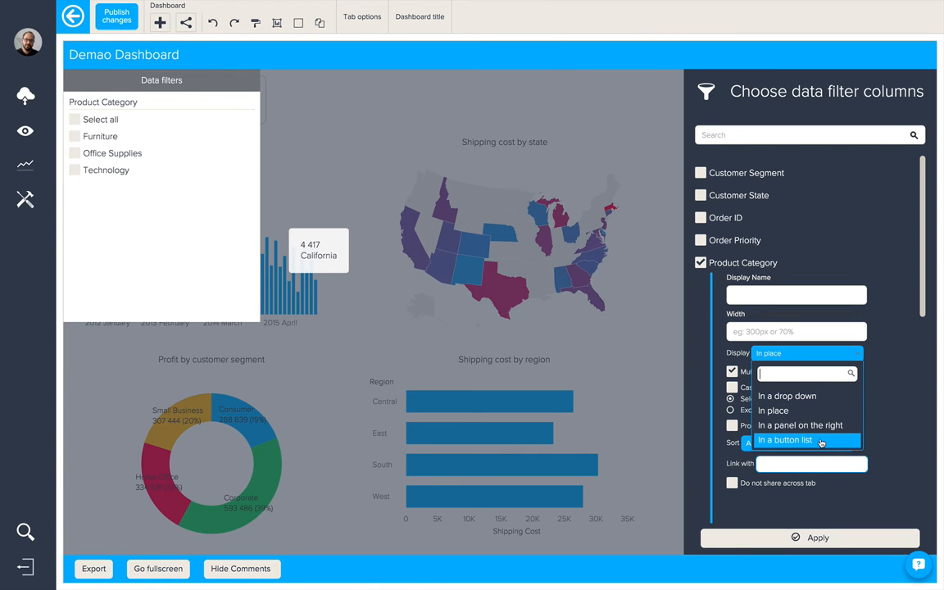
left_click(784, 440)
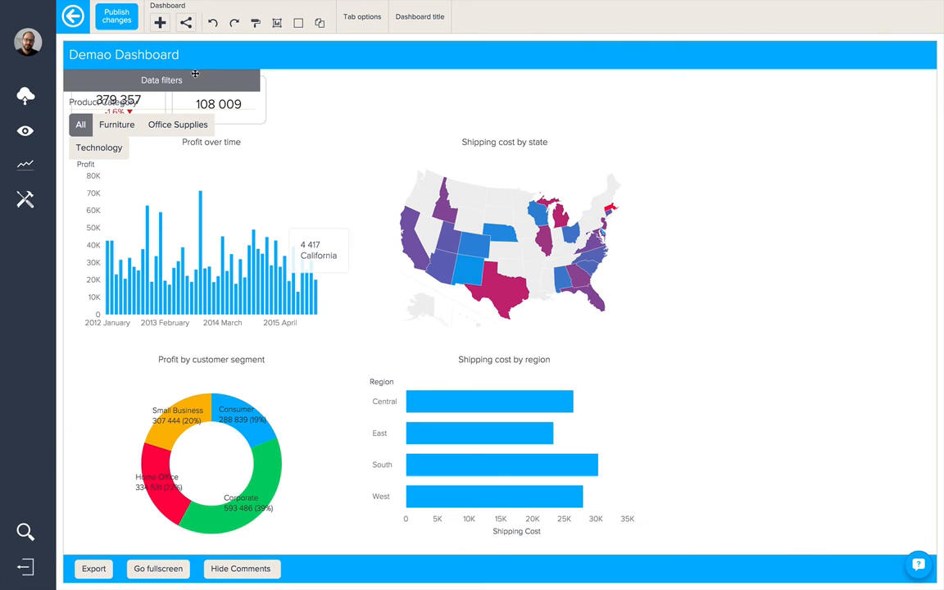
Step: Move the Product Category filter to the top right and hide its Data filters header
left_click(161, 80)
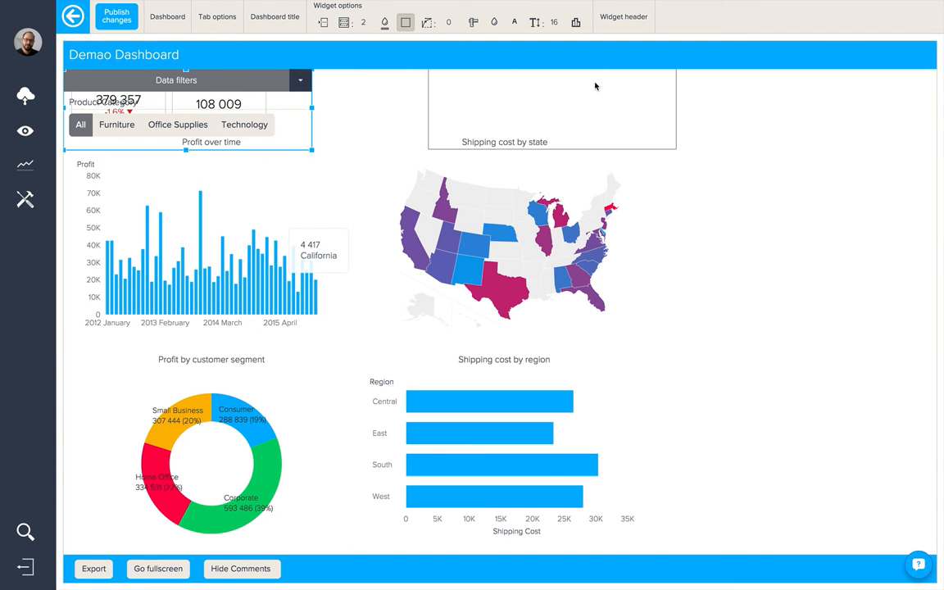
left_click_drag(176, 79, 801, 86)
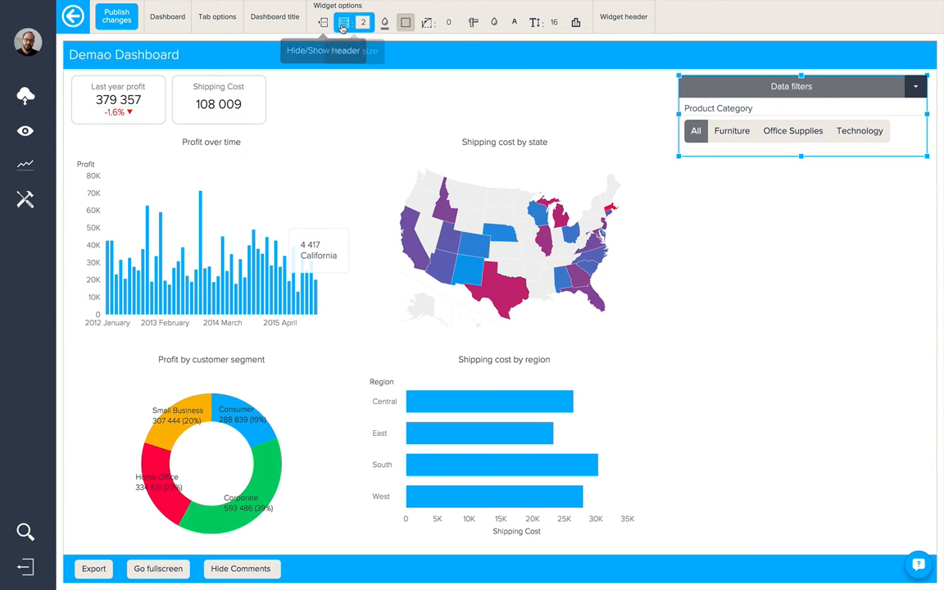
left_click(323, 22)
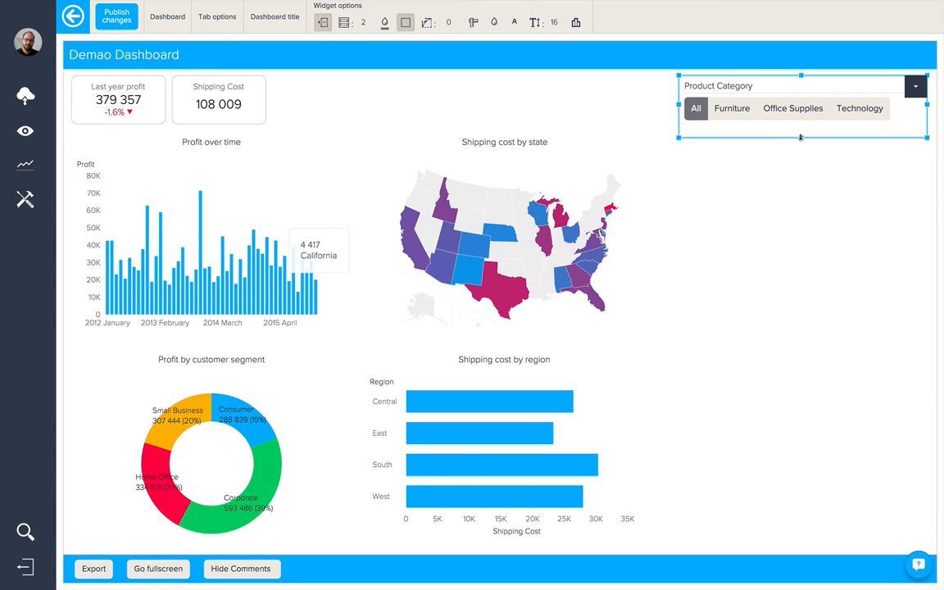
left_click(730, 107)
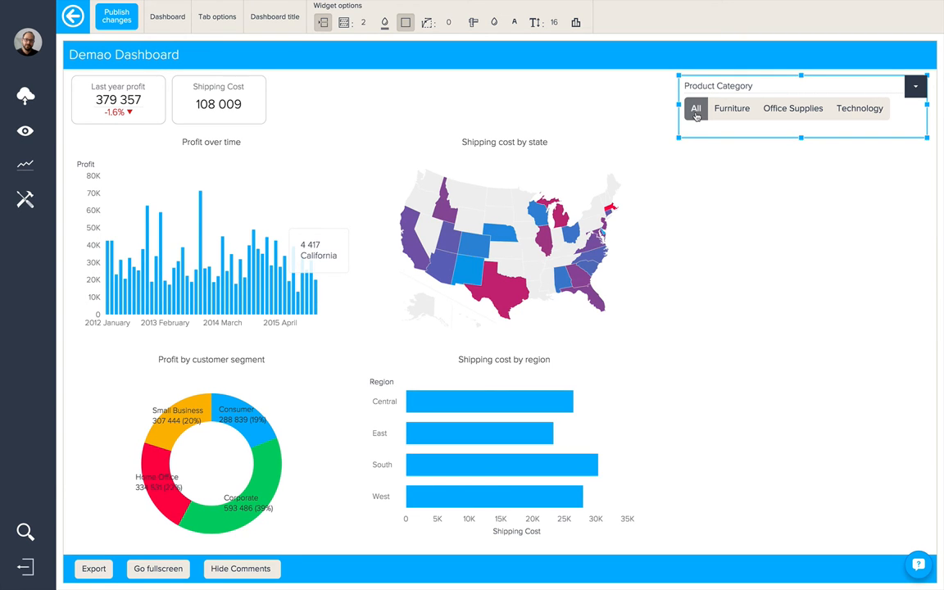
Step: Add a time filter shown in a right-side panel and rendered as advanced ranges
left_click(160, 22)
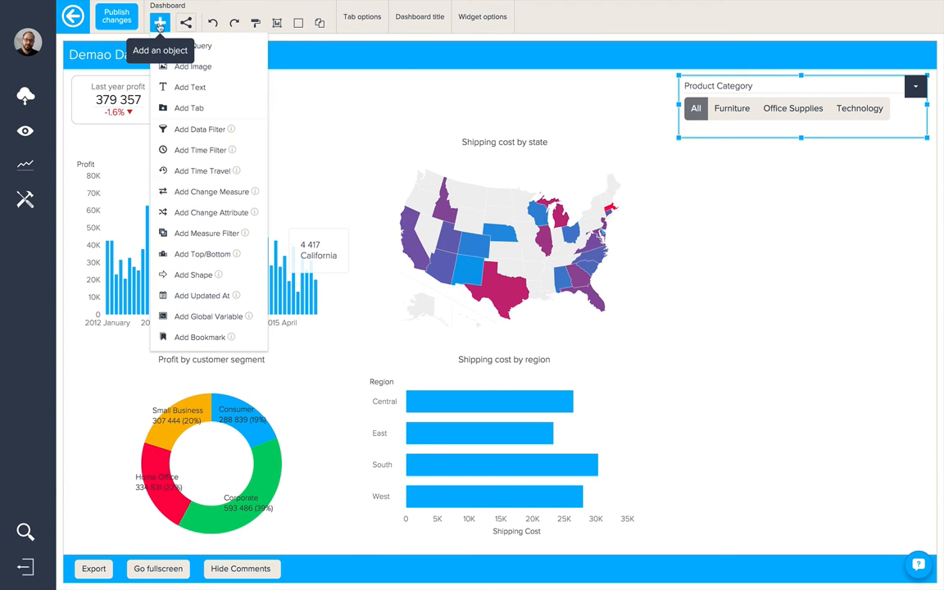
left_click(199, 149)
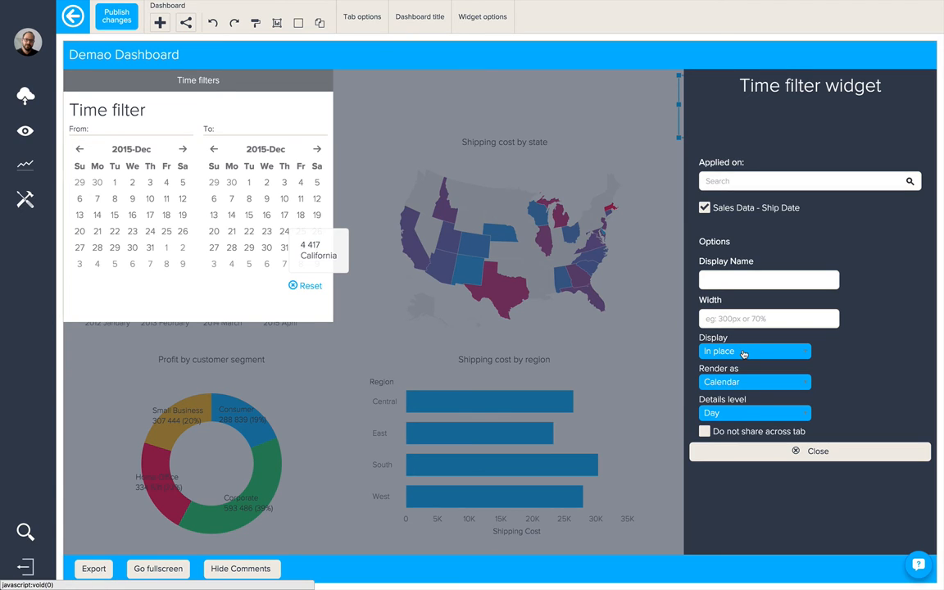
left_click(752, 351)
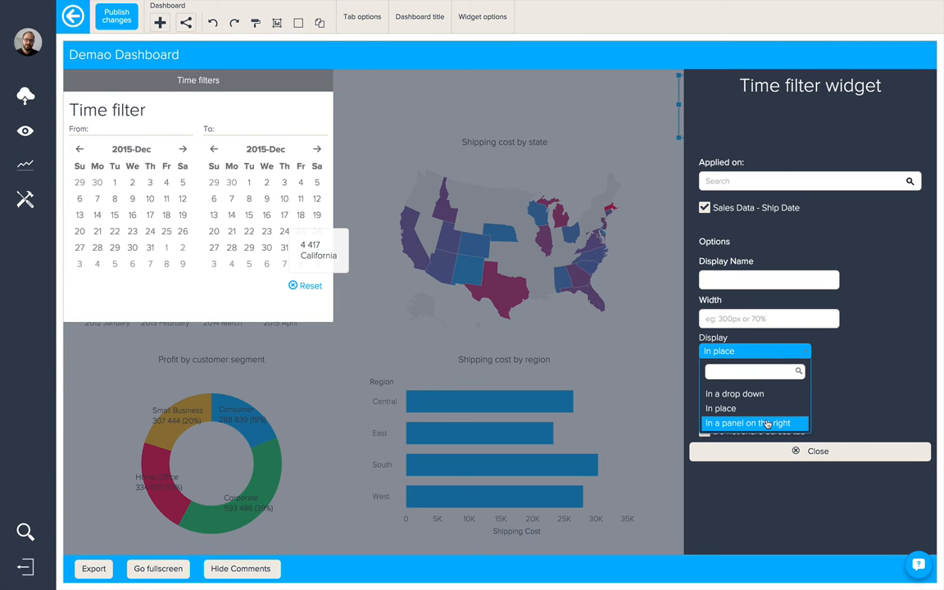
left_click(746, 423)
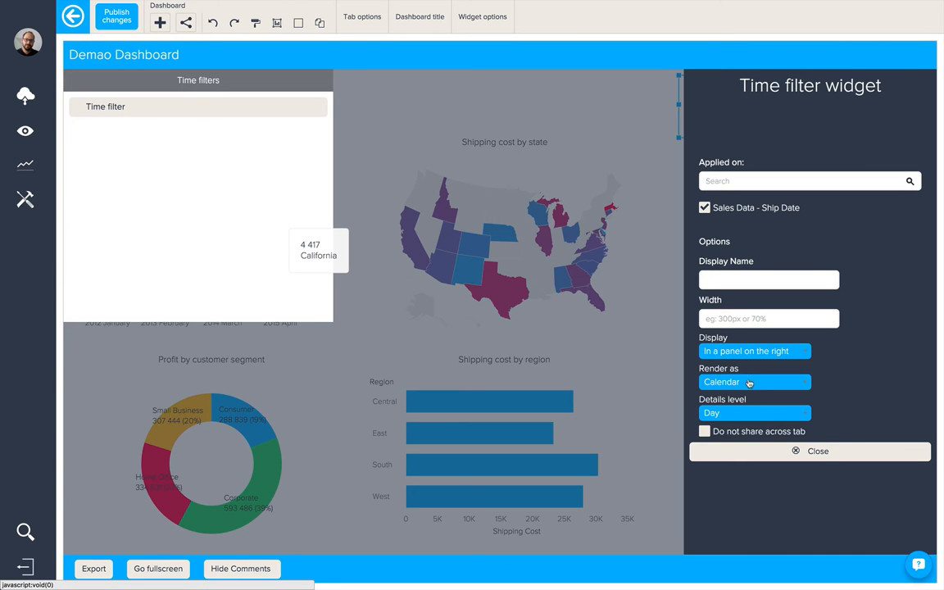
left_click(754, 382)
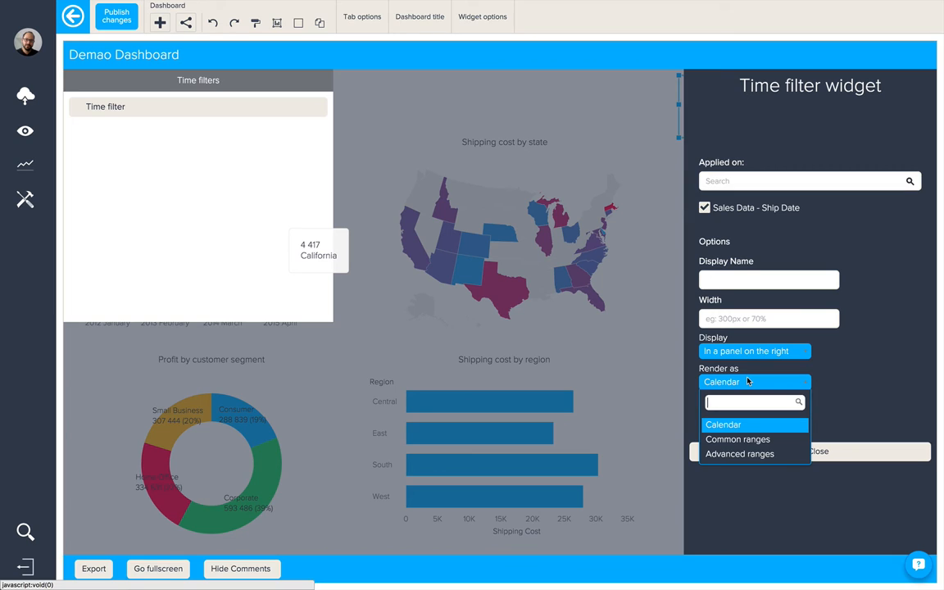
mouse_move(737, 439)
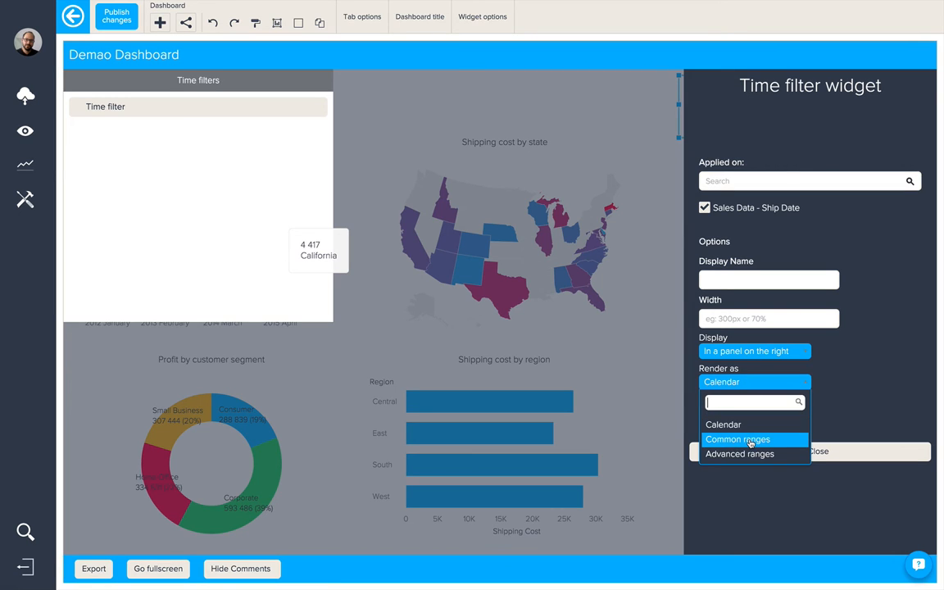
mouse_move(740, 453)
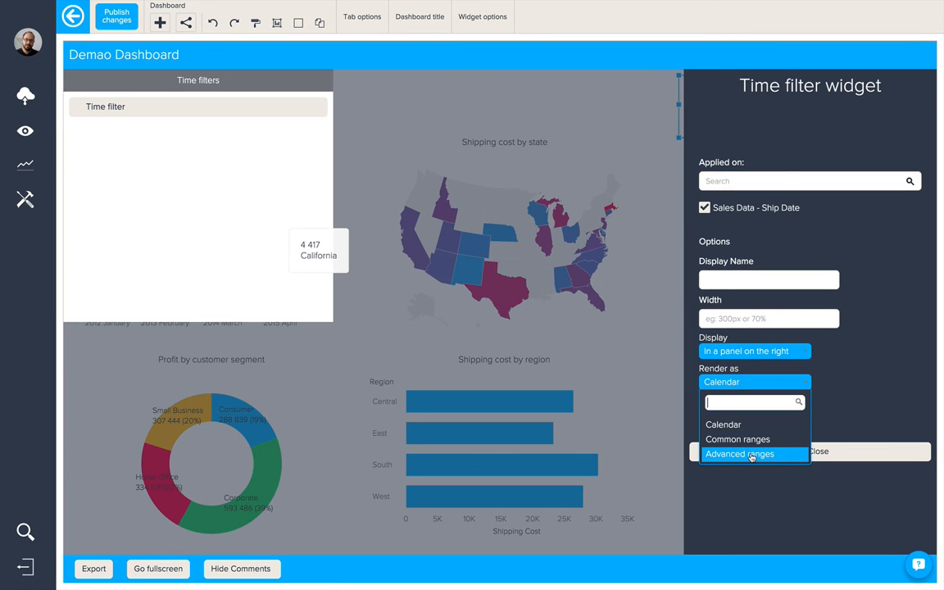
left_click(739, 454)
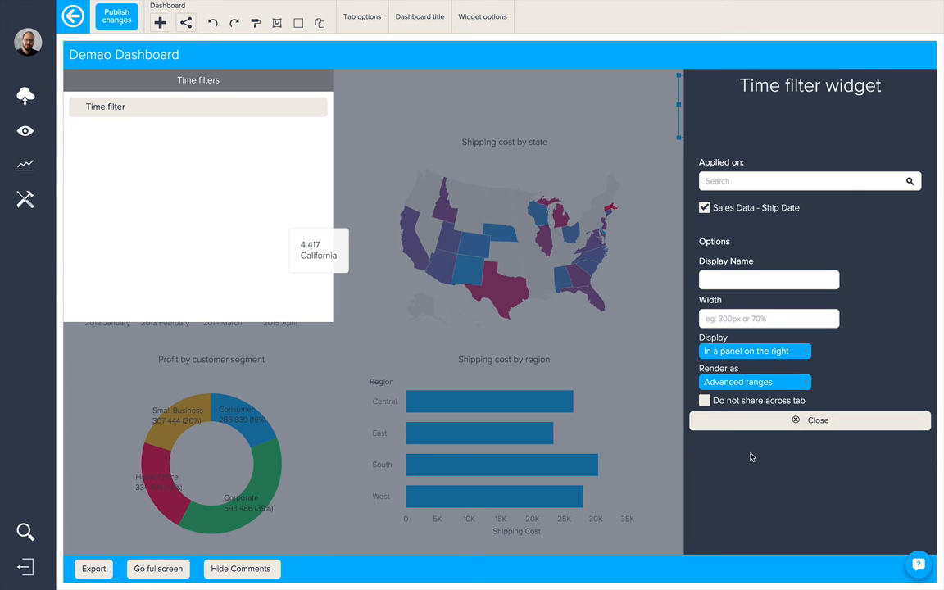
Step: Close the time filter panel and move the widget beneath the Product Category buttons
left_click(187, 79)
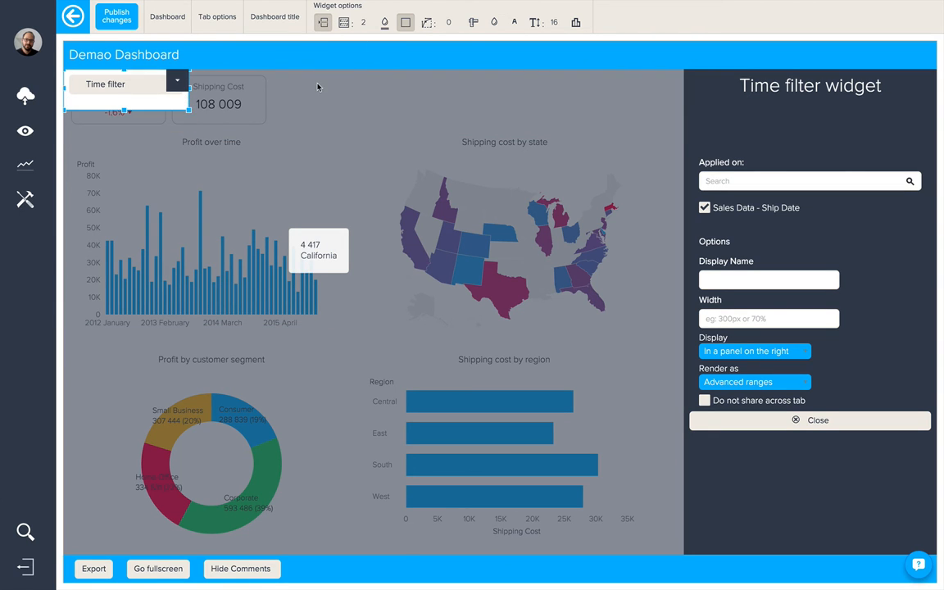
left_click(817, 420)
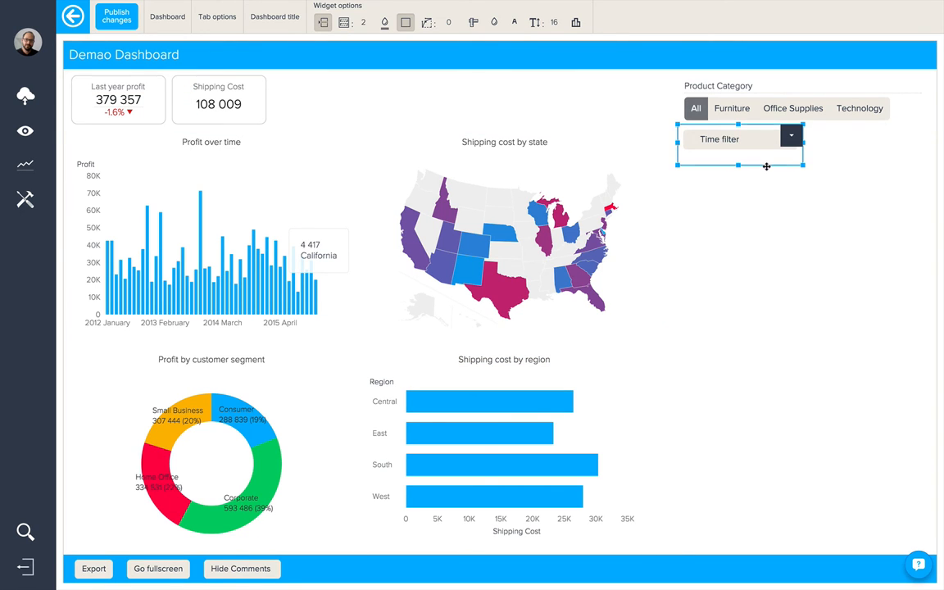
left_click(798, 206)
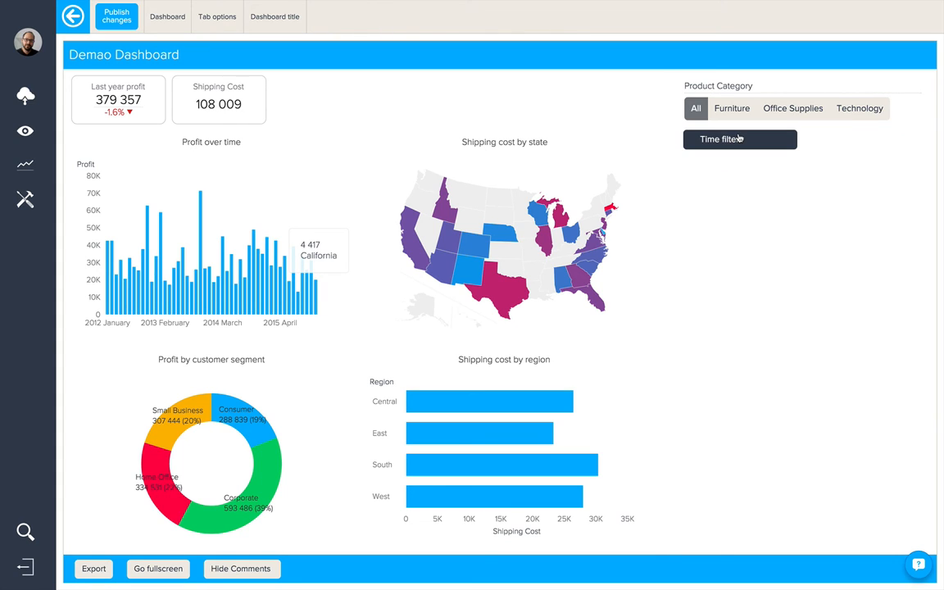
left_click(718, 139)
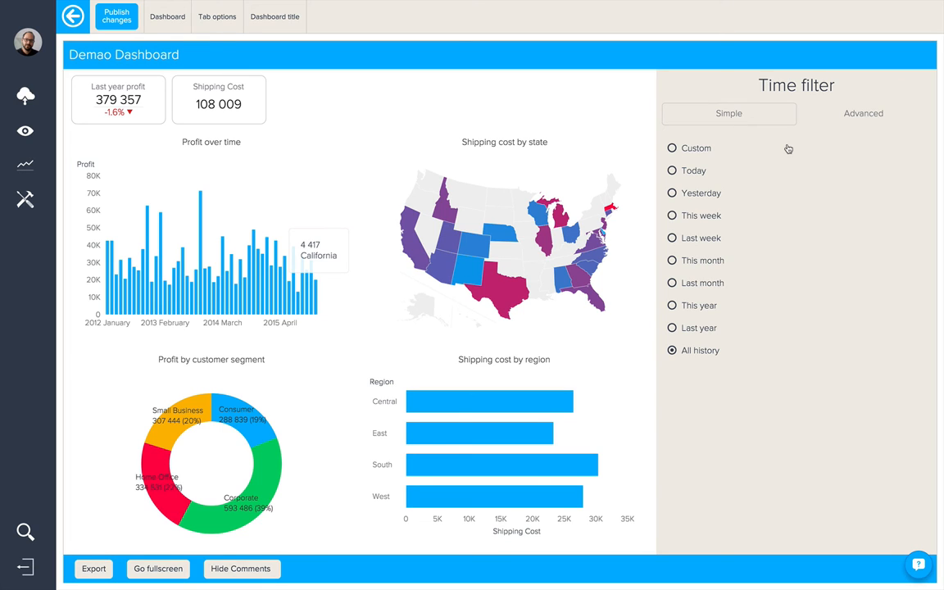
mouse_move(790, 190)
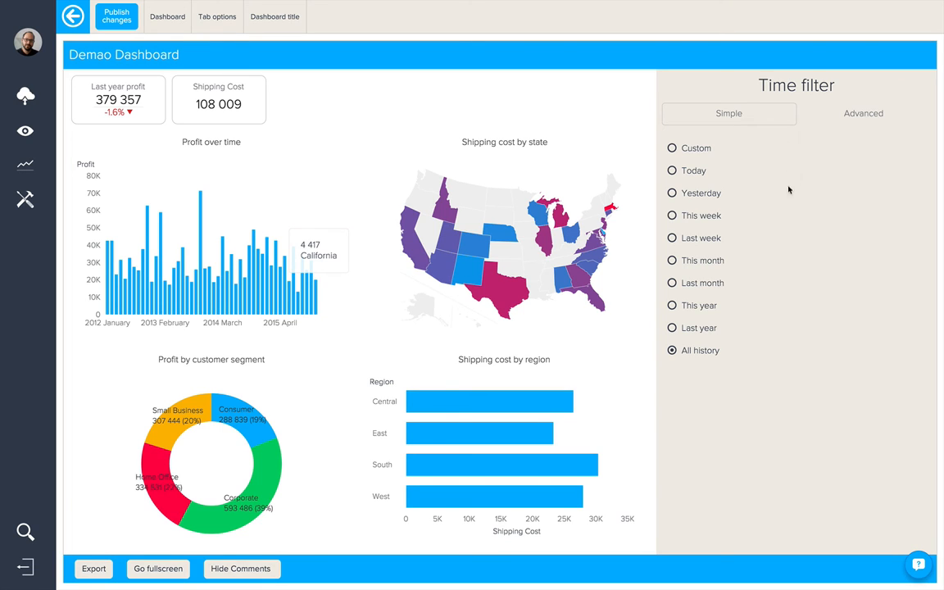
mouse_move(680, 328)
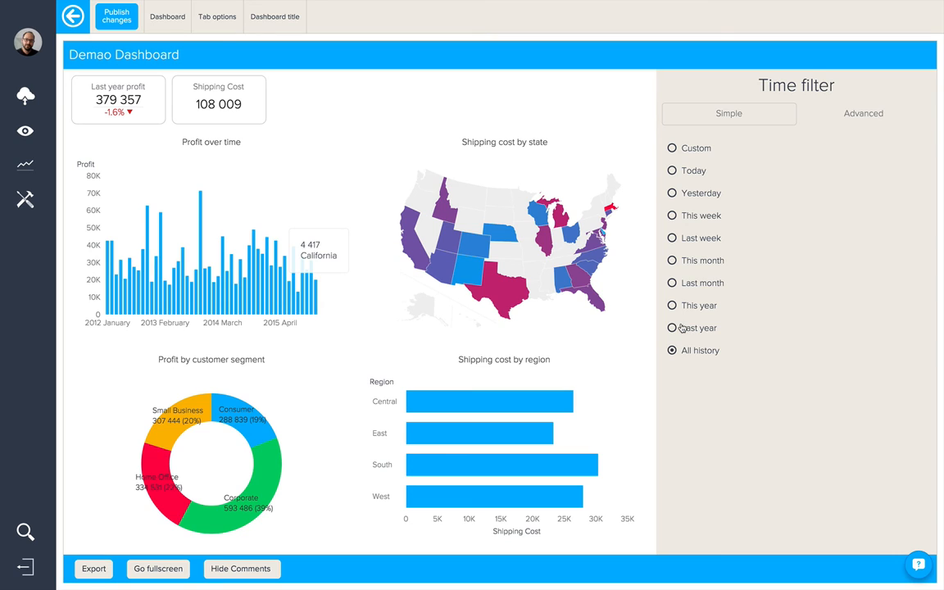
left_click(671, 328)
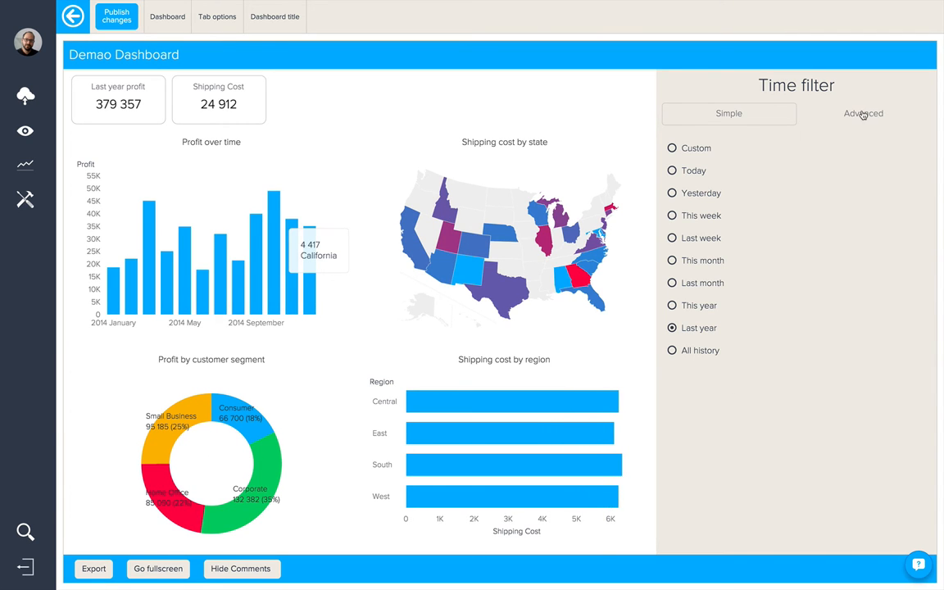
left_click(862, 113)
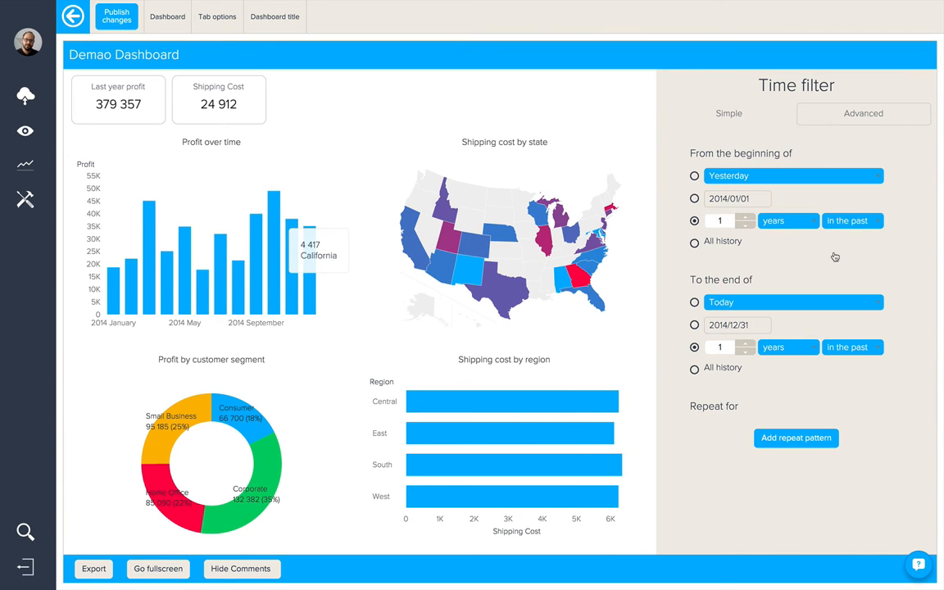
left_click(772, 221)
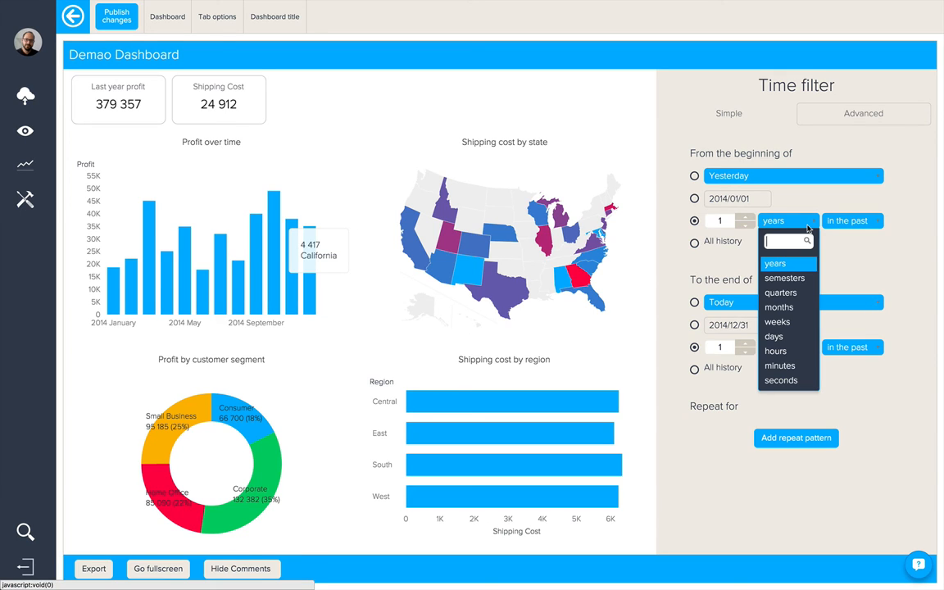
left_click(774, 262)
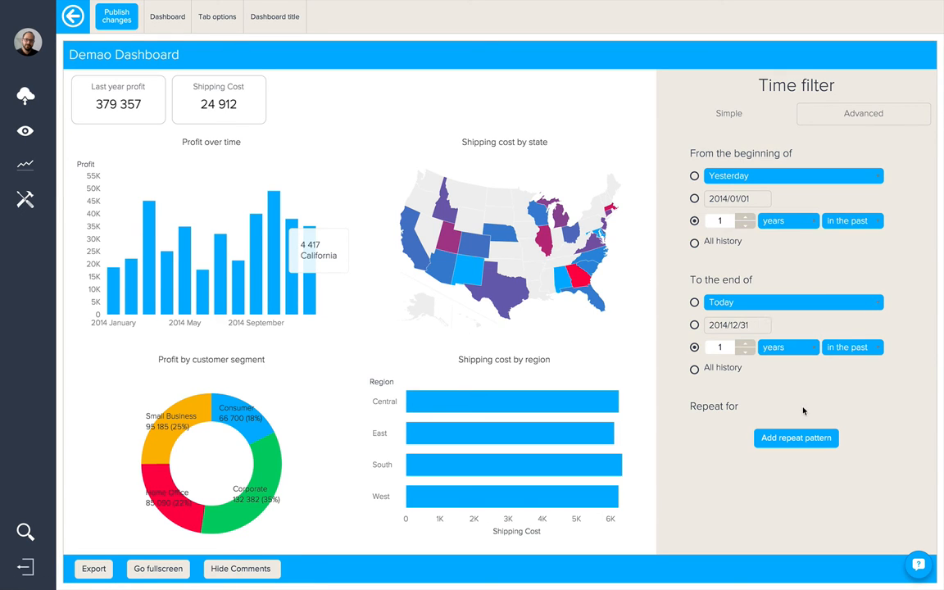
mouse_move(770, 571)
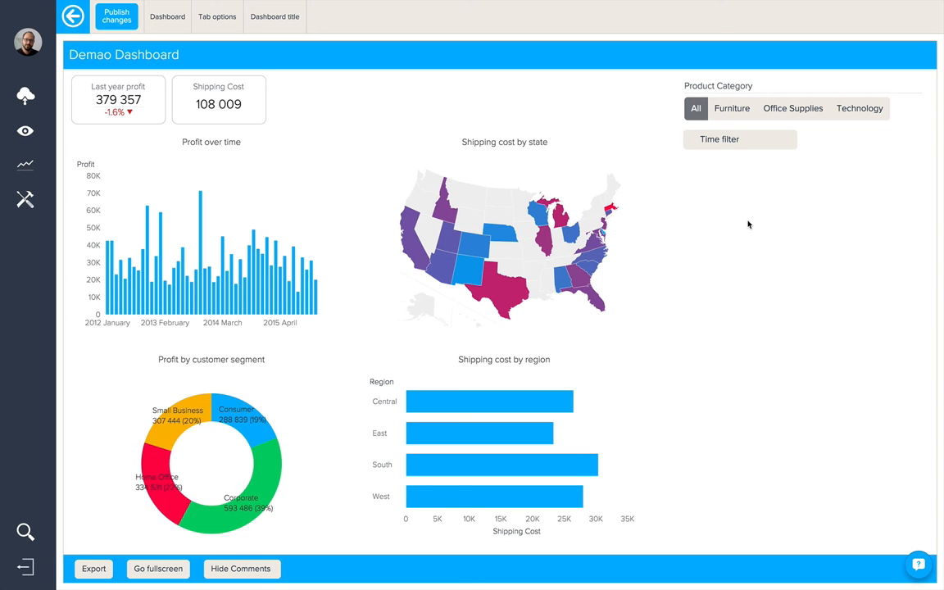
mouse_move(749, 169)
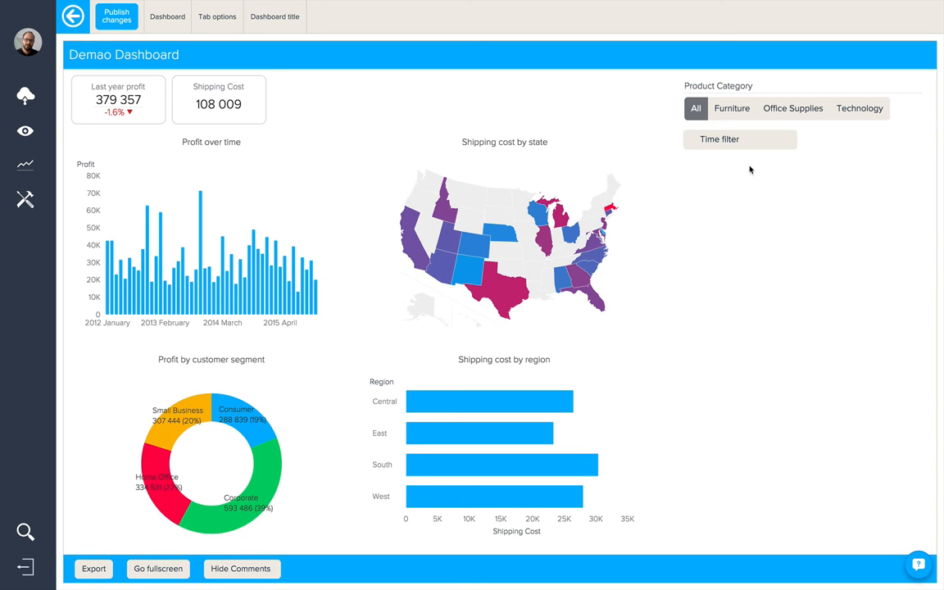
Step: Set the time filter to 2012 dates and select the Last year profit widget
left_click(718, 138)
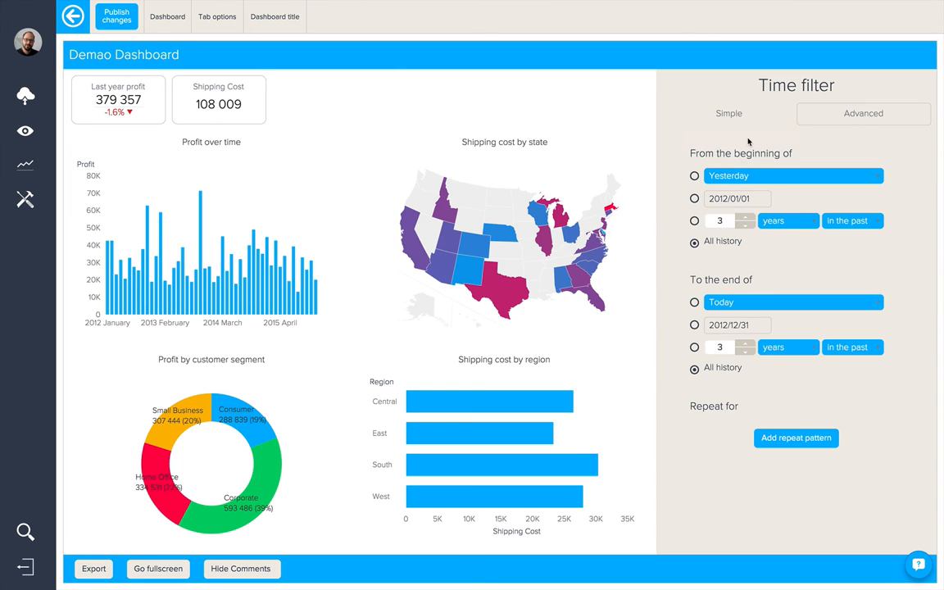
mouse_move(697, 222)
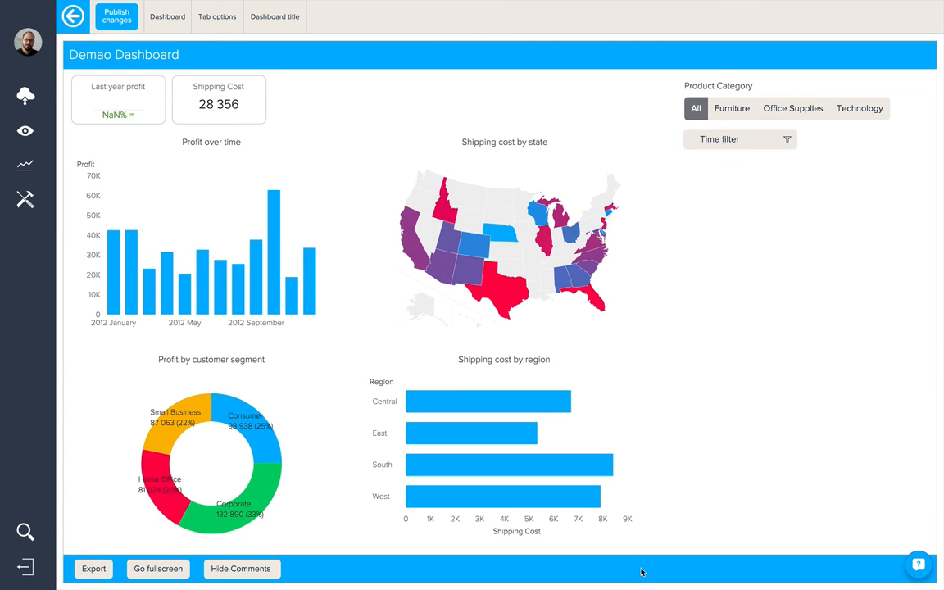
mouse_move(141, 113)
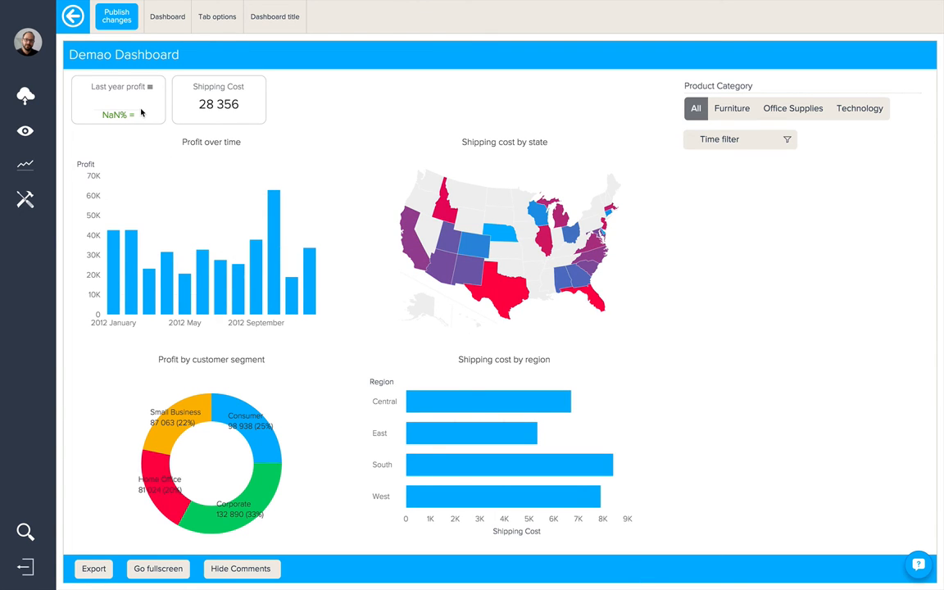
left_click(118, 98)
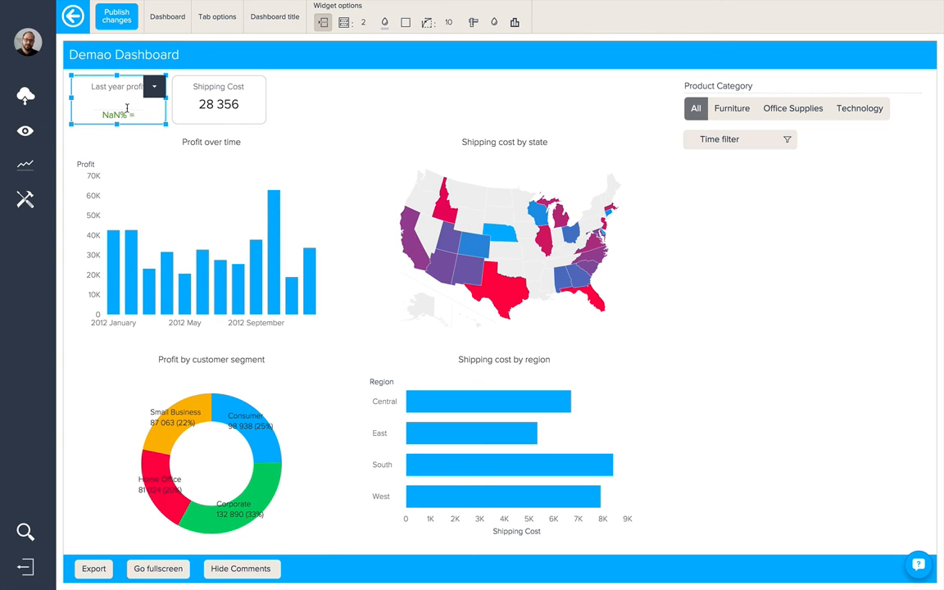
mouse_move(123, 105)
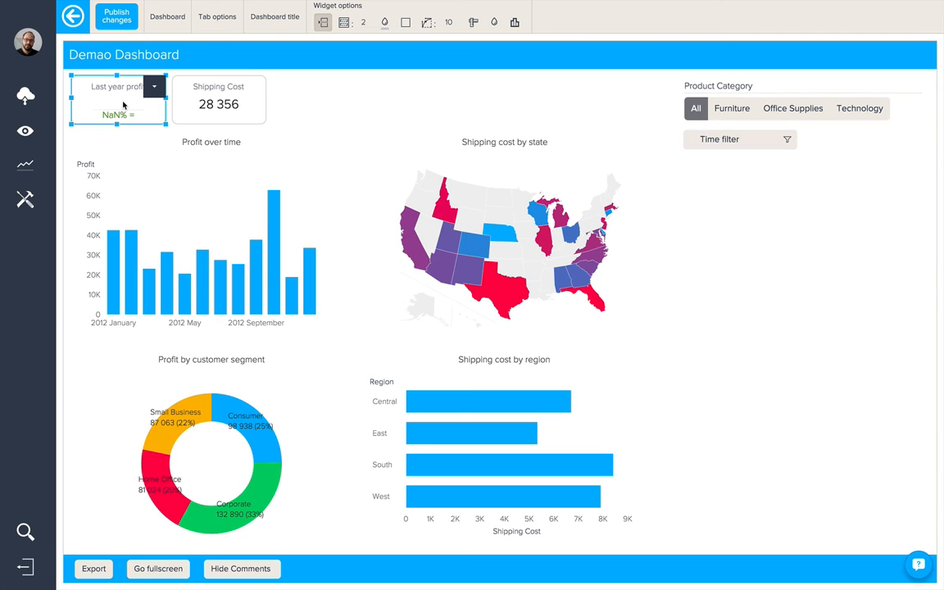
mouse_move(167, 16)
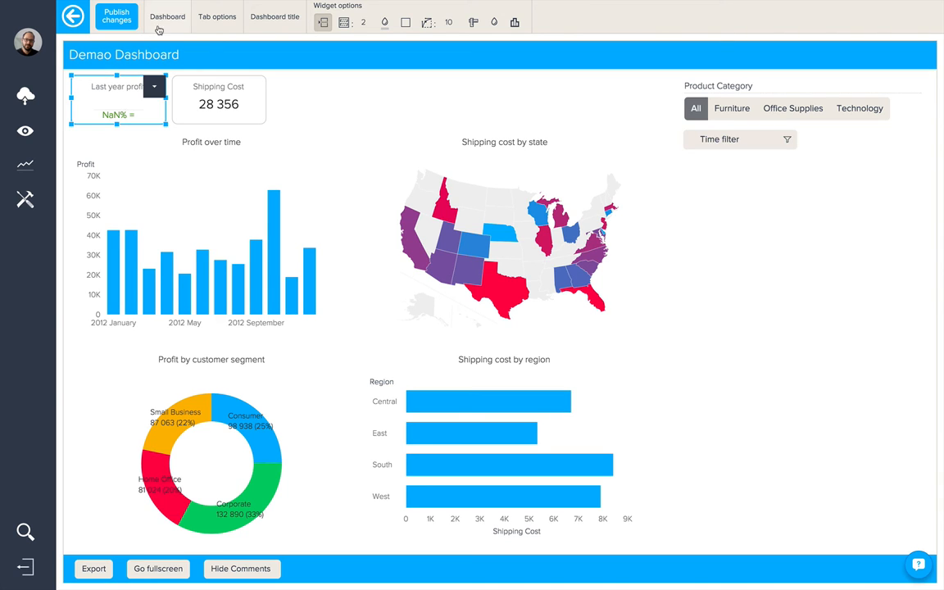
Step: Add a Year-level Time Travel widget and place it under the time filter
left_click(160, 22)
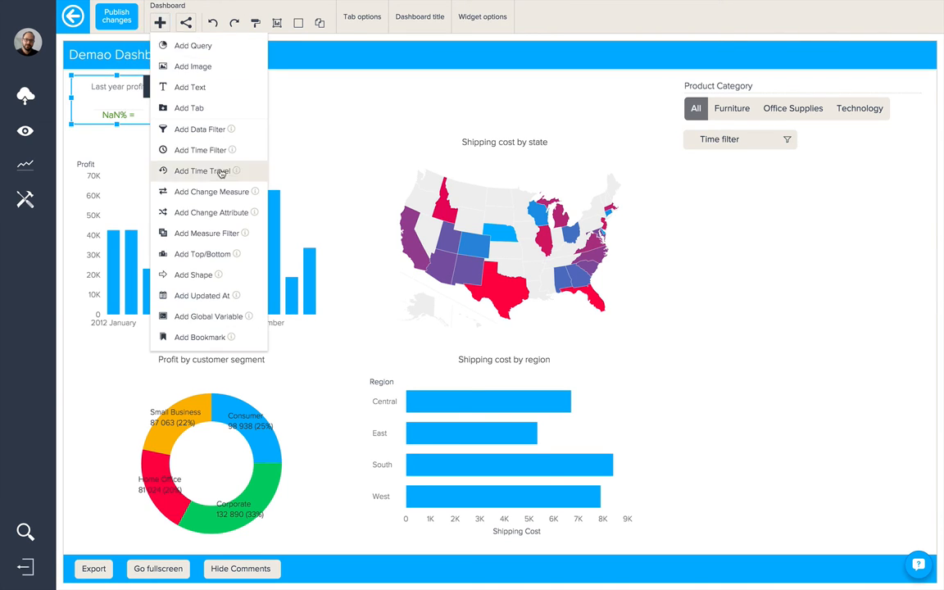
left_click(203, 170)
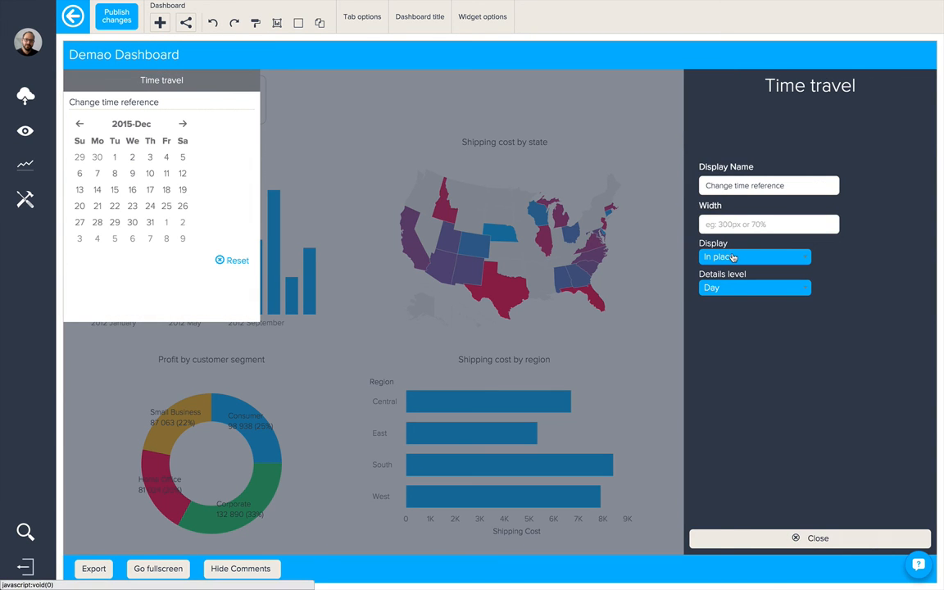
left_click(752, 286)
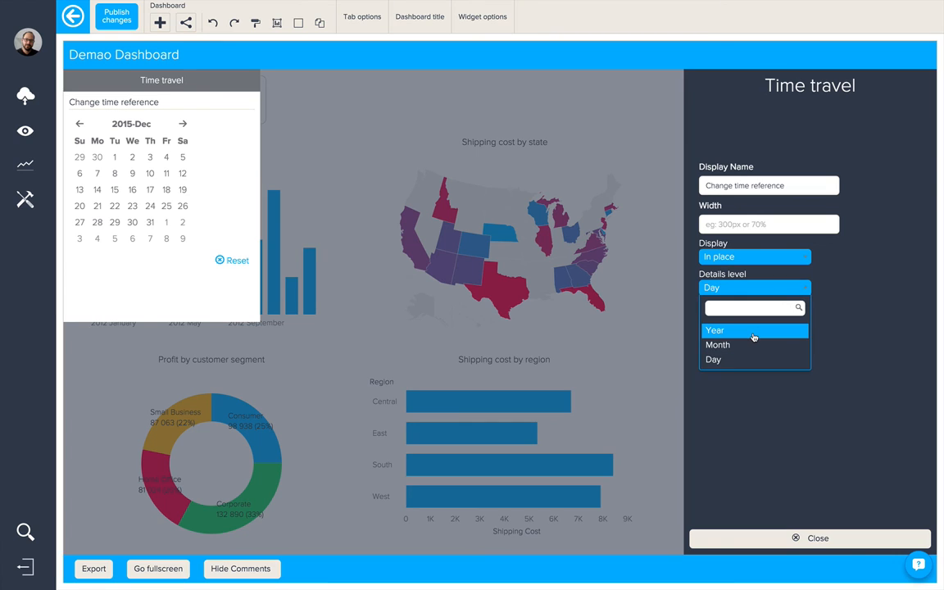
left_click(714, 330)
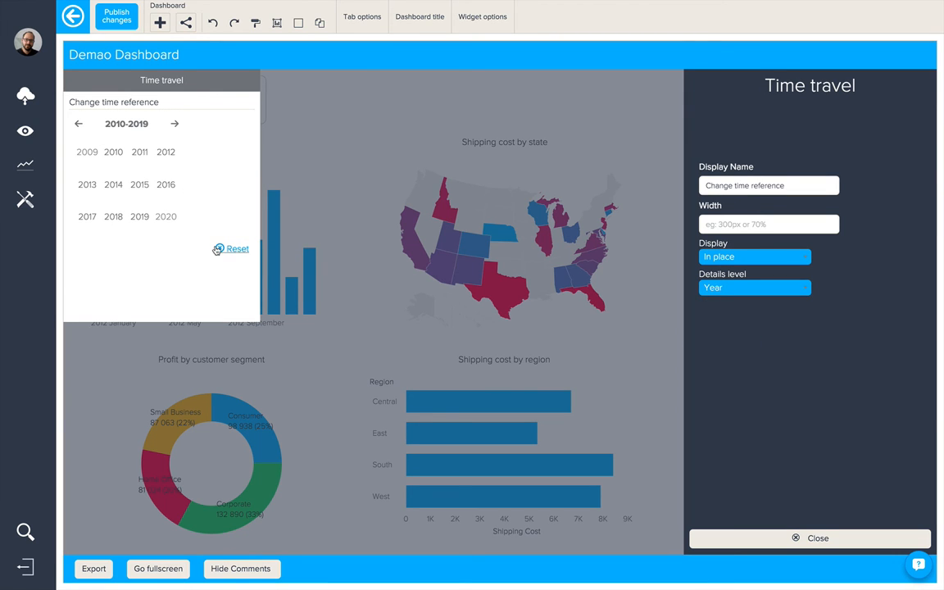
left_click(159, 90)
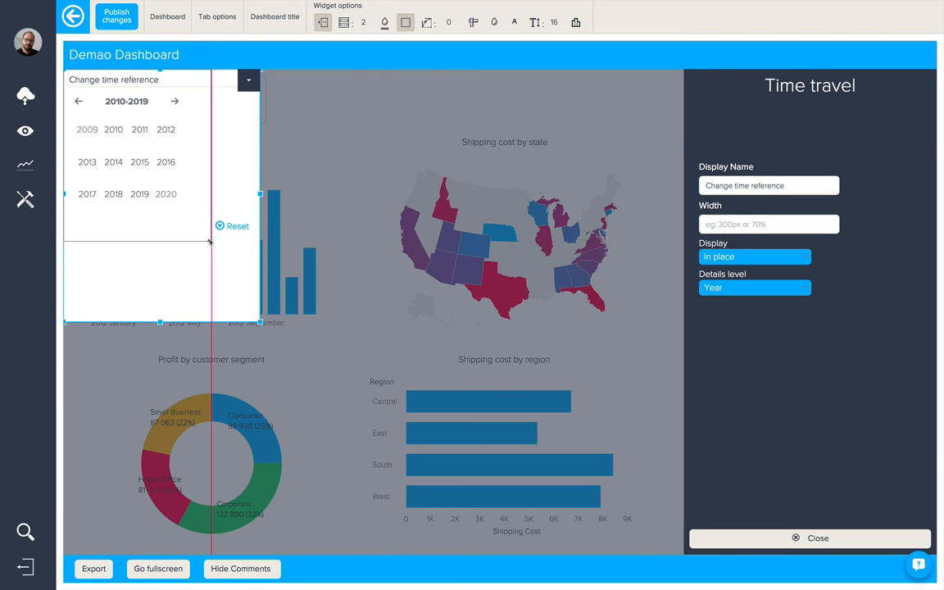
left_click(810, 538)
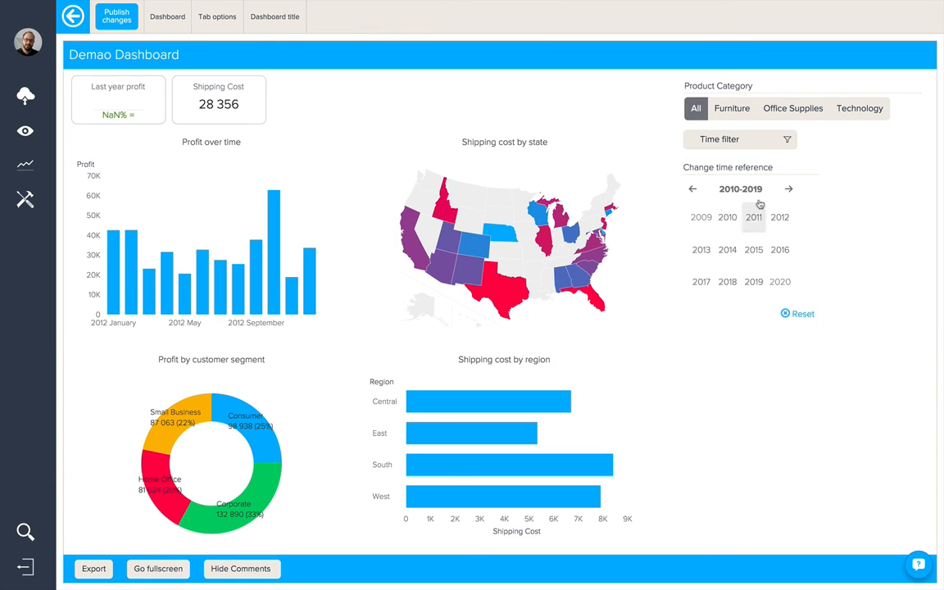
Step: Clear the time filter and pick 2014 as the time reference year
left_click(739, 139)
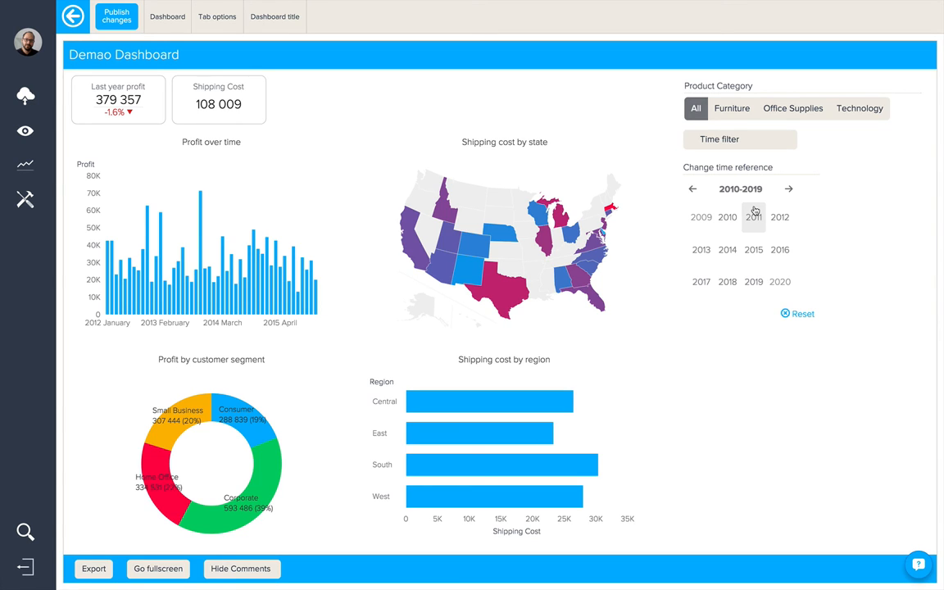
mouse_move(727, 249)
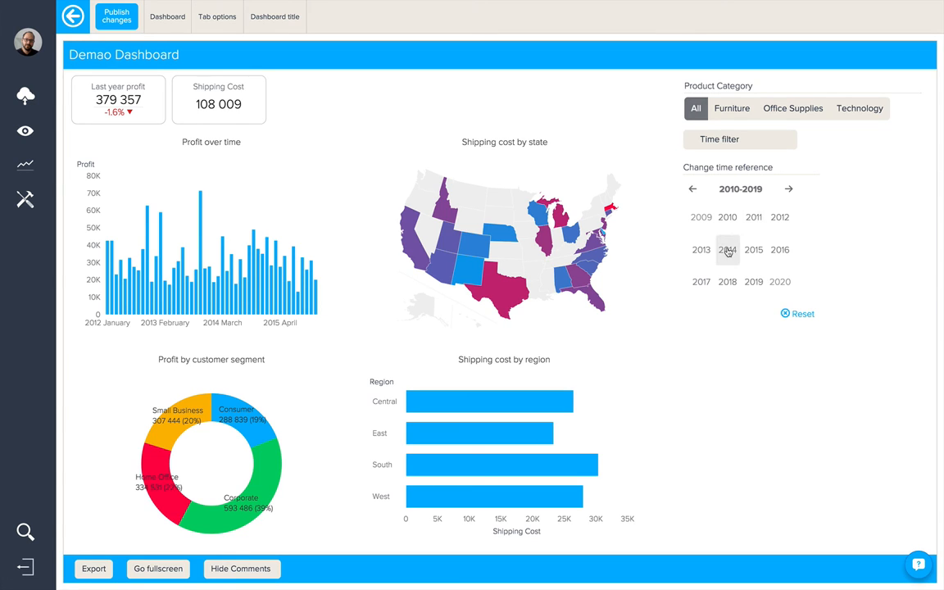
left_click(727, 250)
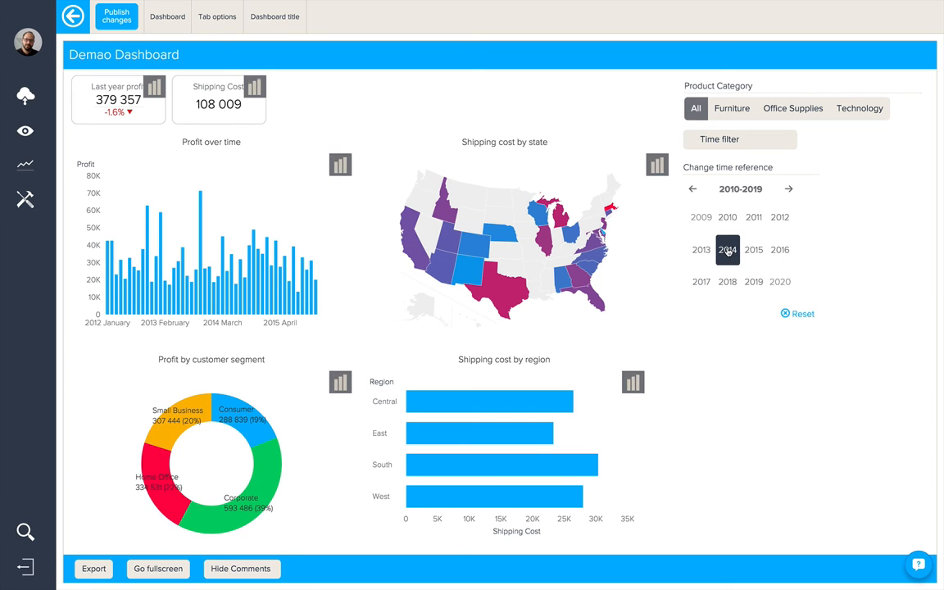
left_click(728, 250)
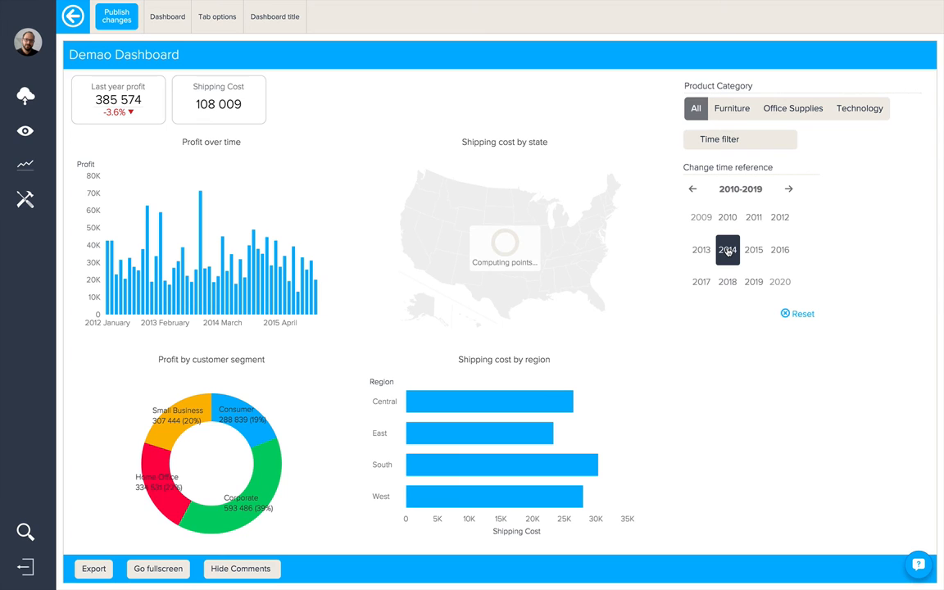
left_click(726, 250)
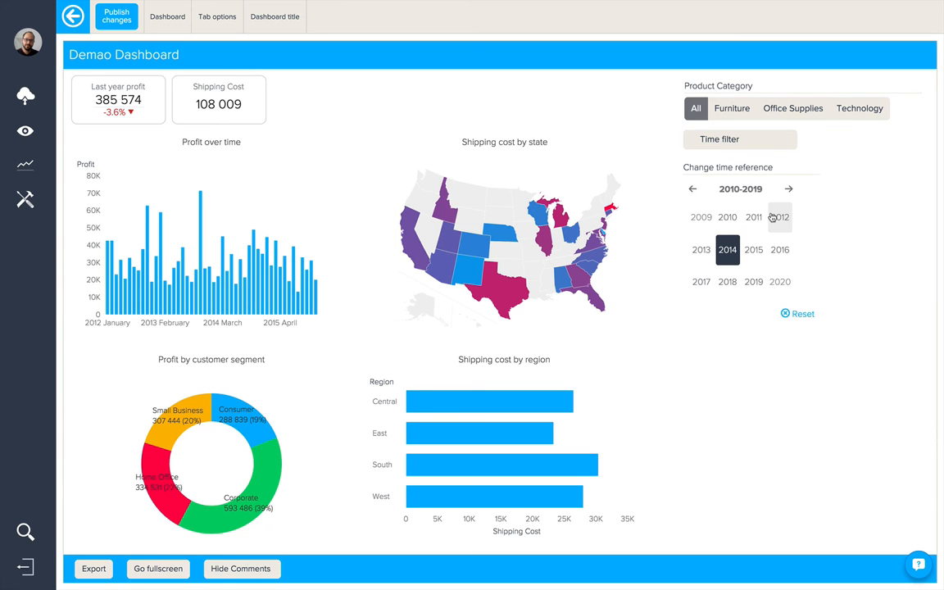
left_click(160, 22)
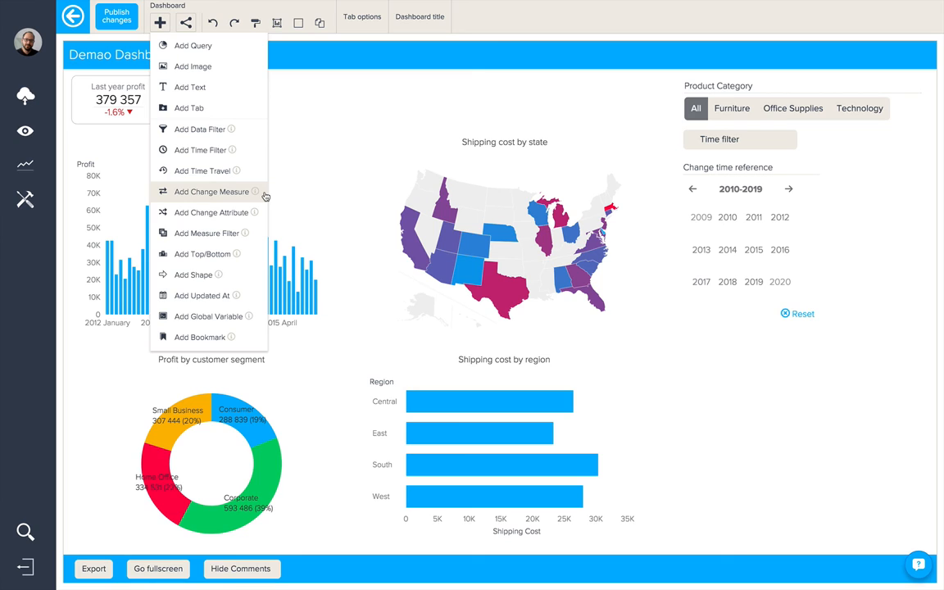
mouse_move(212, 212)
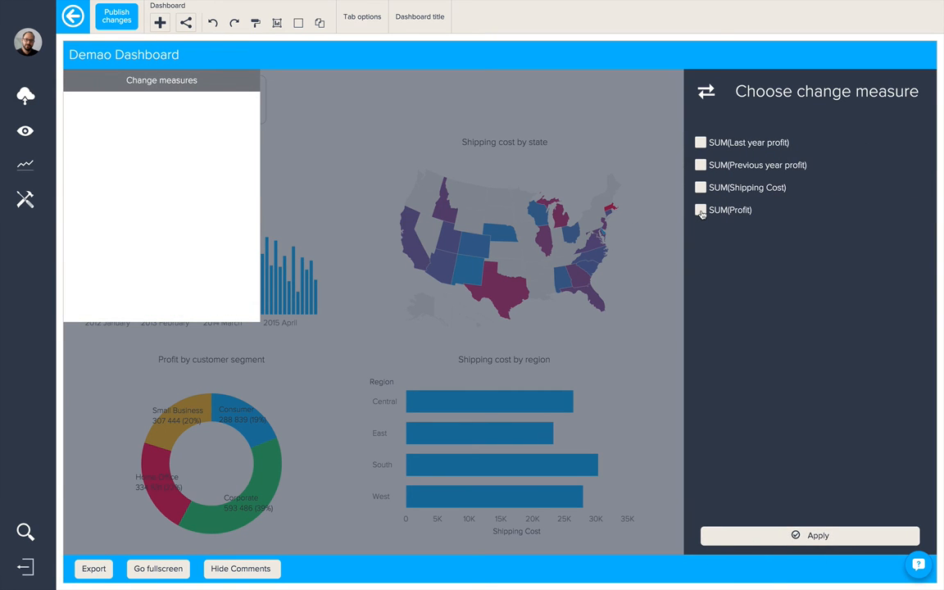
Step: Add a SUM(Profit) dropdown measure switcher under the time reference, set to Order Quantity
left_click(700, 209)
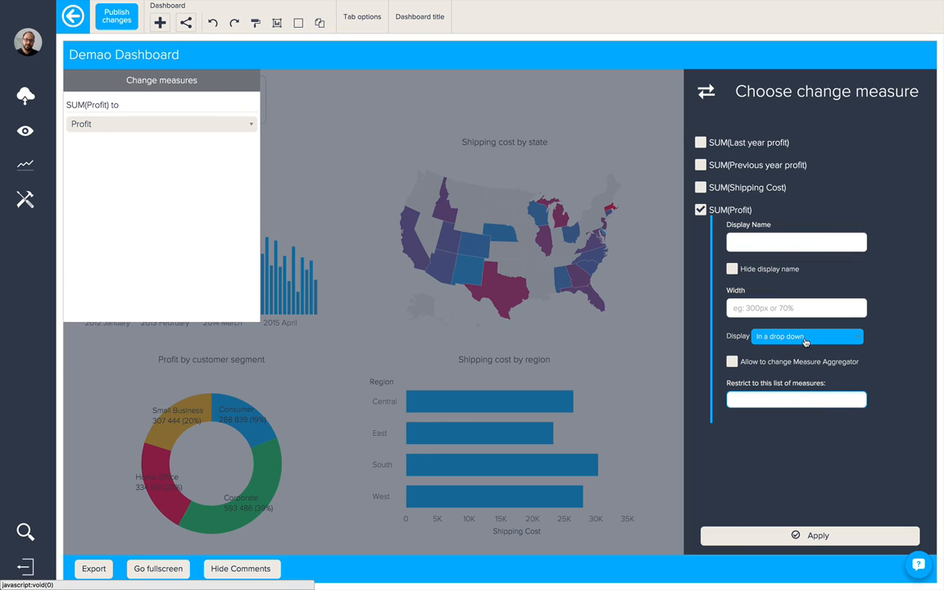
left_click(795, 398)
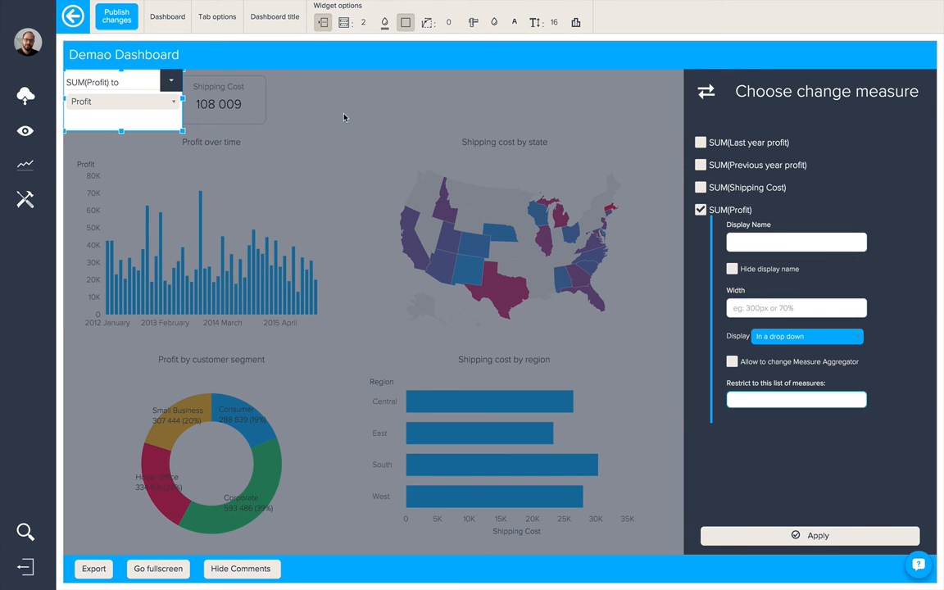
left_click(809, 535)
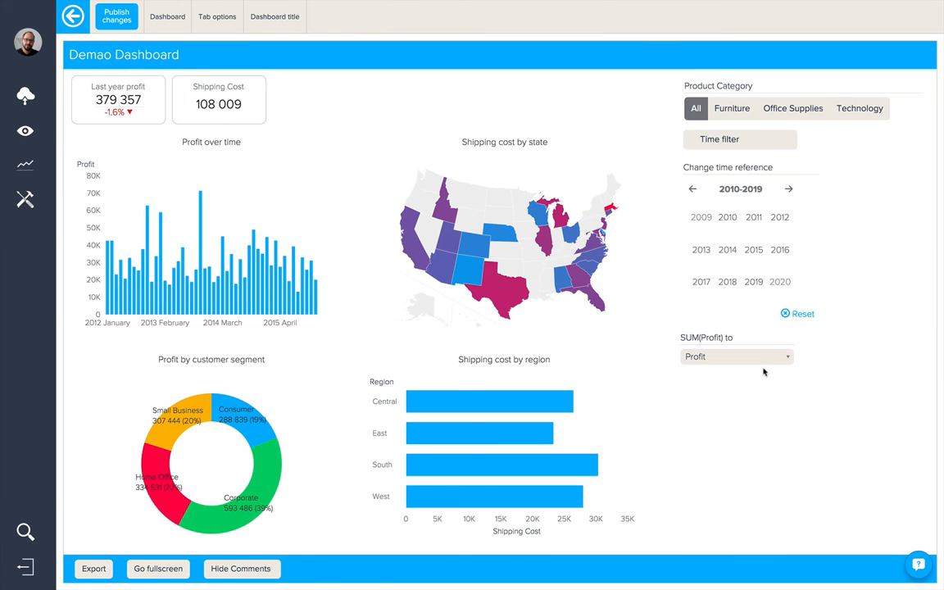
left_click(734, 355)
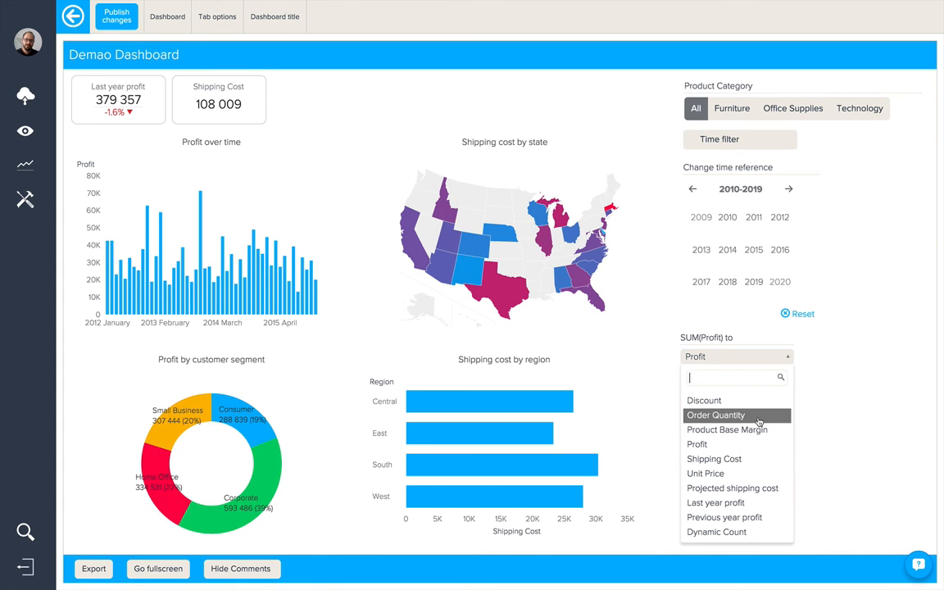
left_click(715, 415)
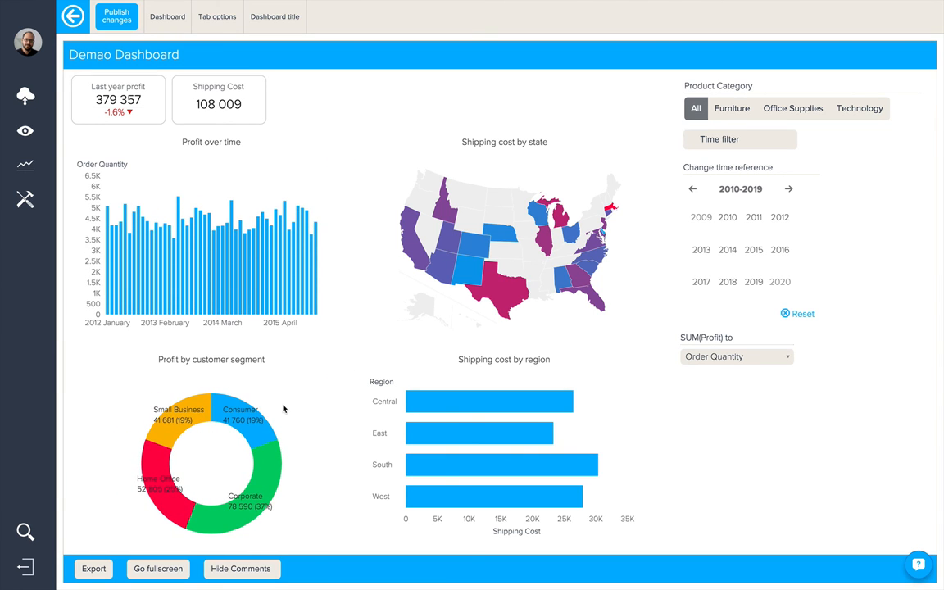
Step: Add an attribute switcher for Customer Segment to the dashboard
left_click(167, 16)
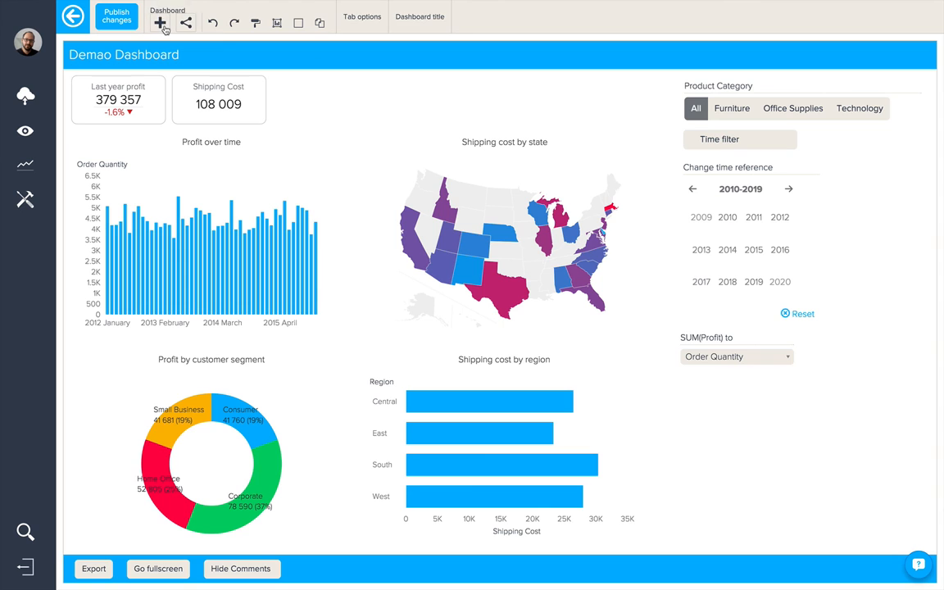
left_click(160, 22)
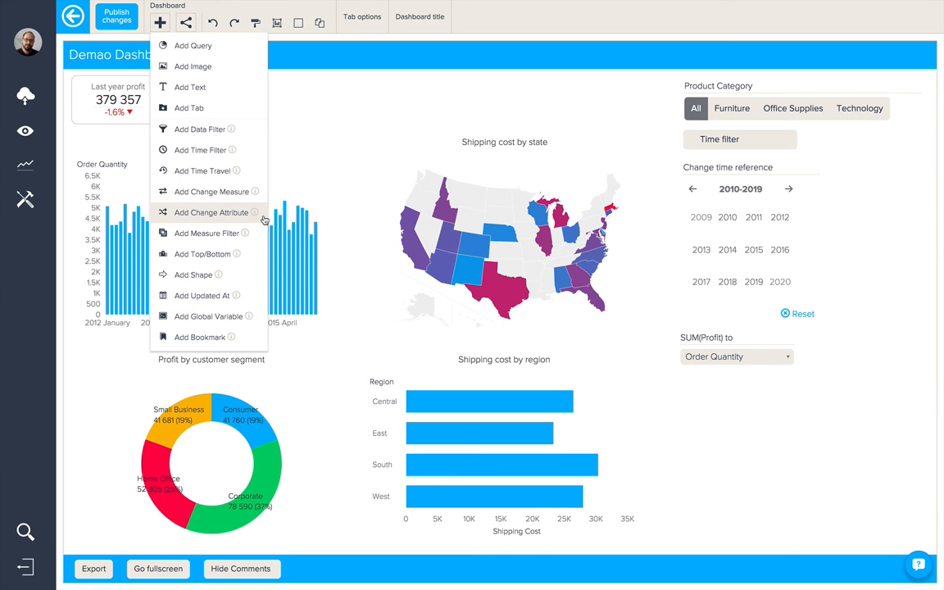
left_click(211, 212)
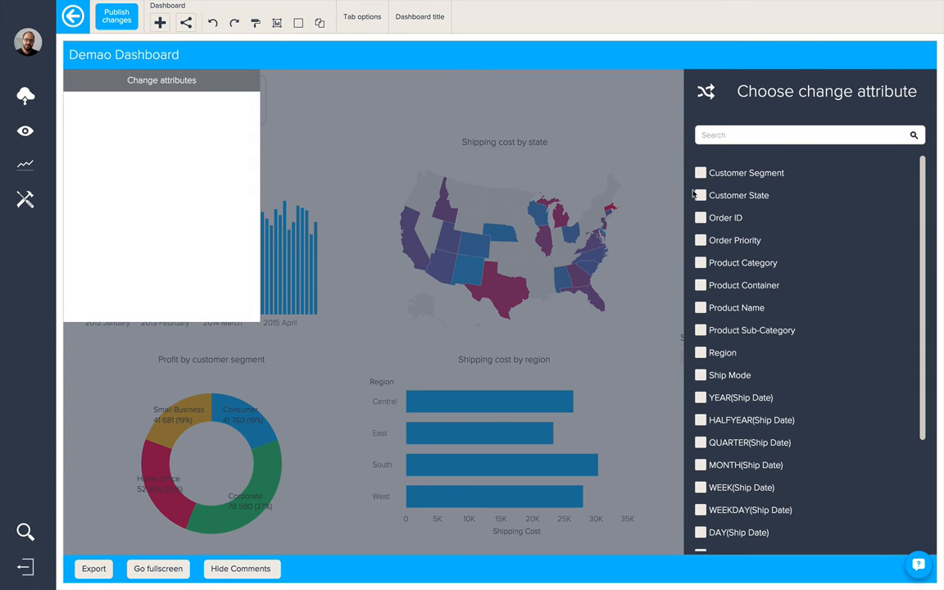
left_click(701, 173)
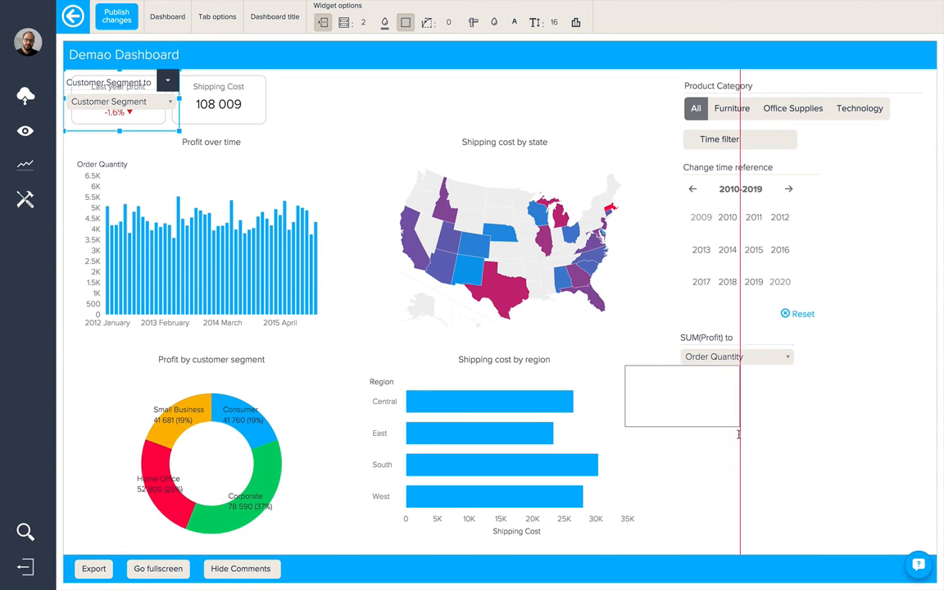
Step: Move the Customer Segment switcher below the measure switcher and show the object catalogue
left_click_drag(120, 101, 735, 405)
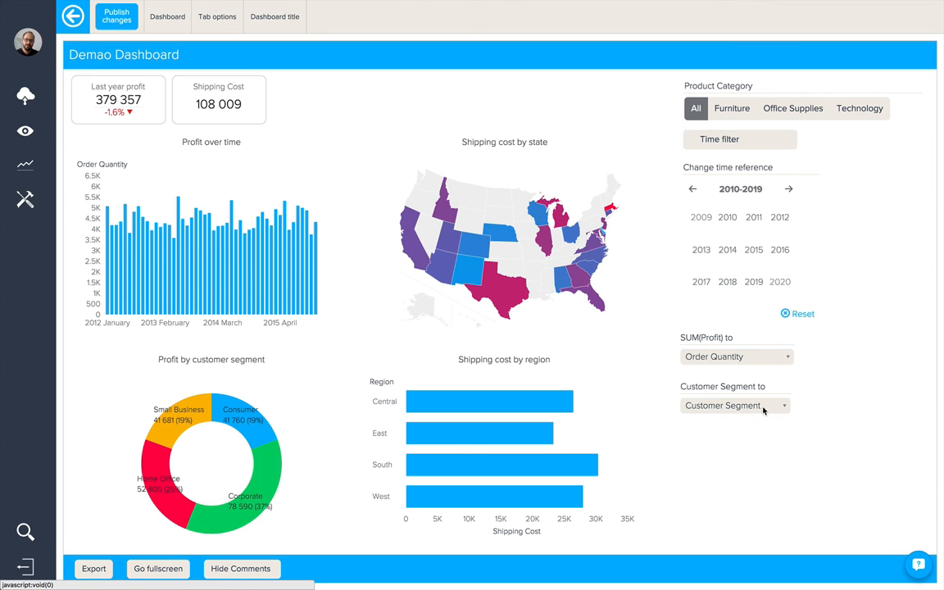
left_click(733, 404)
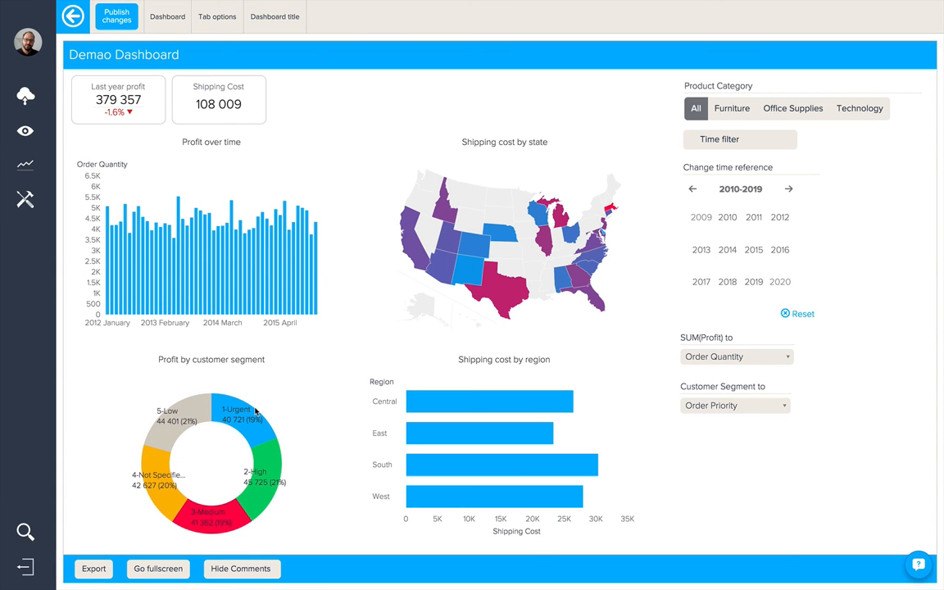
left_click(160, 22)
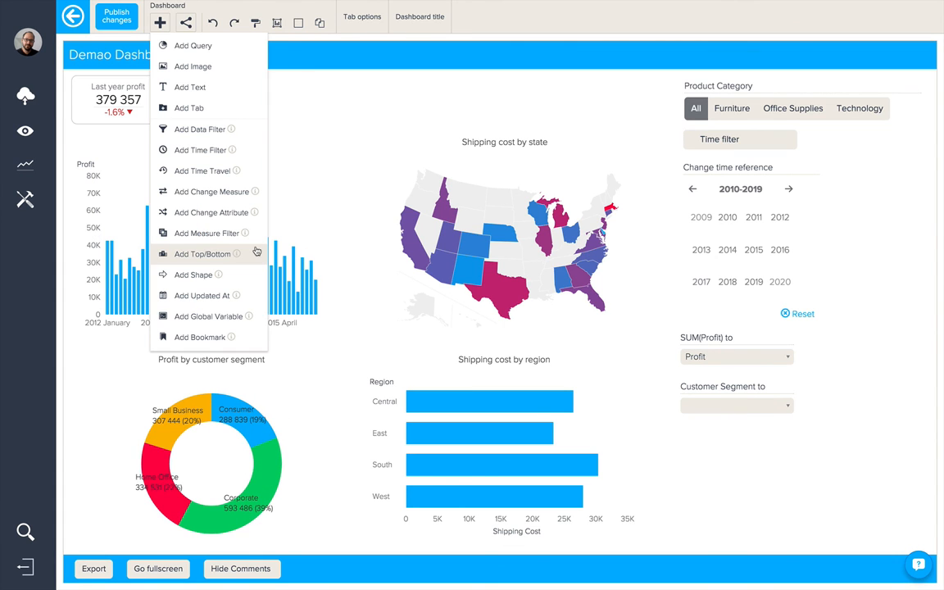
Step: Add a Top 3 Shipping Cost ranking widget below the Customer Segment switcher
left_click(203, 253)
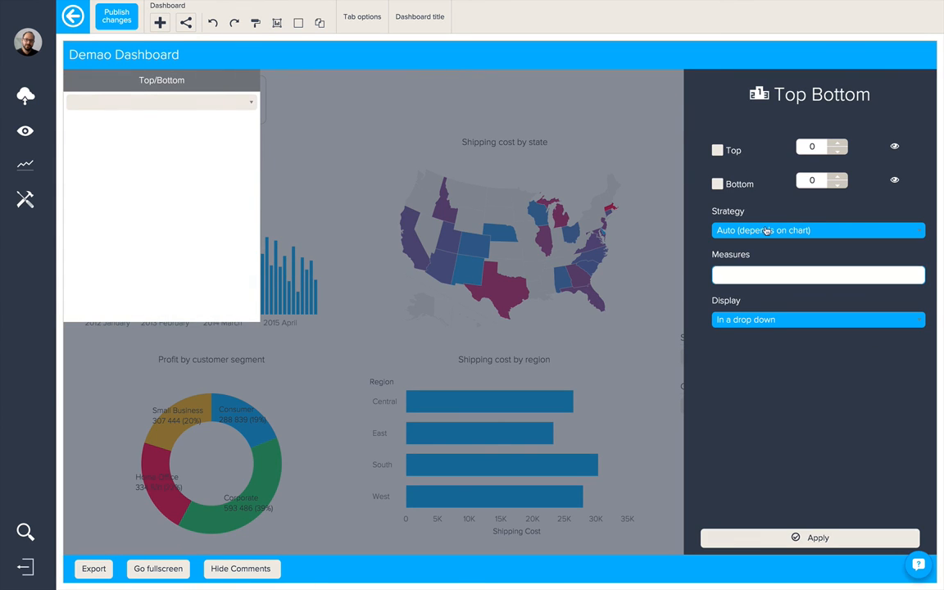
left_click(718, 150)
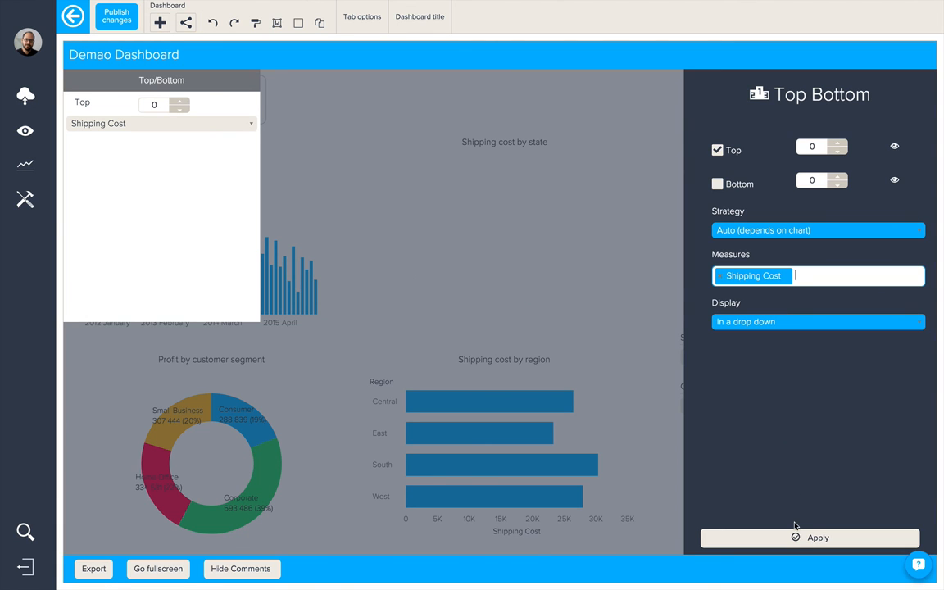
left_click(810, 537)
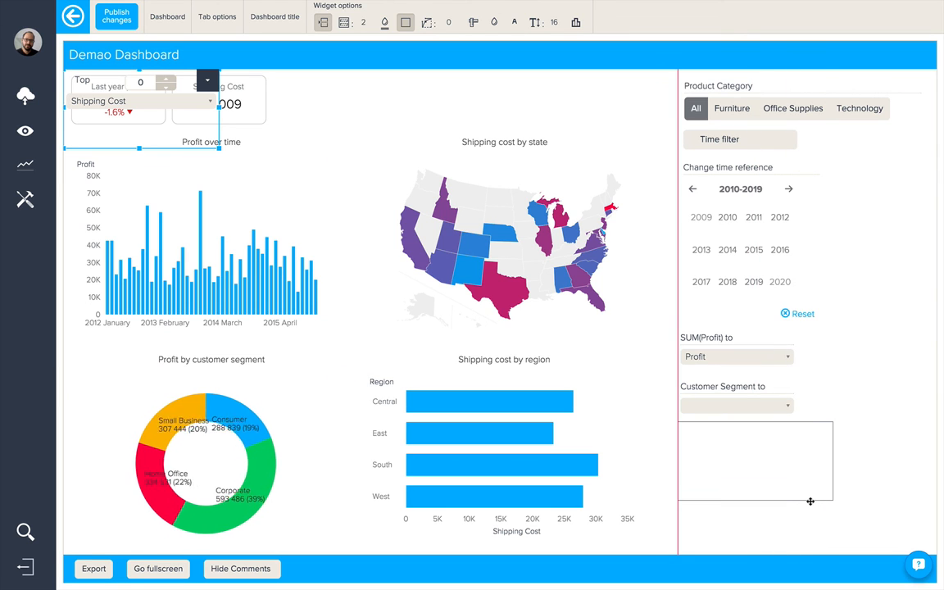
left_click_drag(140, 110, 751, 462)
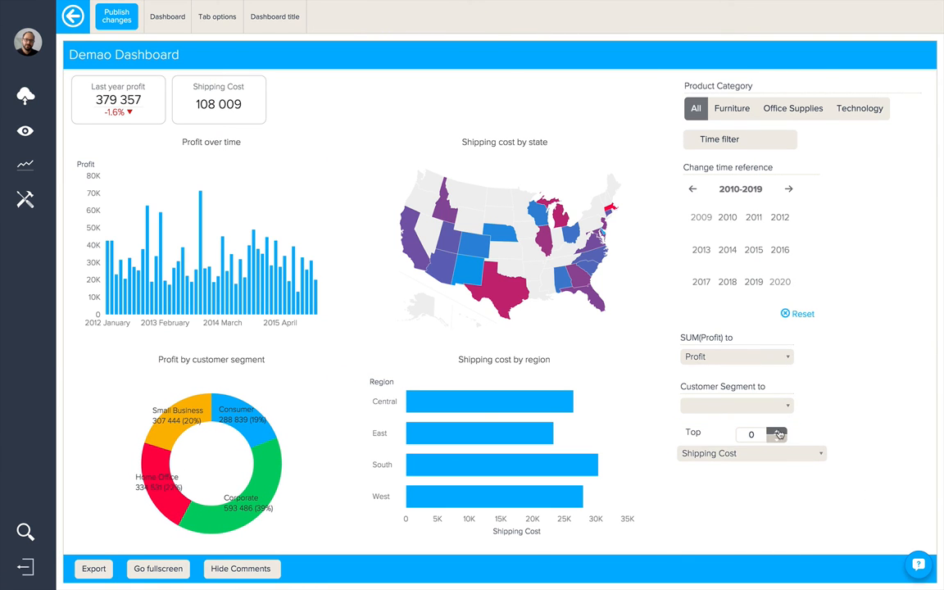
left_click(750, 434)
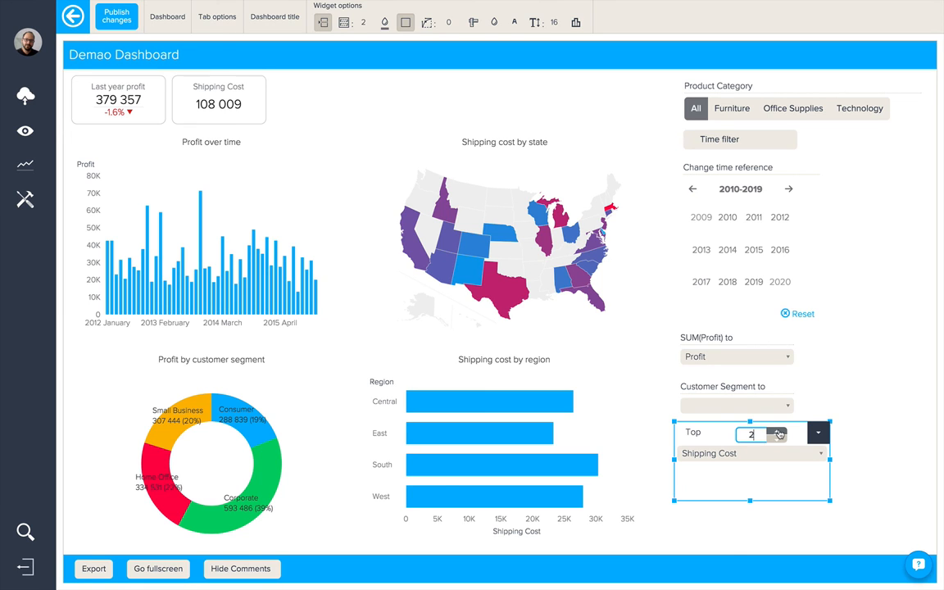
left_click(777, 429)
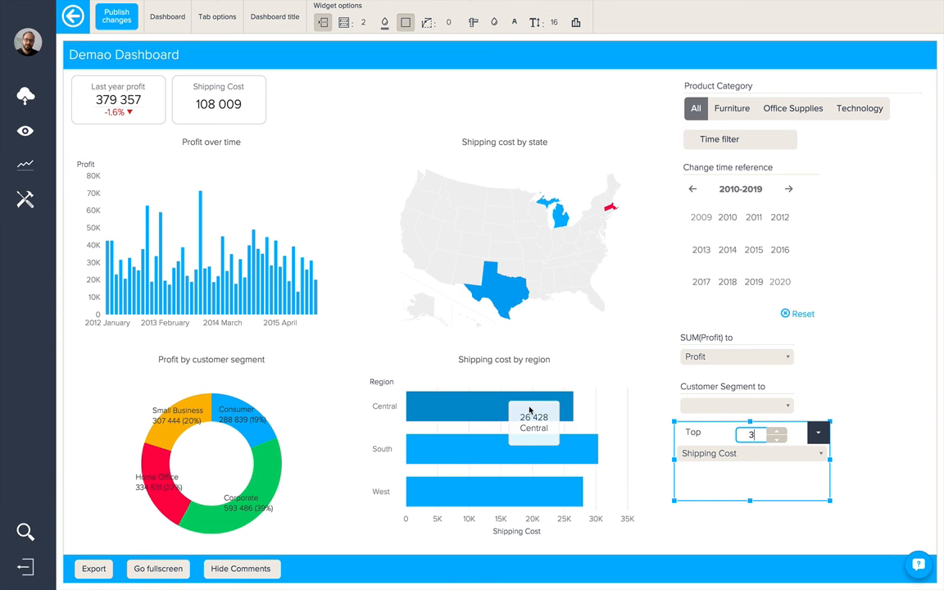
Step: Review the Add Shape and Add Updated At objects, then close the menu unchanged
left_click(160, 22)
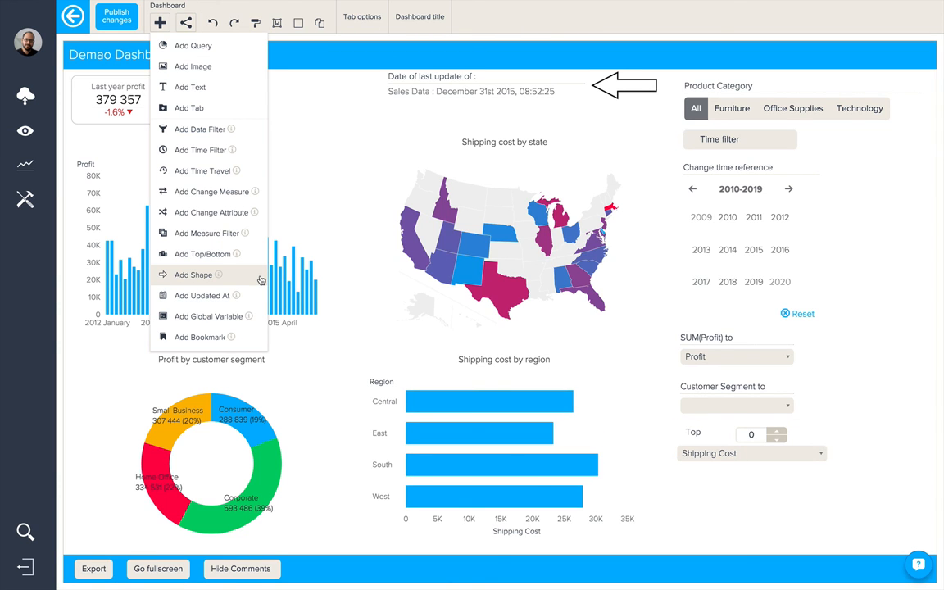
mouse_move(258, 284)
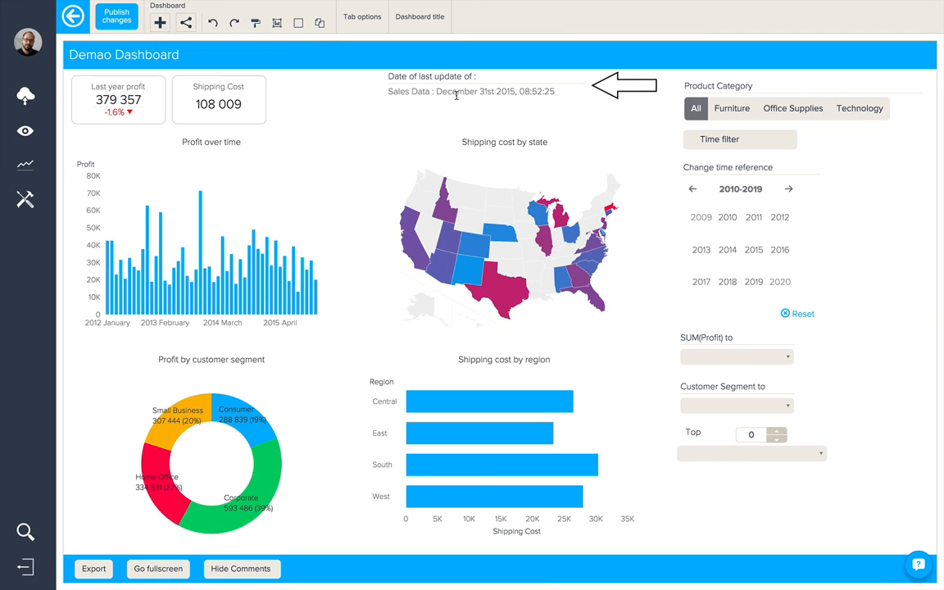
mouse_move(160, 22)
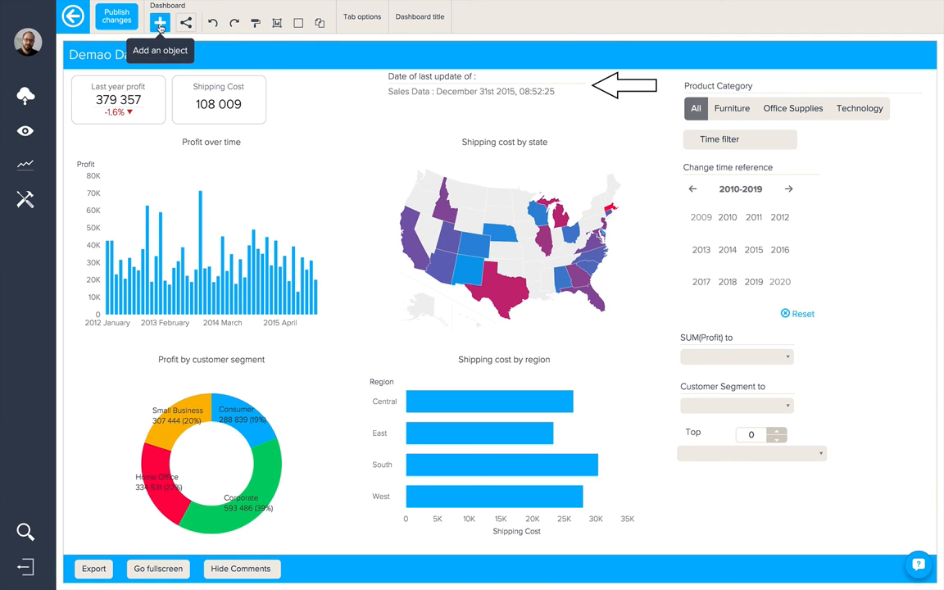
left_click(160, 23)
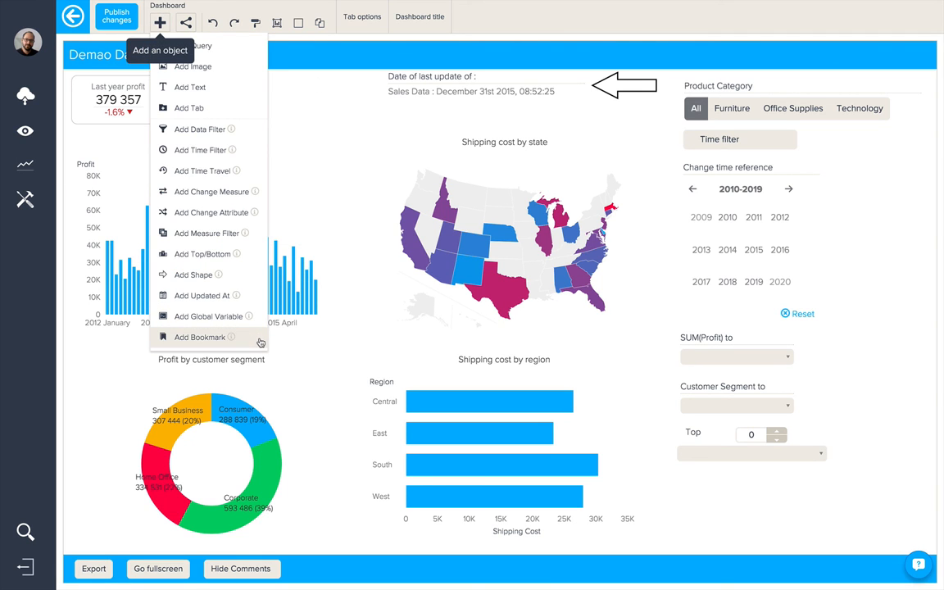
mouse_move(209, 316)
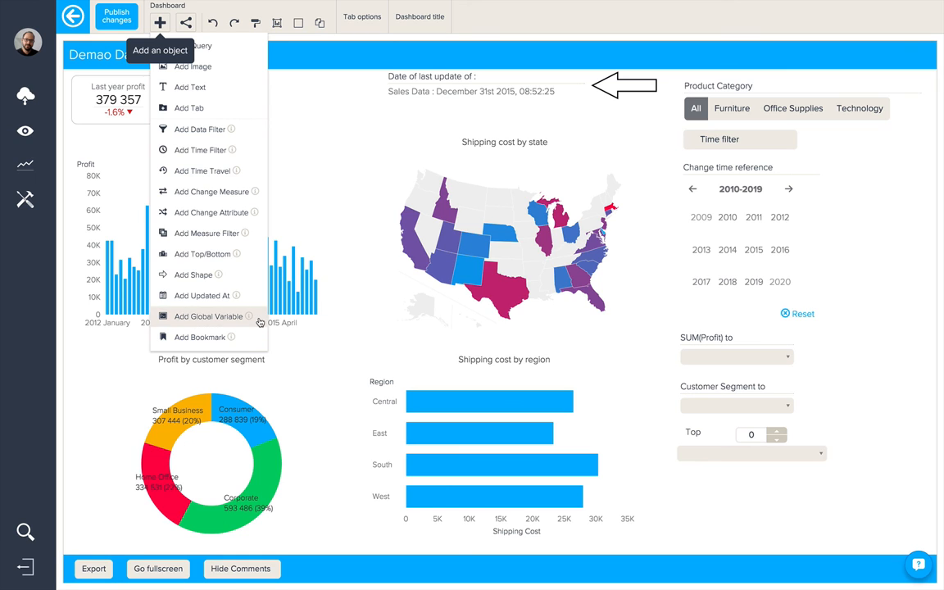
mouse_move(259, 327)
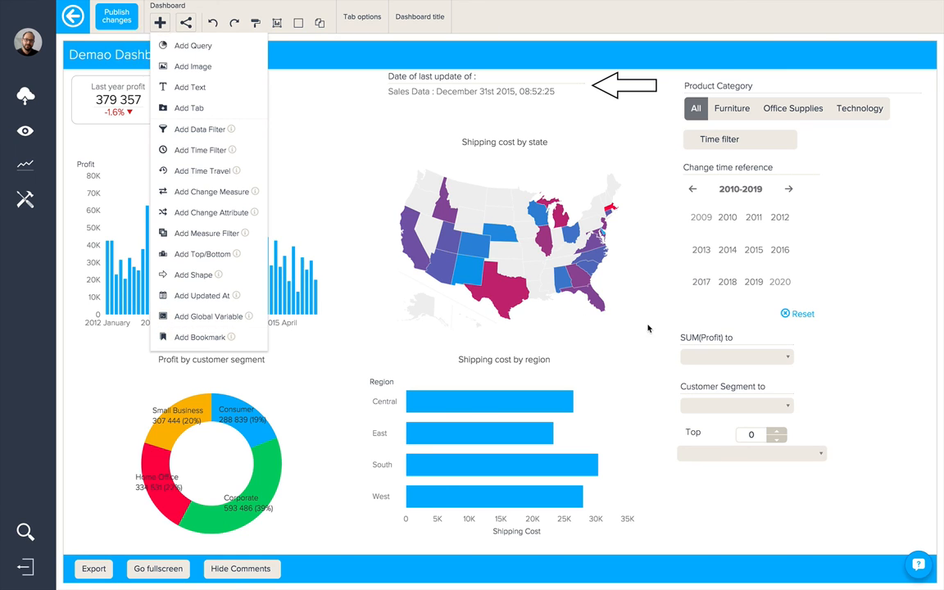
left_click(730, 315)
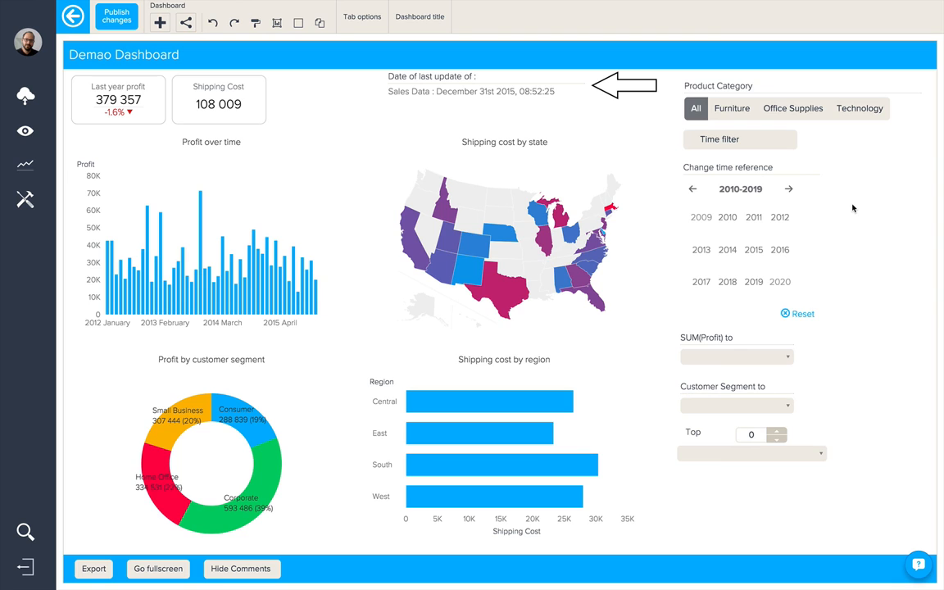
Step: Filter to Furniture and switch the measure to Order Quantity and the segment to Order Priority
left_click(730, 108)
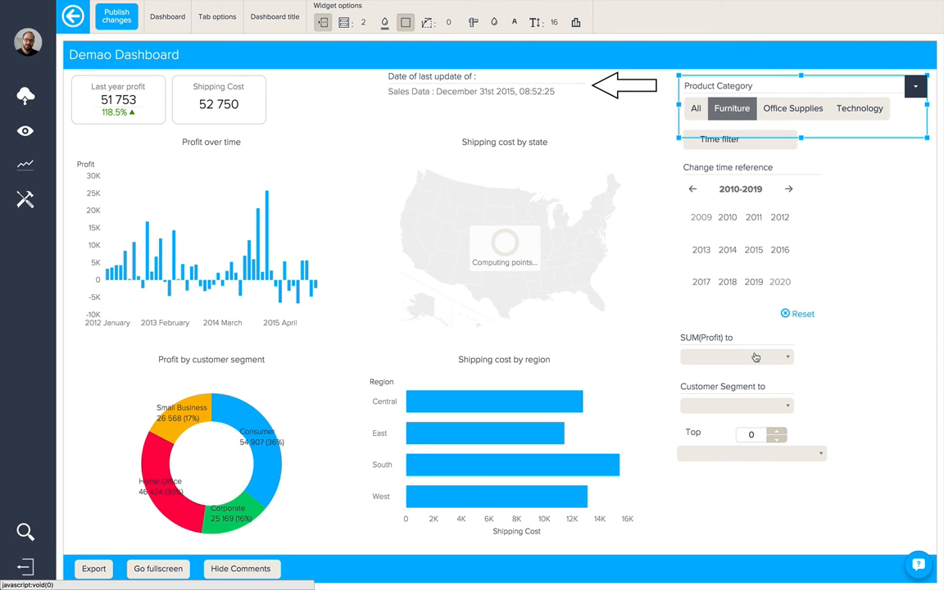
left_click(735, 357)
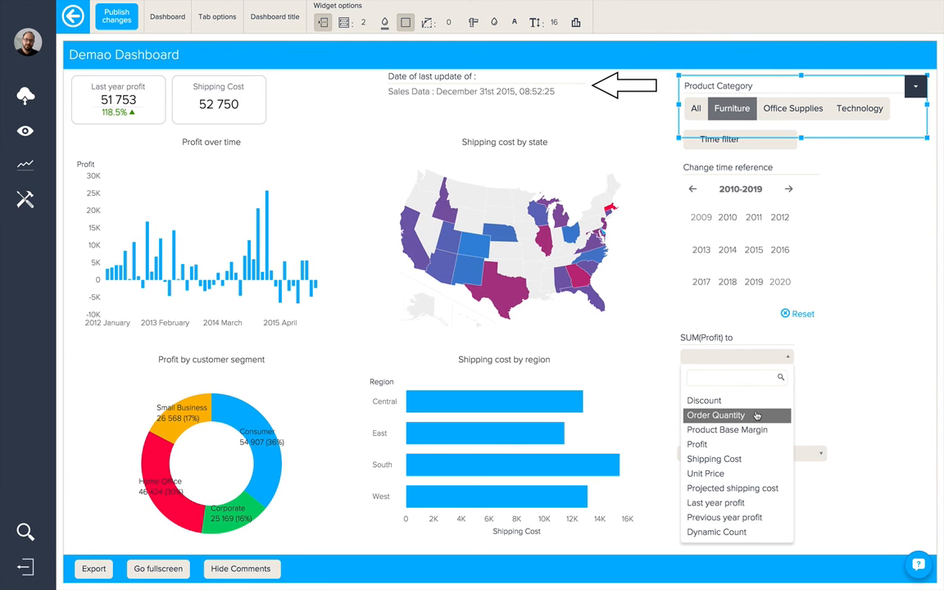
left_click(715, 415)
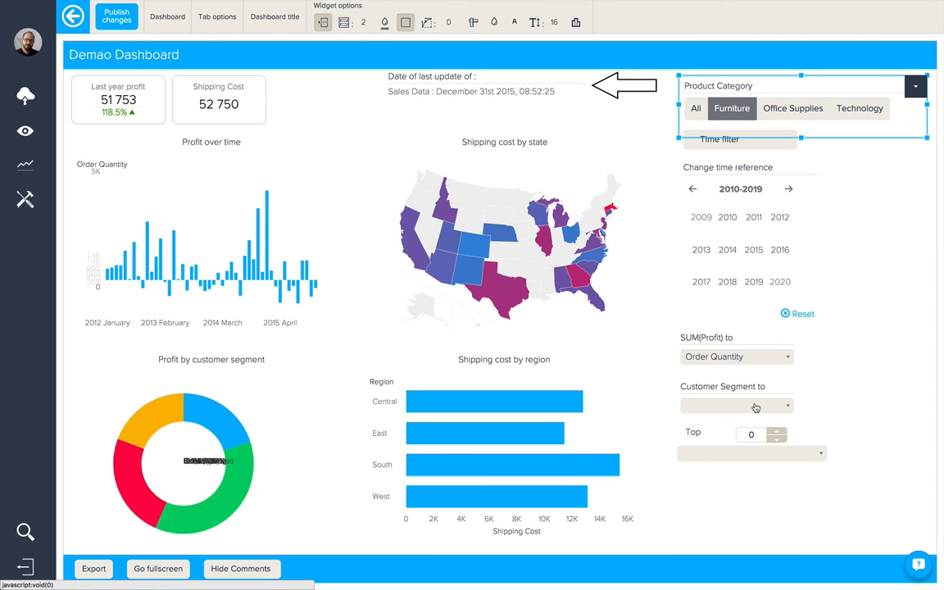
left_click(735, 406)
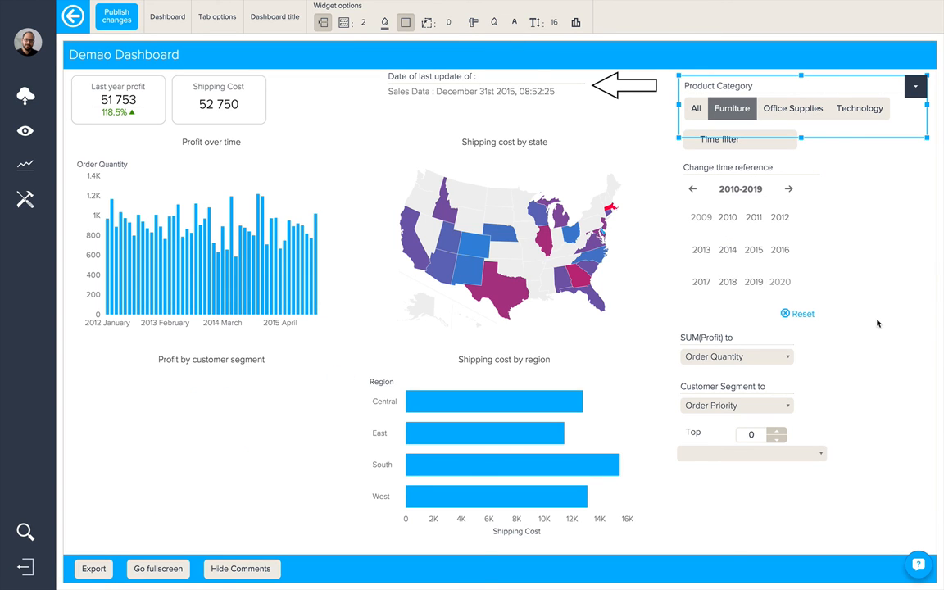
left_click(167, 16)
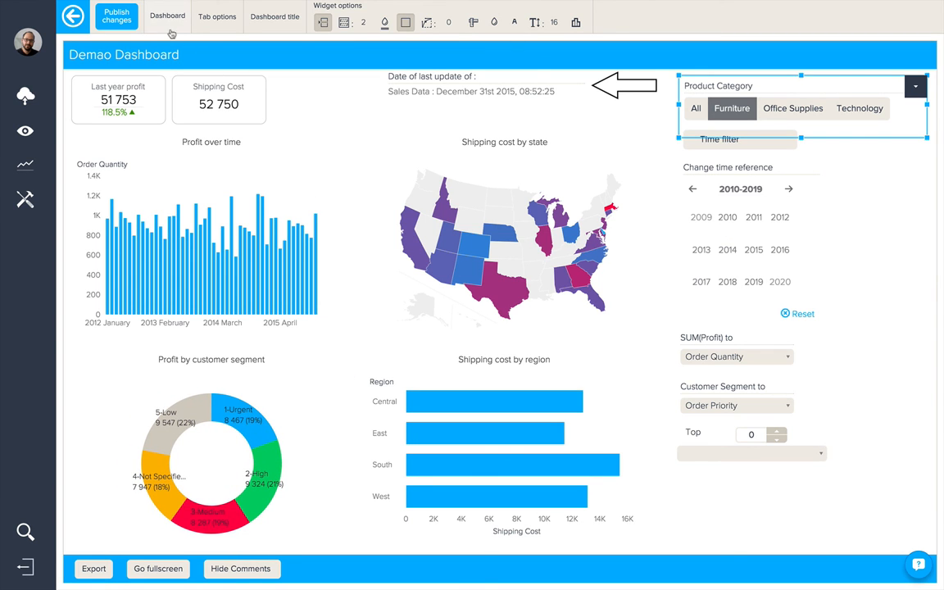
Step: Add a bookmark widget saving the current state, placed below the Top/Bottom widget
left_click(160, 22)
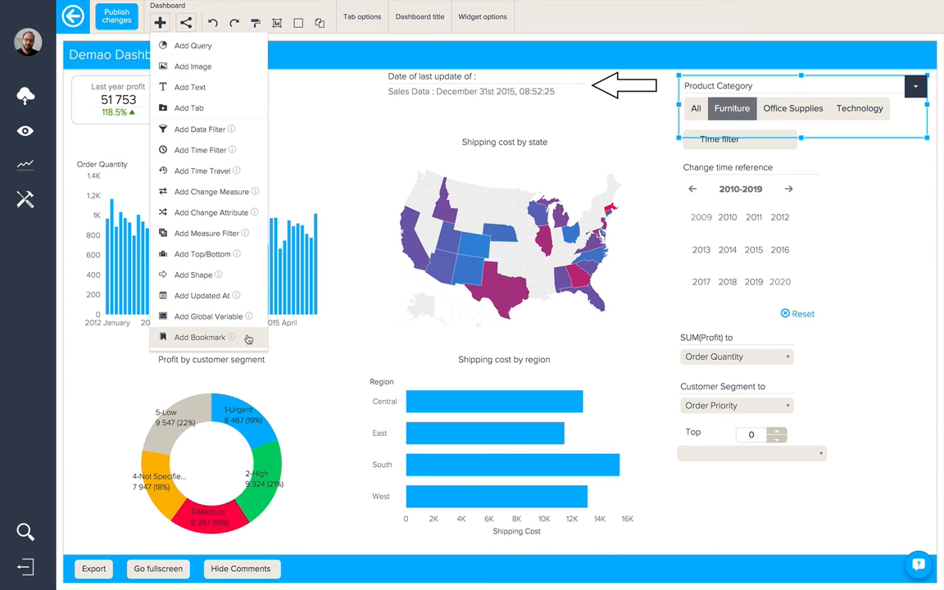
left_click(199, 337)
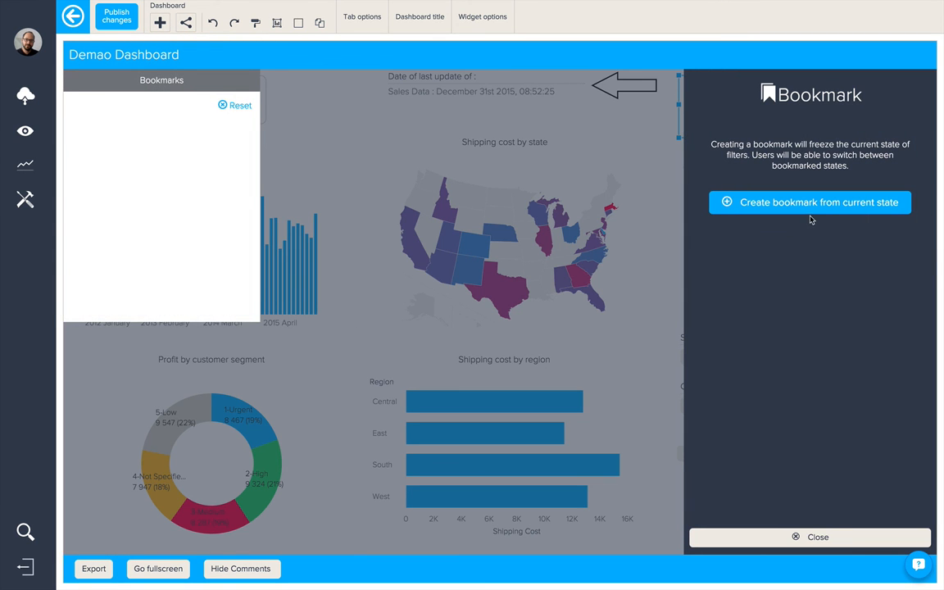
left_click(809, 203)
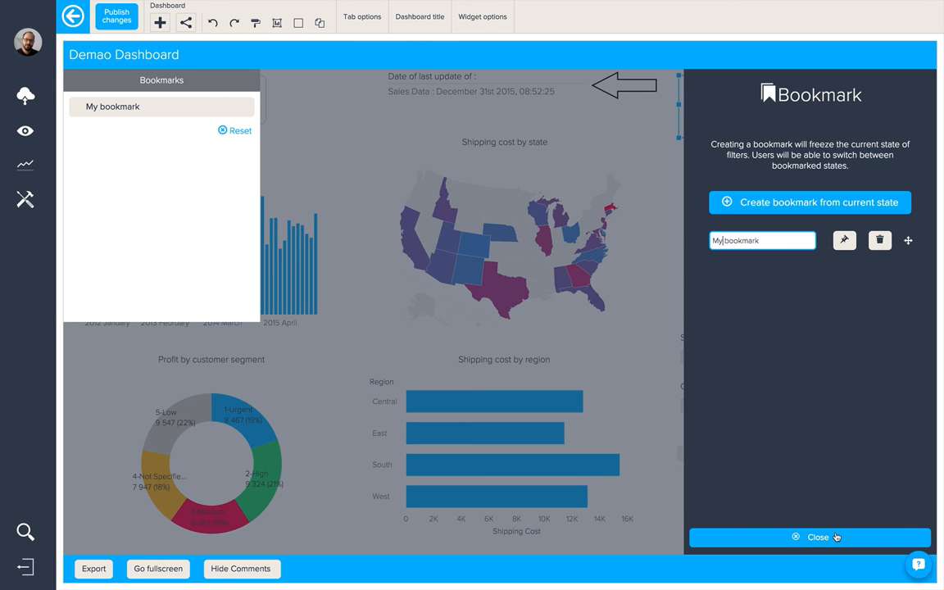
left_click(809, 537)
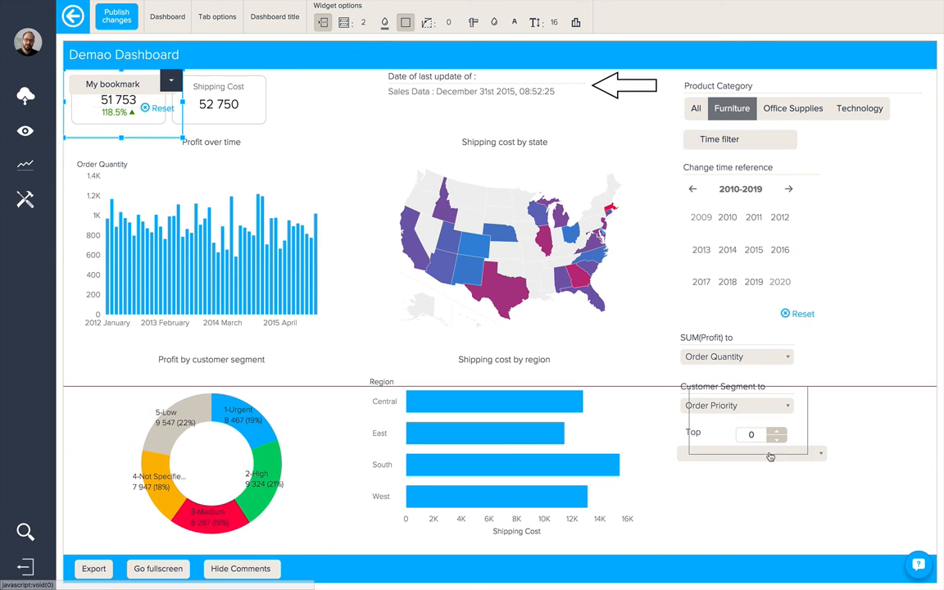
left_click(820, 453)
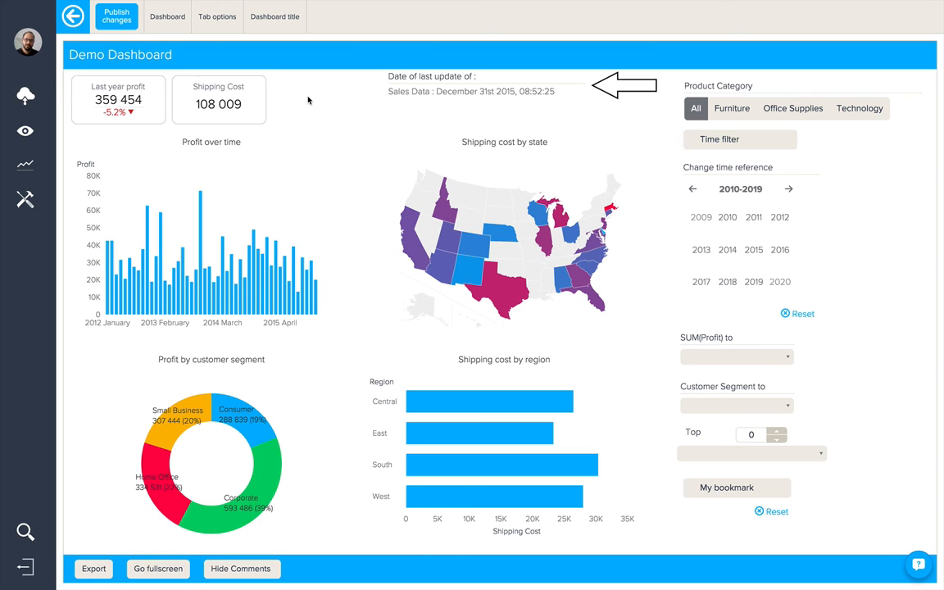
mouse_move(289, 164)
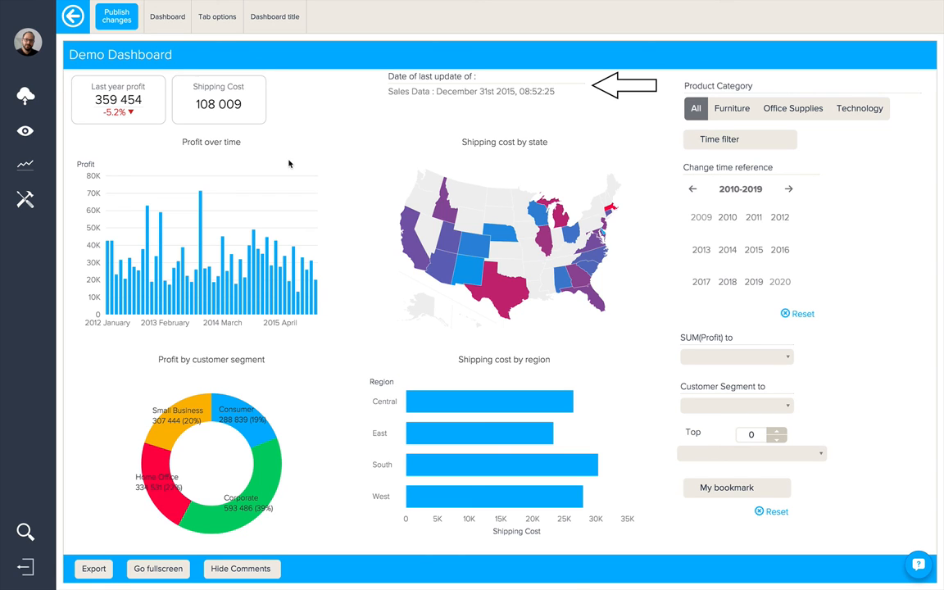
Step: Tick Product Category as an excluded data filter for the Profit over time chart
left_click(210, 238)
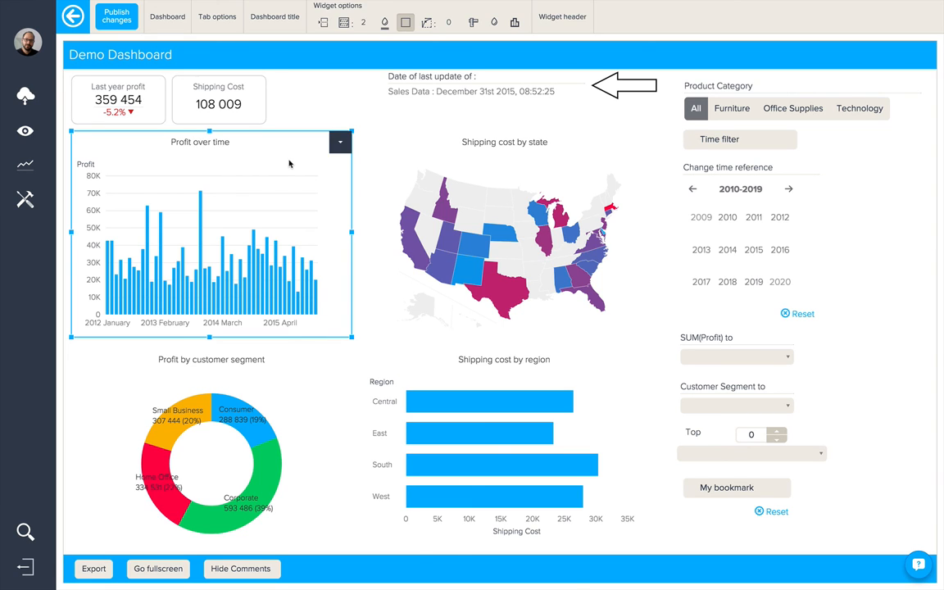
left_click(340, 142)
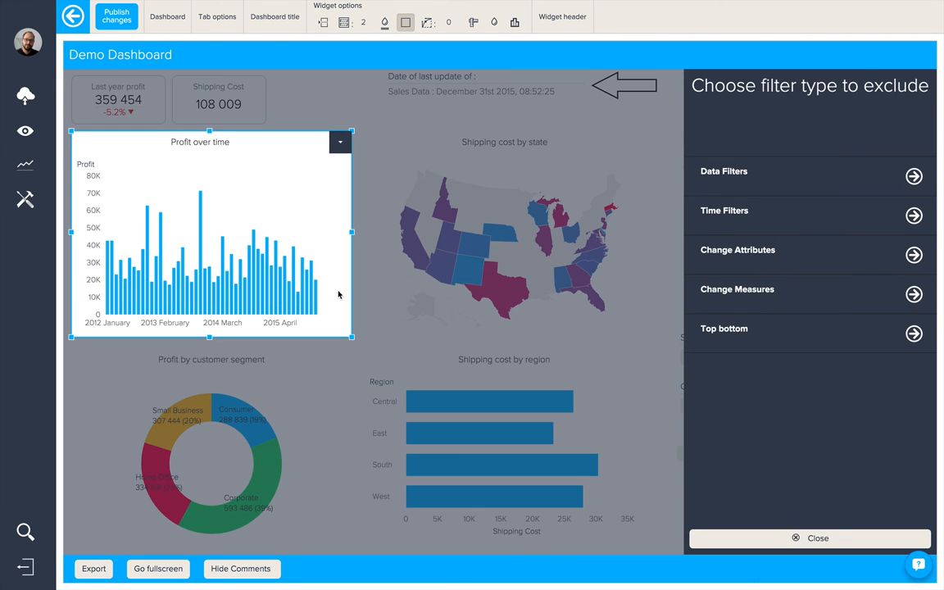
left_click(724, 171)
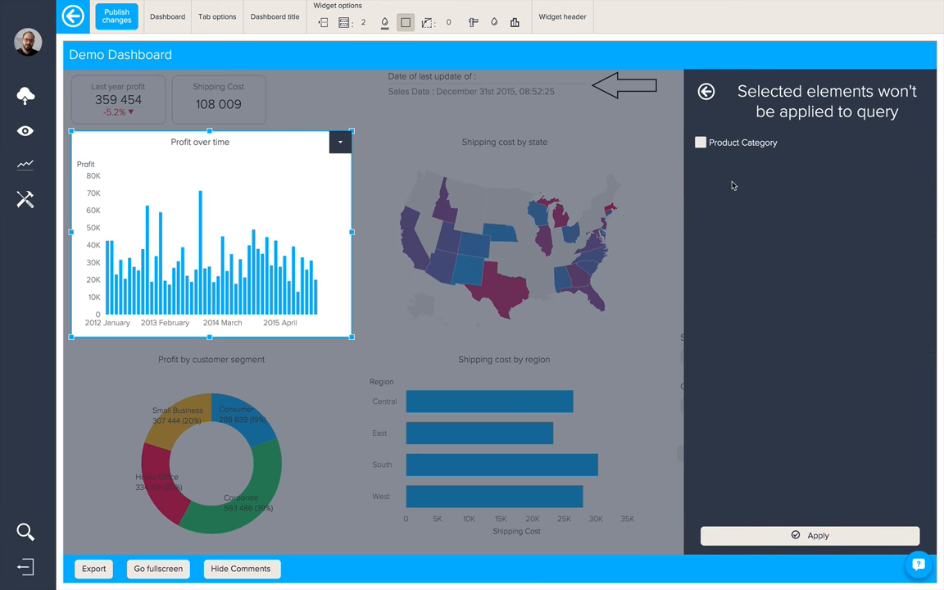
left_click(700, 142)
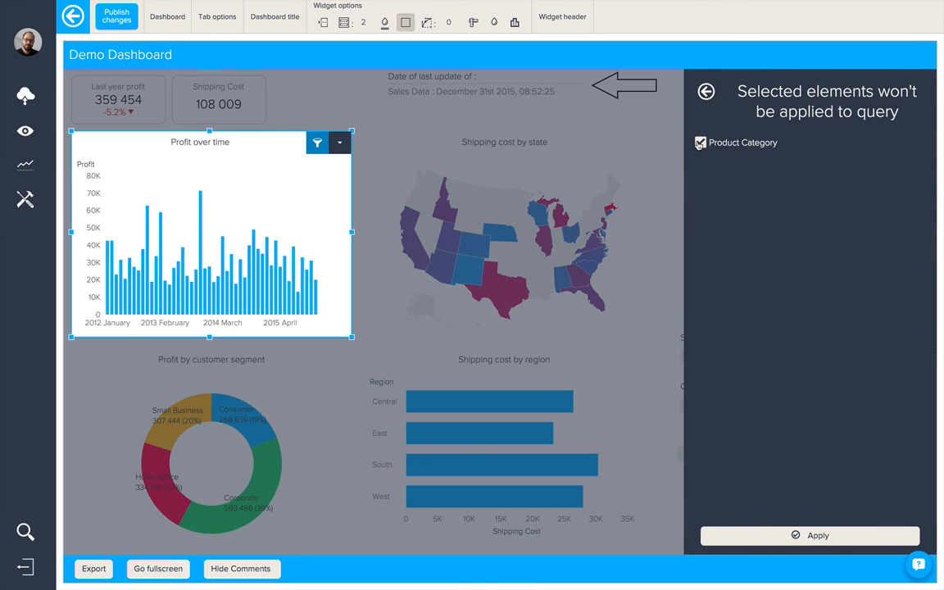